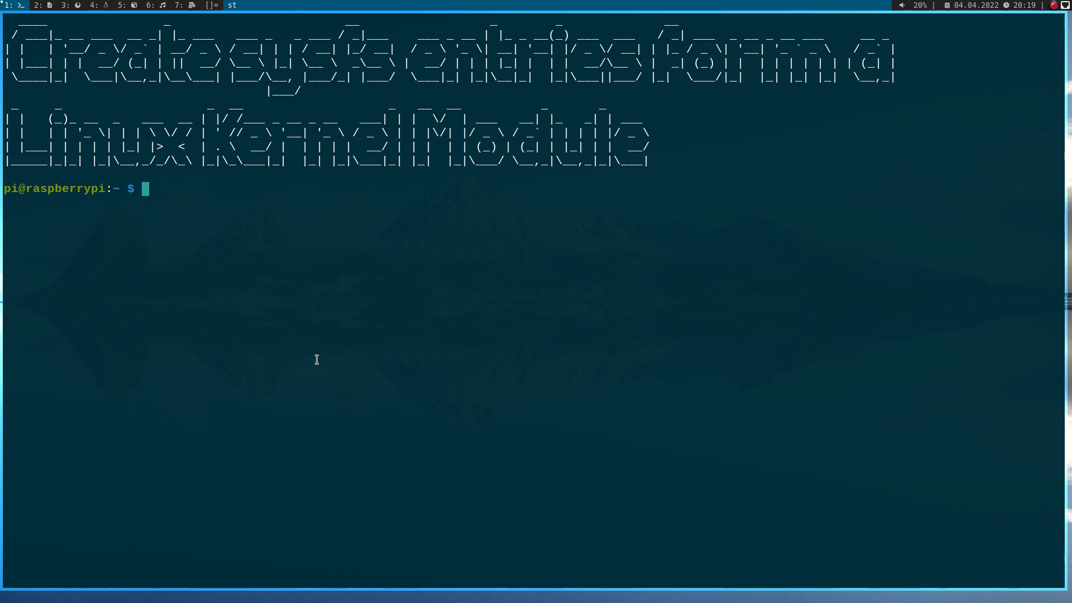
Step: List the contents of /sys/class/gpio
{"action": "type", "text": "l"}
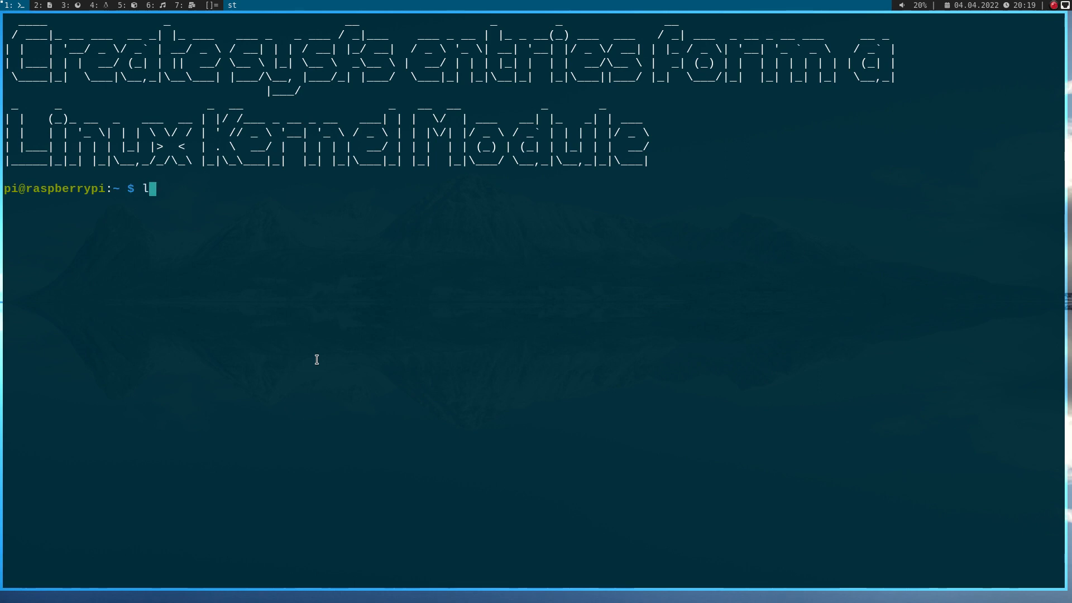
{"action": "type", "text": "s /"}
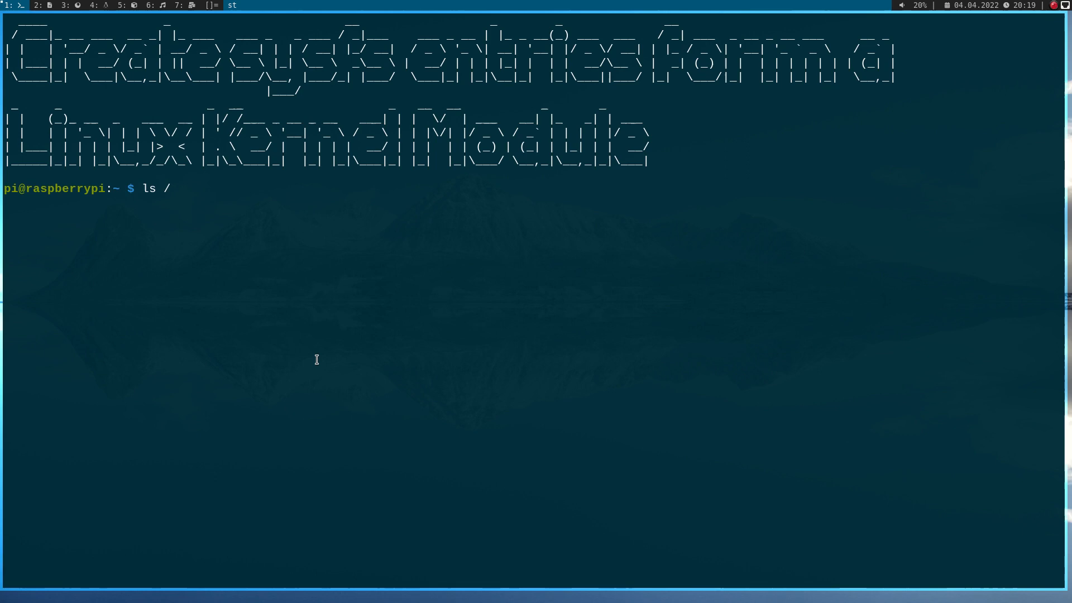
{"action": "type", "text": "sys/"}
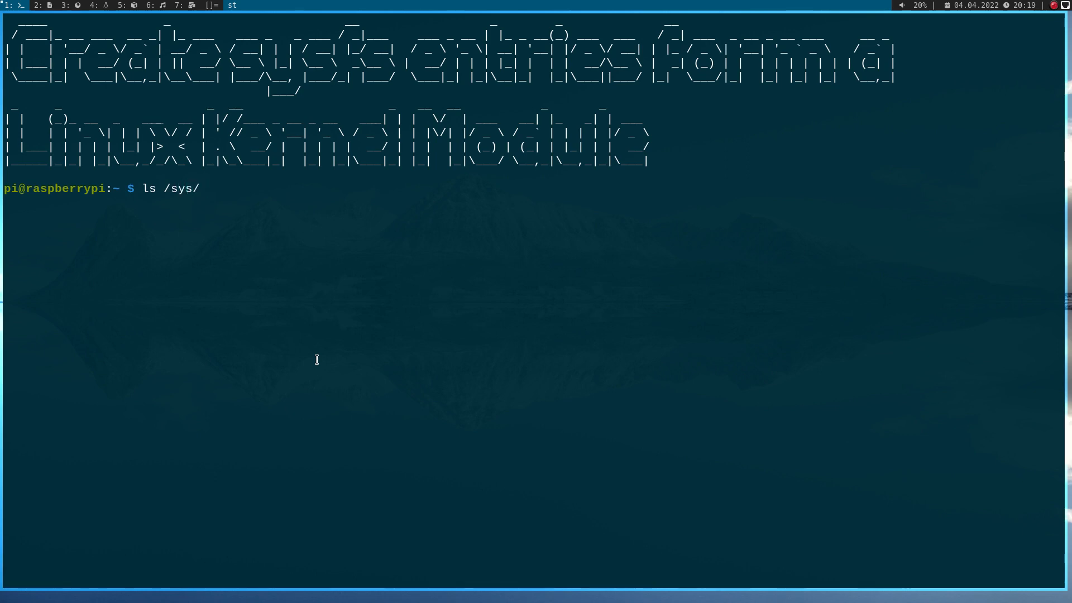
{"action": "type", "text": "class/gpio/"}
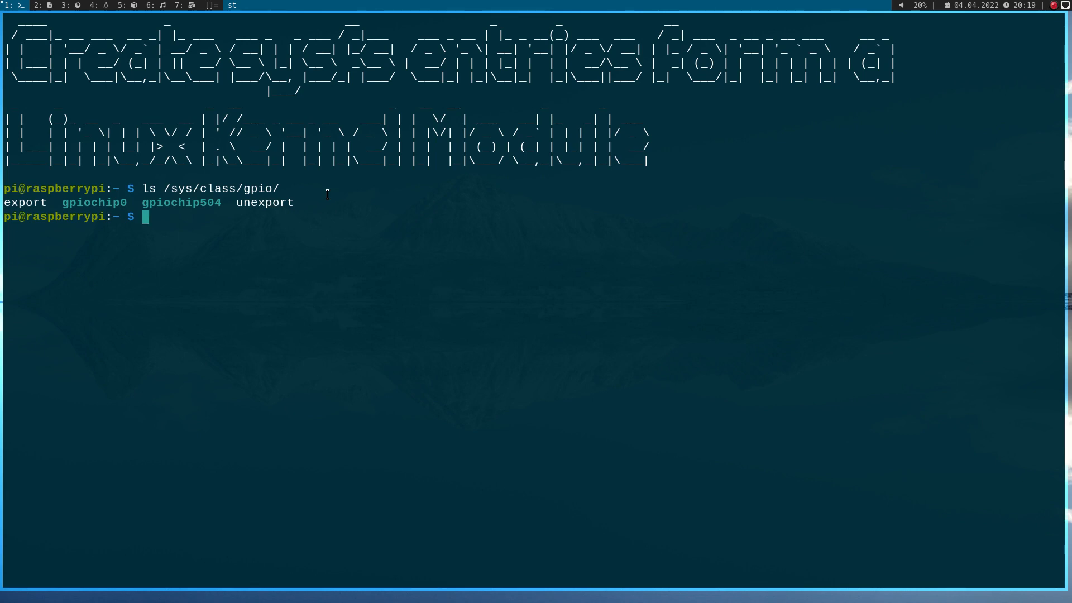
Step: List /sys/kernel/debug with sudo and pick out its gpio entry
{"action": "type", "text": "sudo ls"}
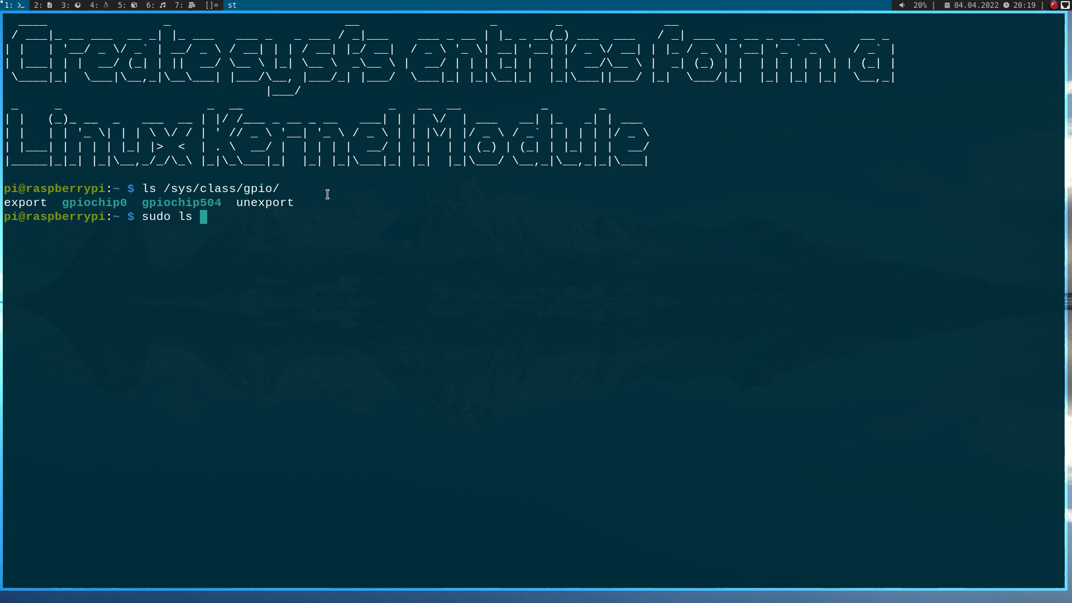
{"action": "type", "text": "/sys/kernel/debug/"}
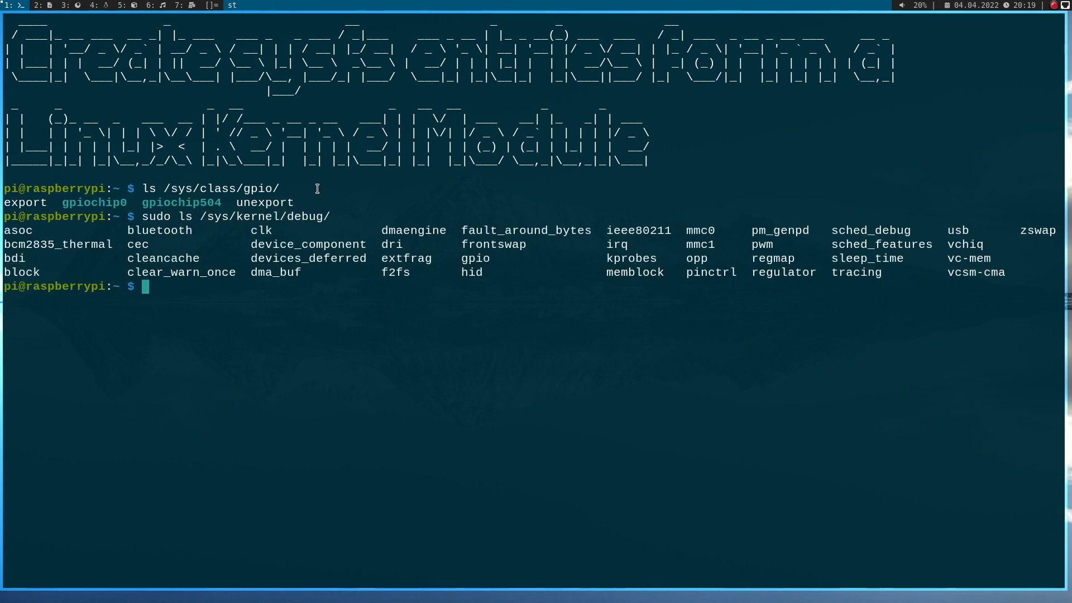
{"action": "double_click", "coordinate": [474, 259]}
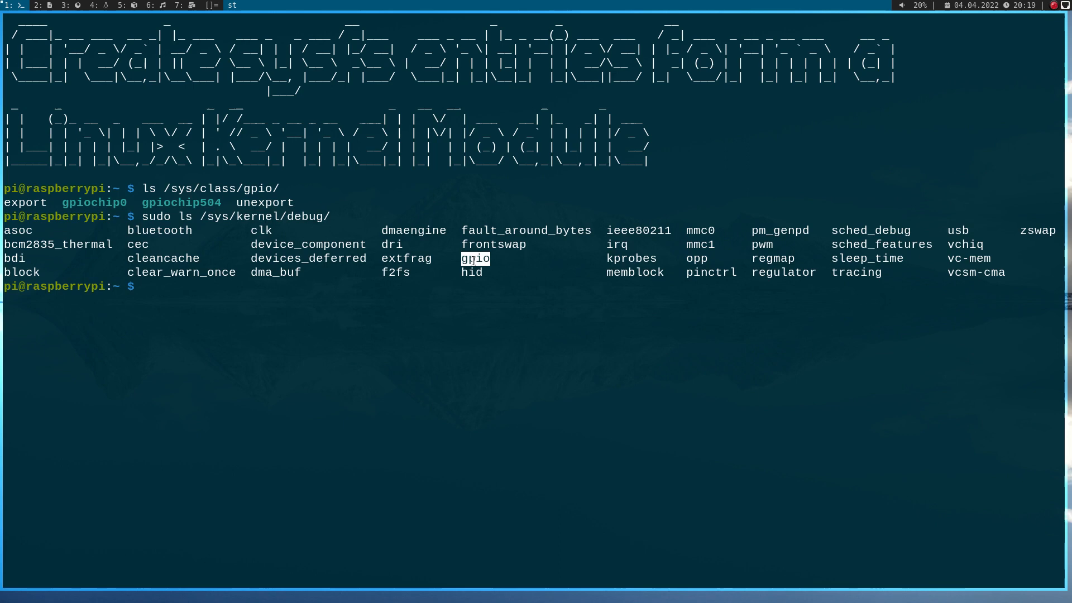
{"action": "mouse_move", "coordinate": [946, 234]}
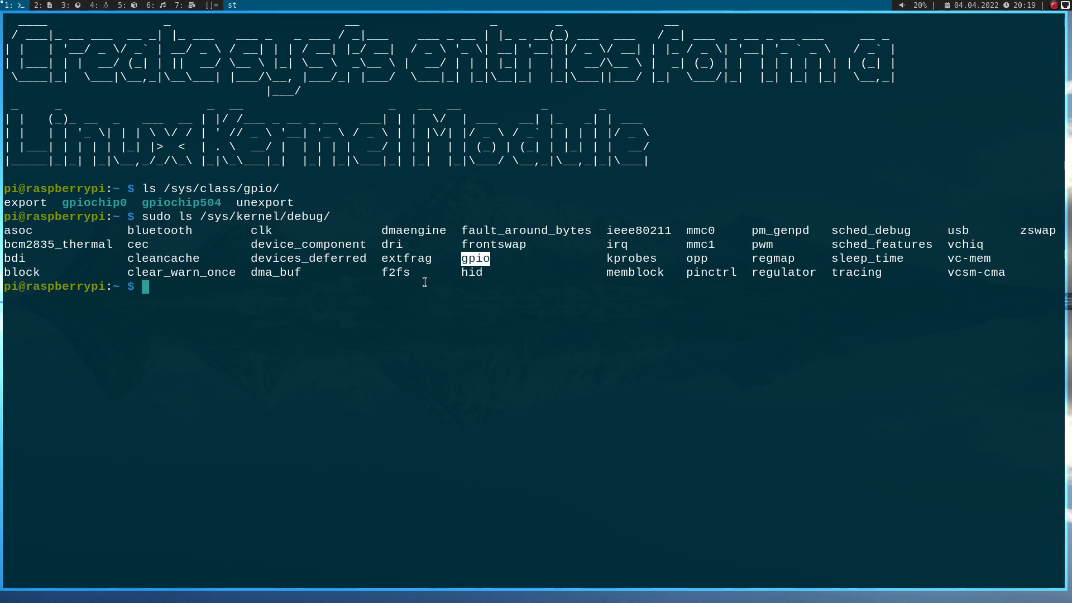
{"action": "mouse_move", "coordinate": [671, 240]}
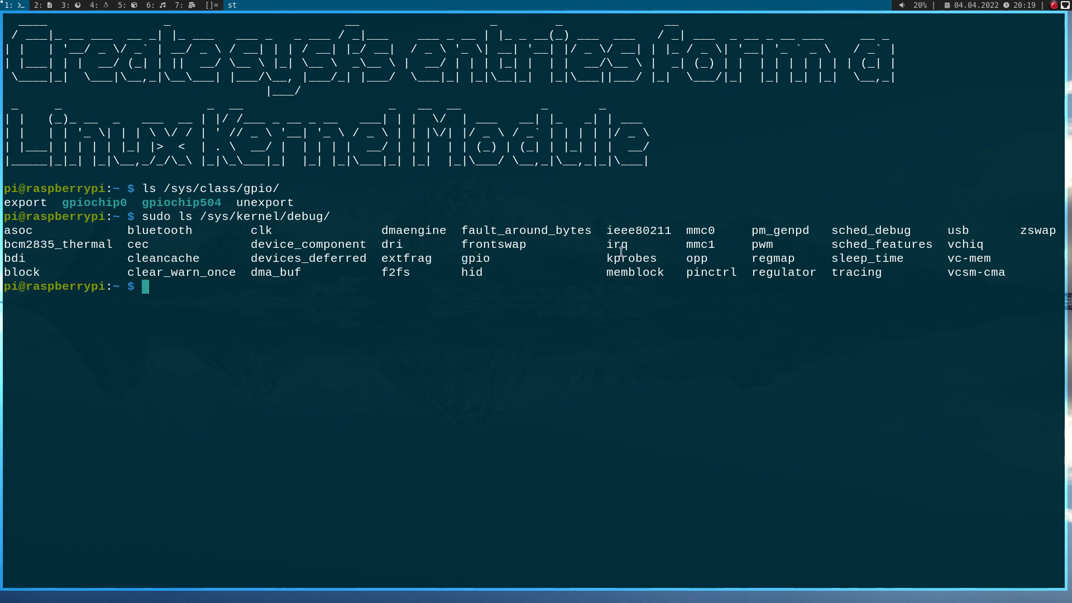
{"action": "mouse_move", "coordinate": [460, 265]}
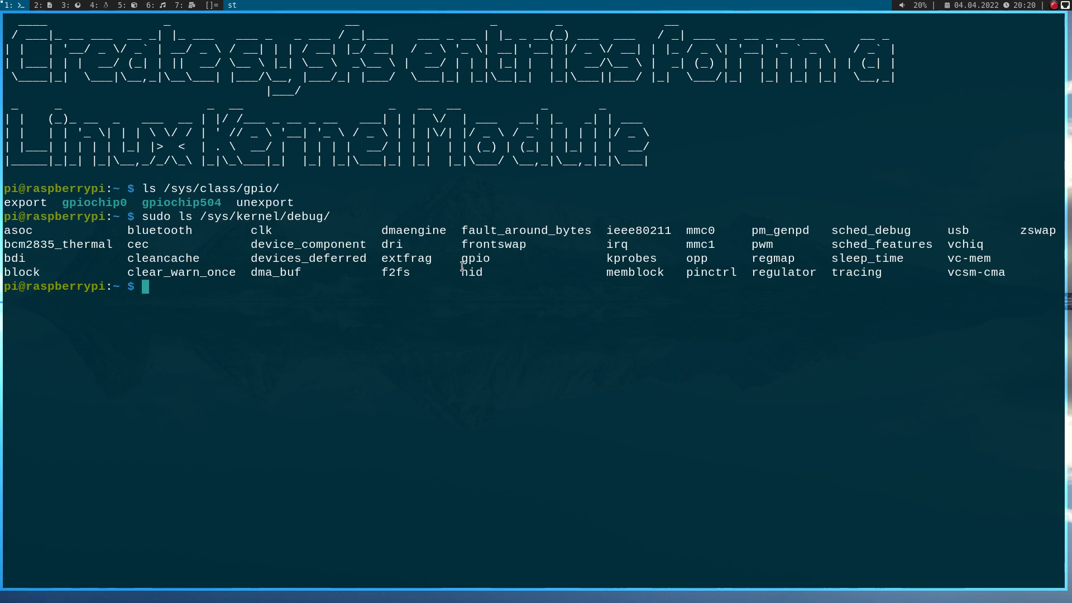
Step: Echo the planned sysfs file path /sys/kernel/hello/dummy
{"action": "type", "text": "echo"}
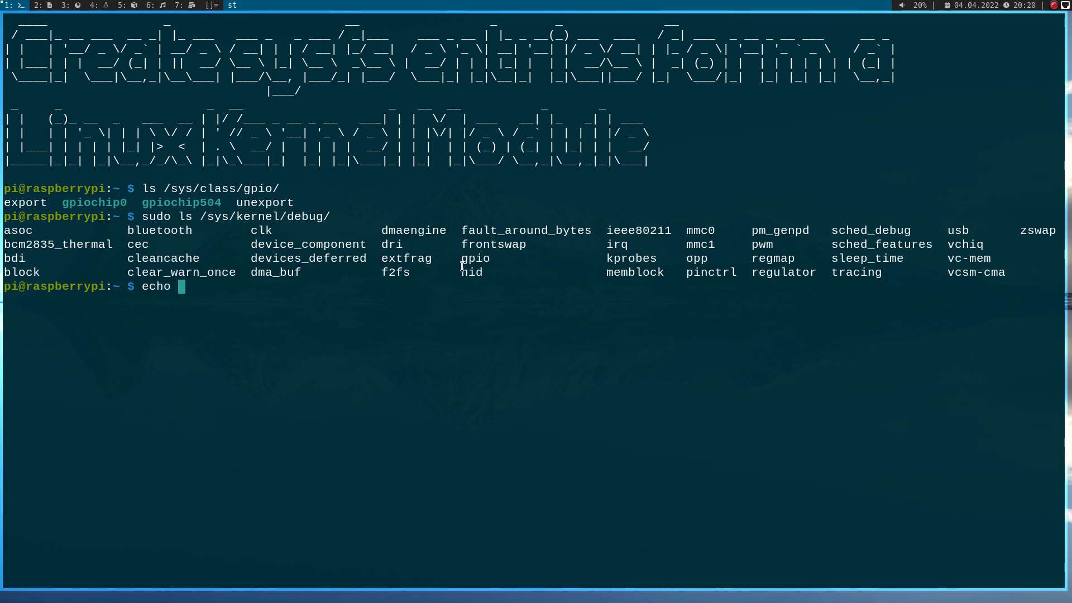
{"action": "type", "text": "/sys/kernel/"}
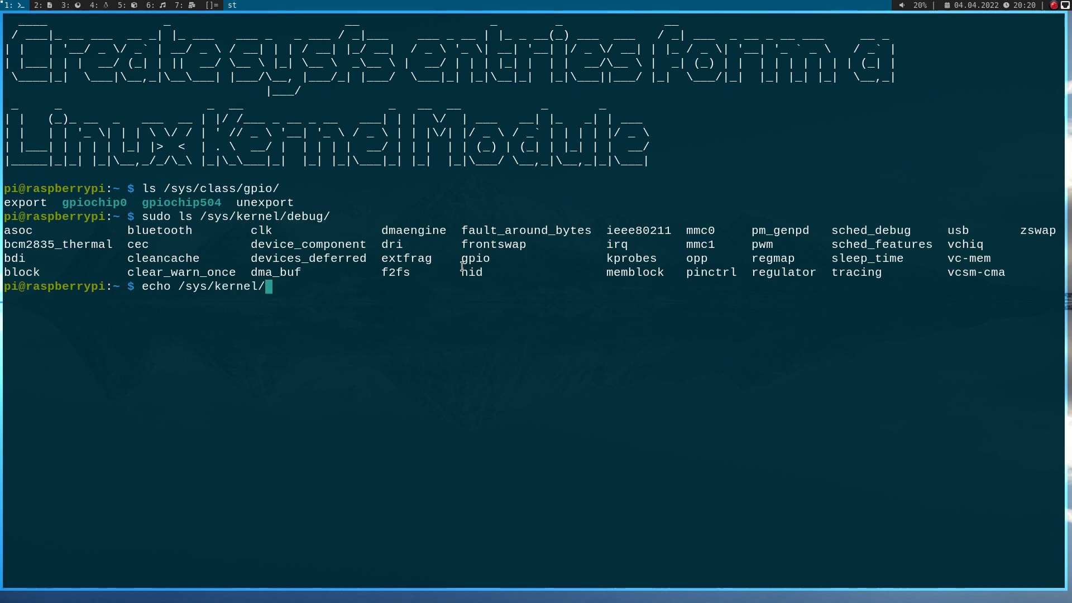
{"action": "type", "text": "hello/"}
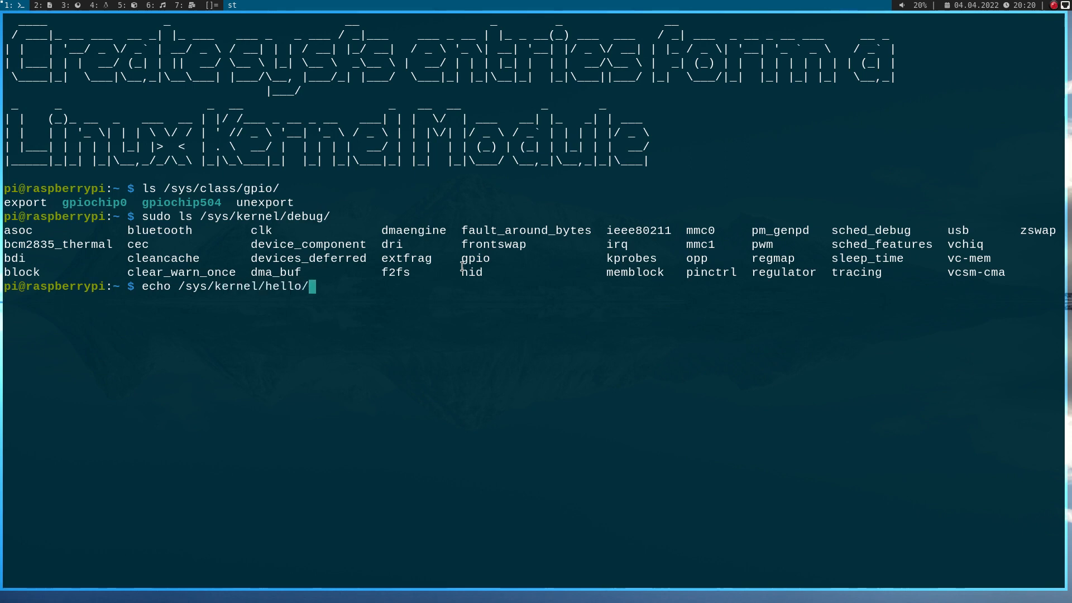
{"action": "type", "text": "dummy"}
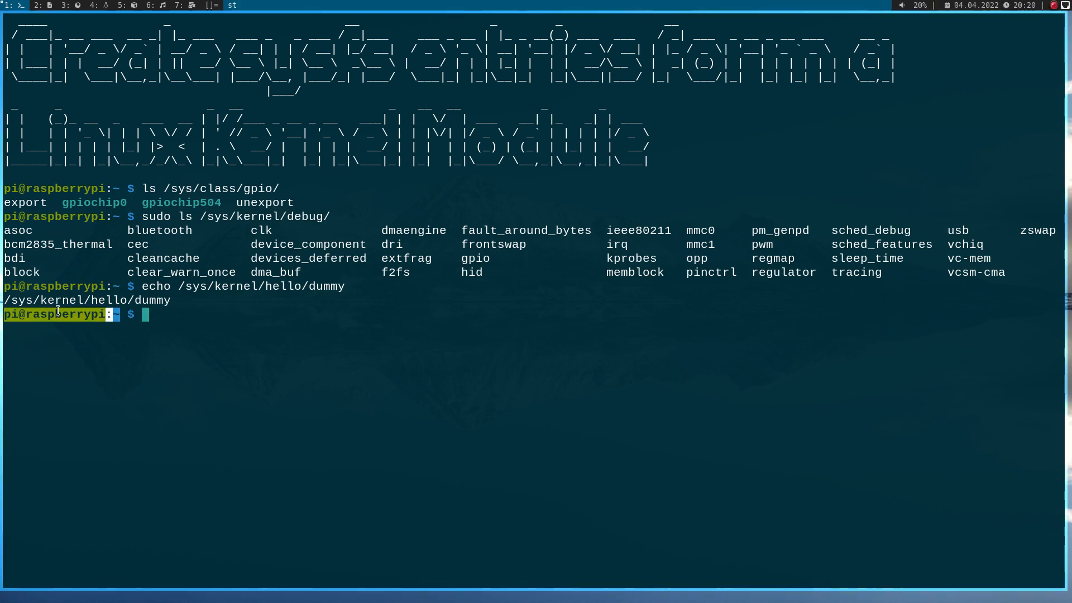
Step: Change into Programming/Linux_Driver_Tutorial and list its folders
{"action": "type", "text": "cd"}
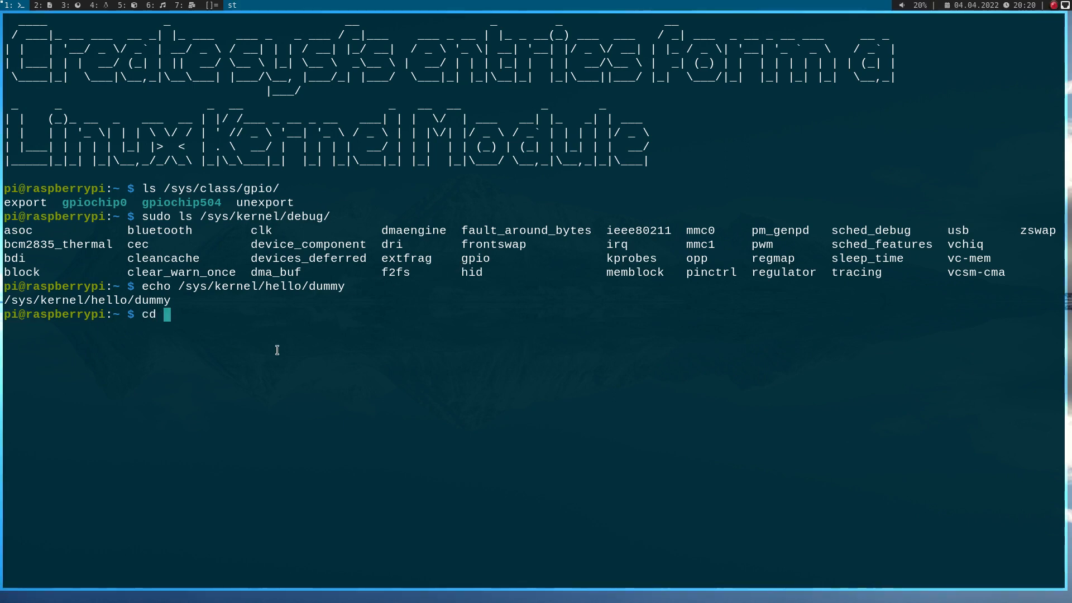
{"action": "type", "text": "Programming/Linux_Driver_Tutorial/"}
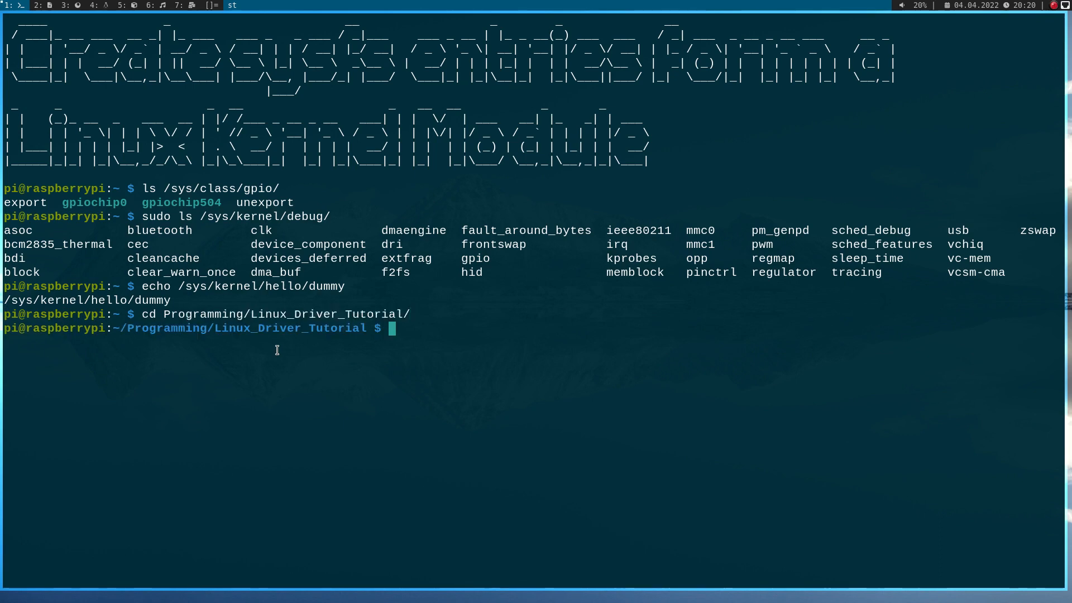
{"action": "type", "text": "ls"}
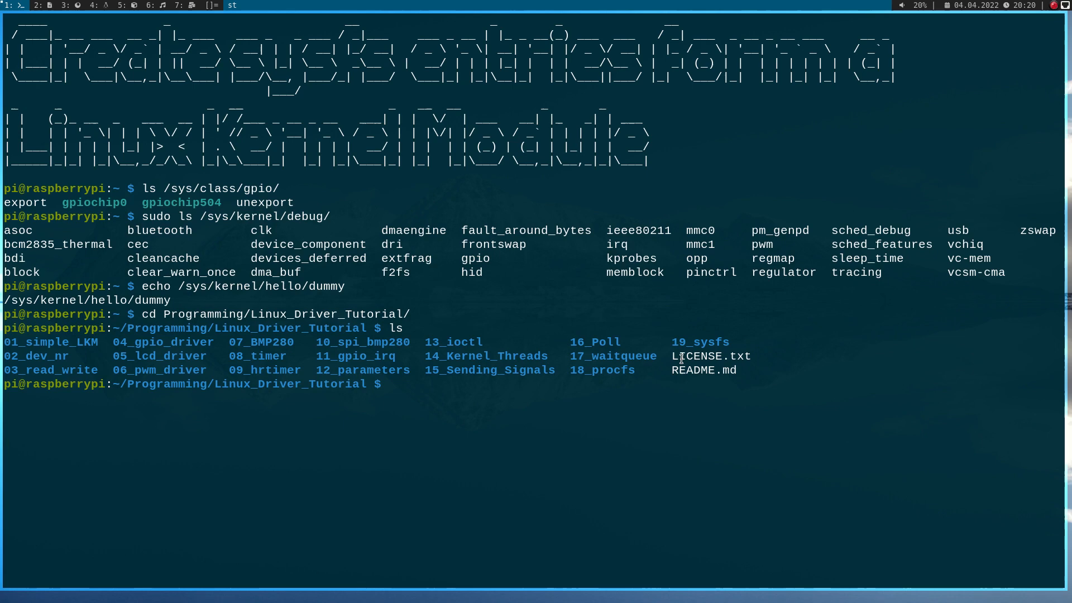
Step: Enter the 19_sysfs folder and open sysfs_test.c in vim
{"action": "double_click", "coordinate": [698, 342]}
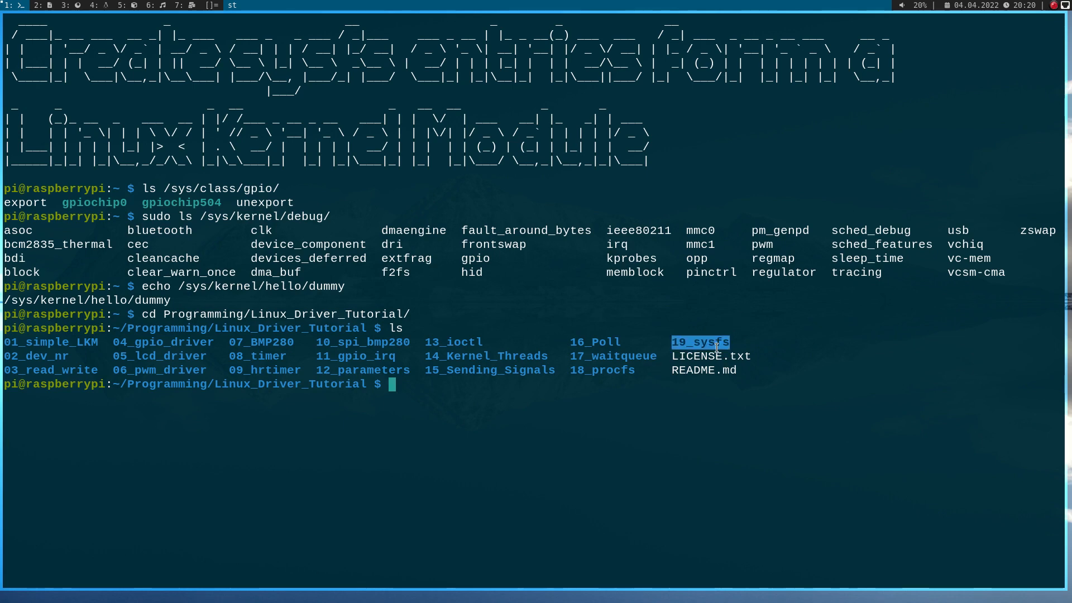
{"action": "type", "text": "cd"}
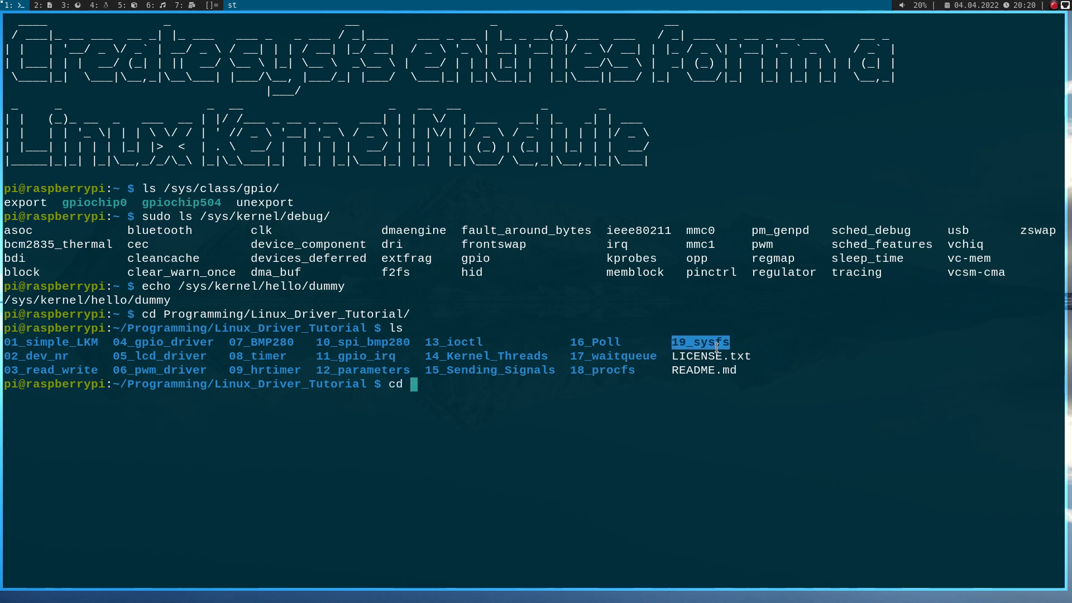
{"action": "type", "text": "19_sysfs"}
{"action": "type", "text": "ls"}
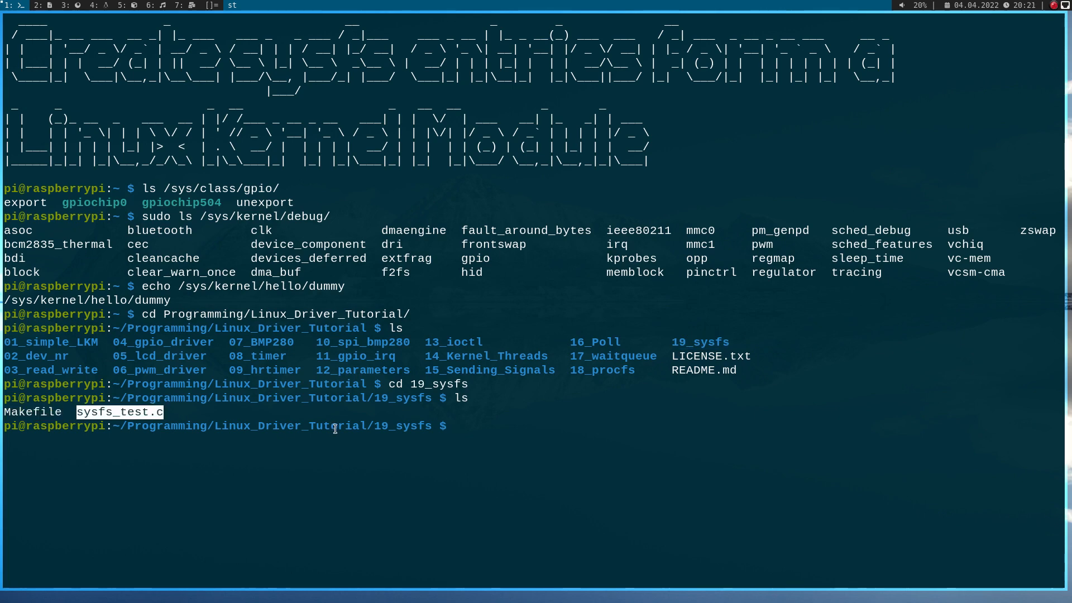
{"action": "type", "text": "vim sysfs_test.c"}
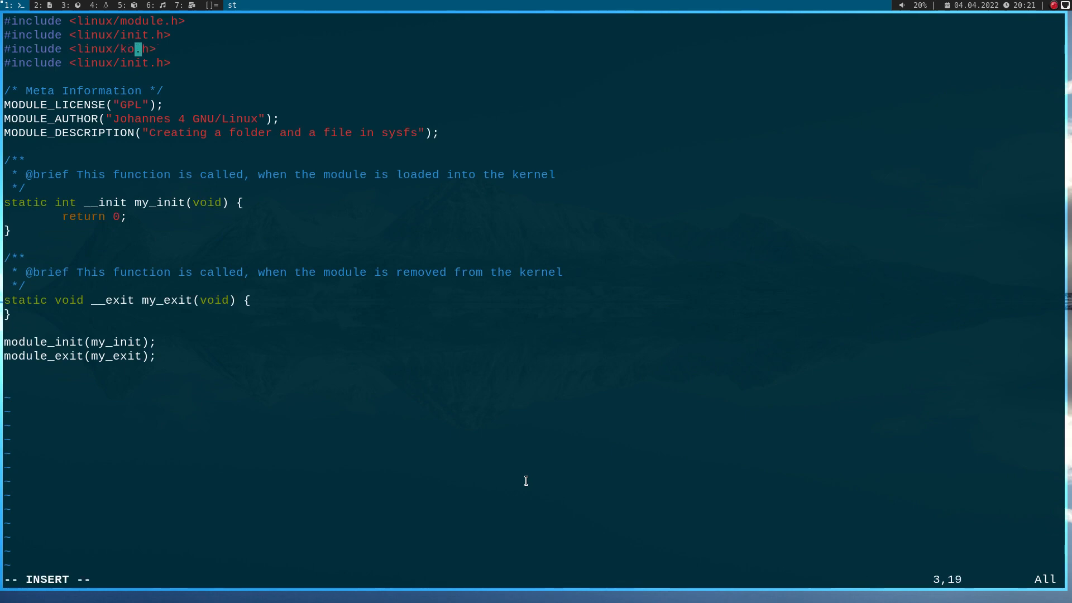
Step: Turn the duplicated include lines into linux/kobject.h and linux/string.h
{"action": "type", "text": "bject"}
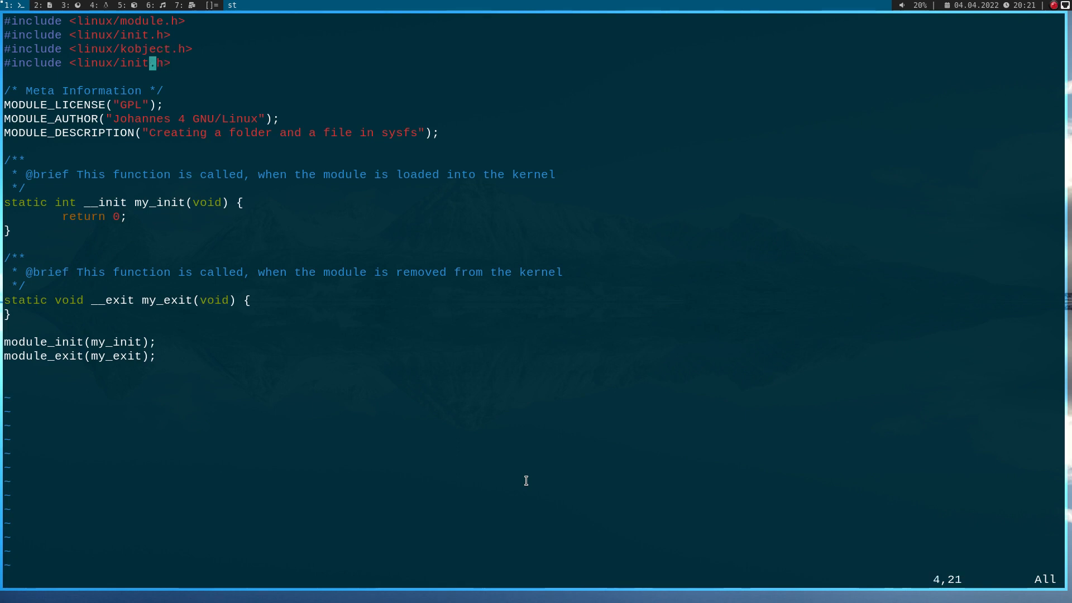
{"action": "type", "text": "string"}
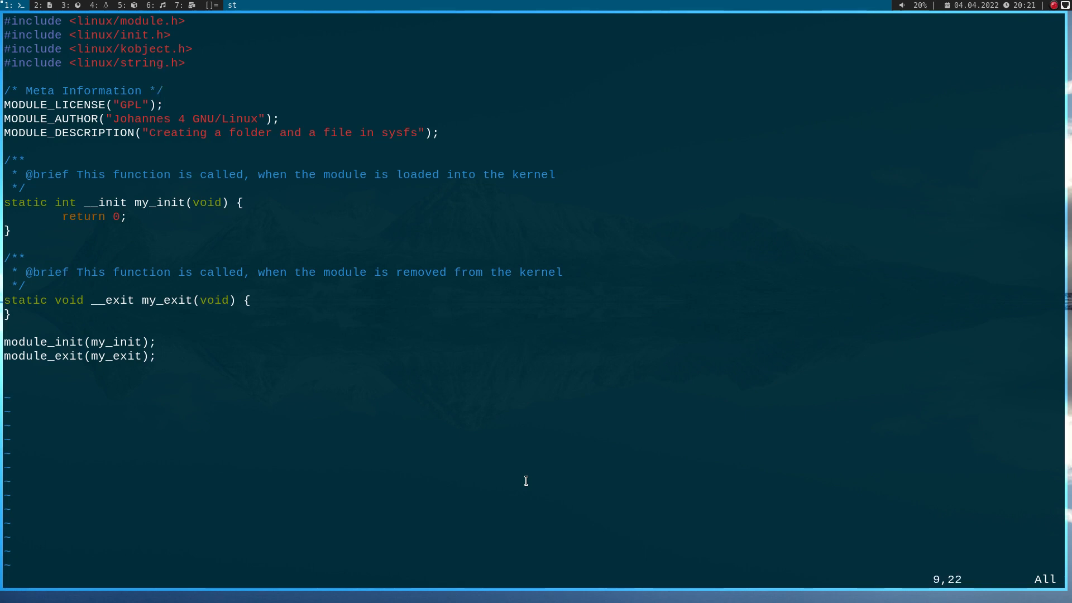
Step: Add a 'global variable for sysfs folder hello' comment and static struct kobject *dummy_kobj
{"action": "key", "text": "o"}
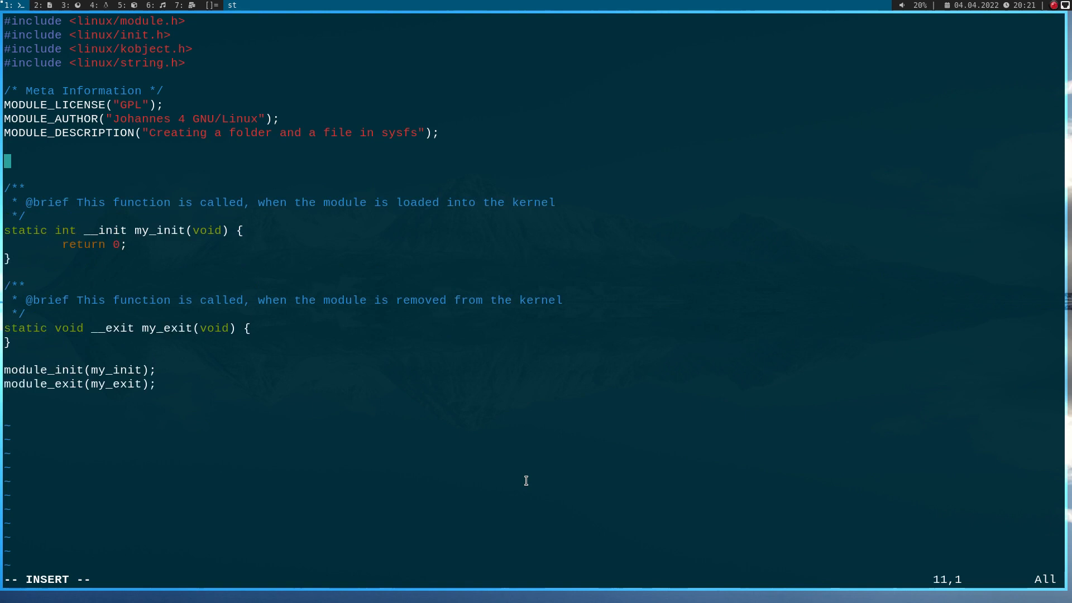
{"action": "type", "text": "/*"}
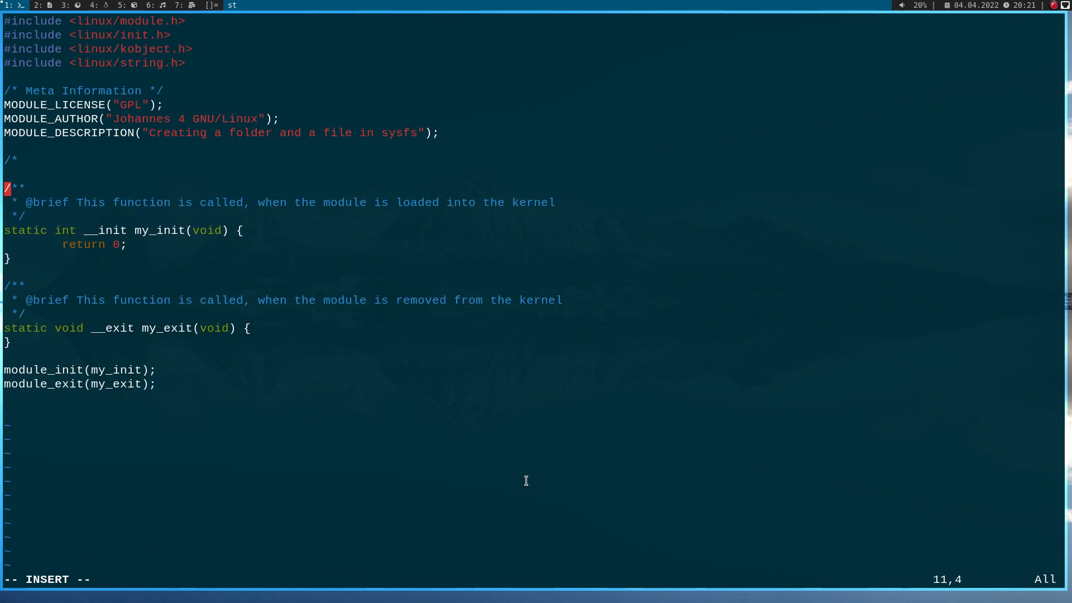
{"action": "type", "text": "glob"}
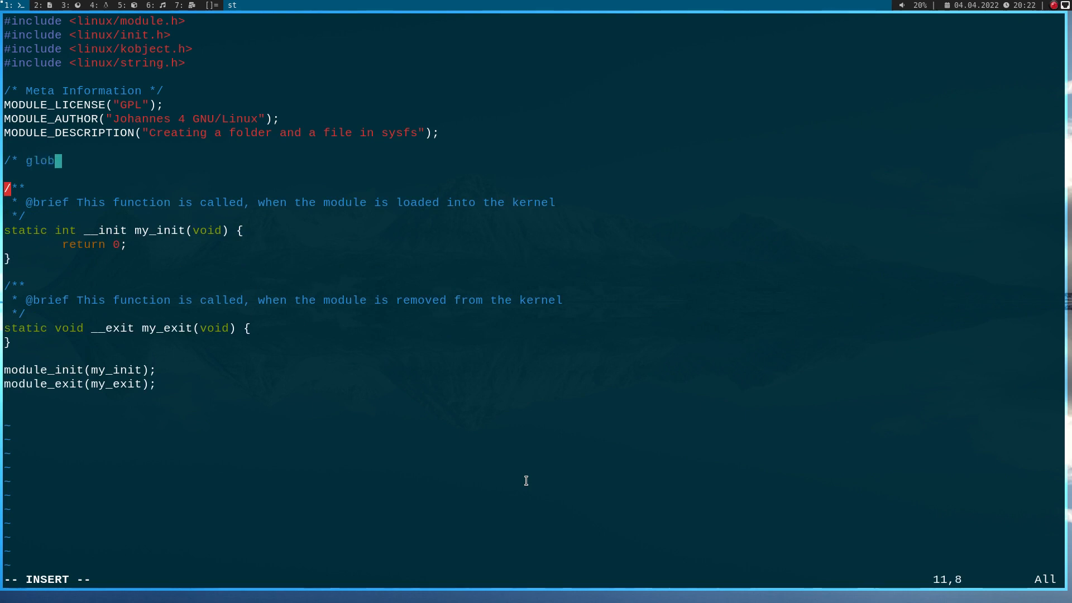
{"action": "type", "text": "al variable fo"}
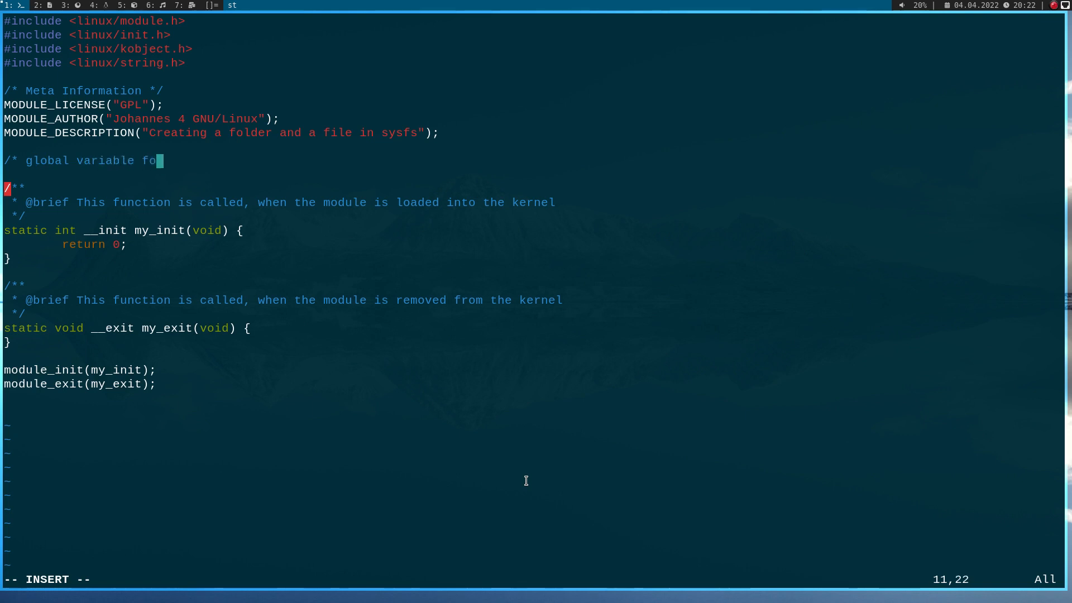
{"action": "type", "text": "r sysfs"}
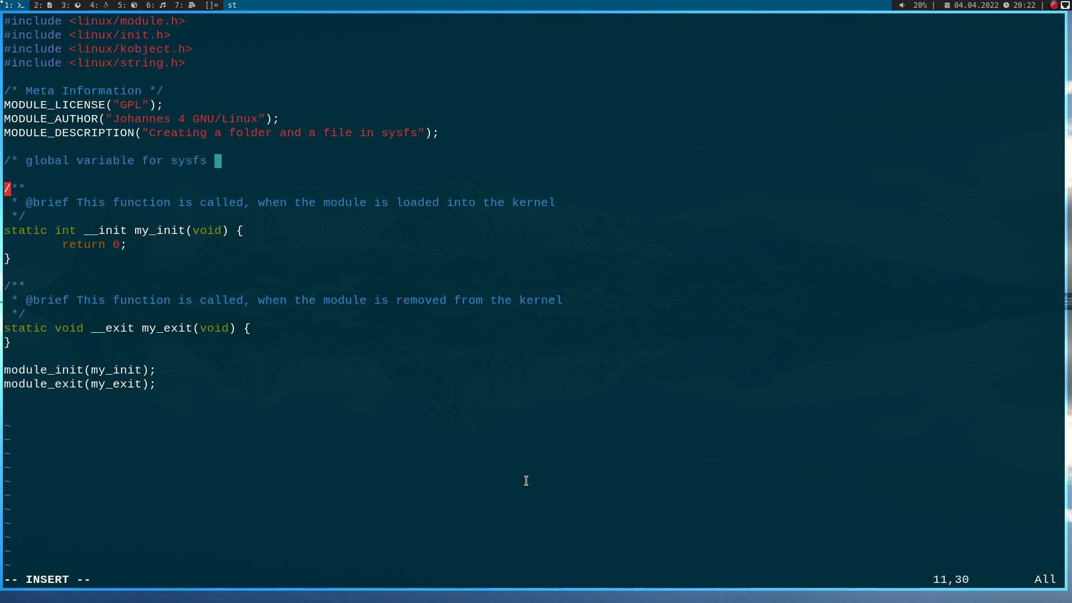
{"action": "type", "text": "folder"}
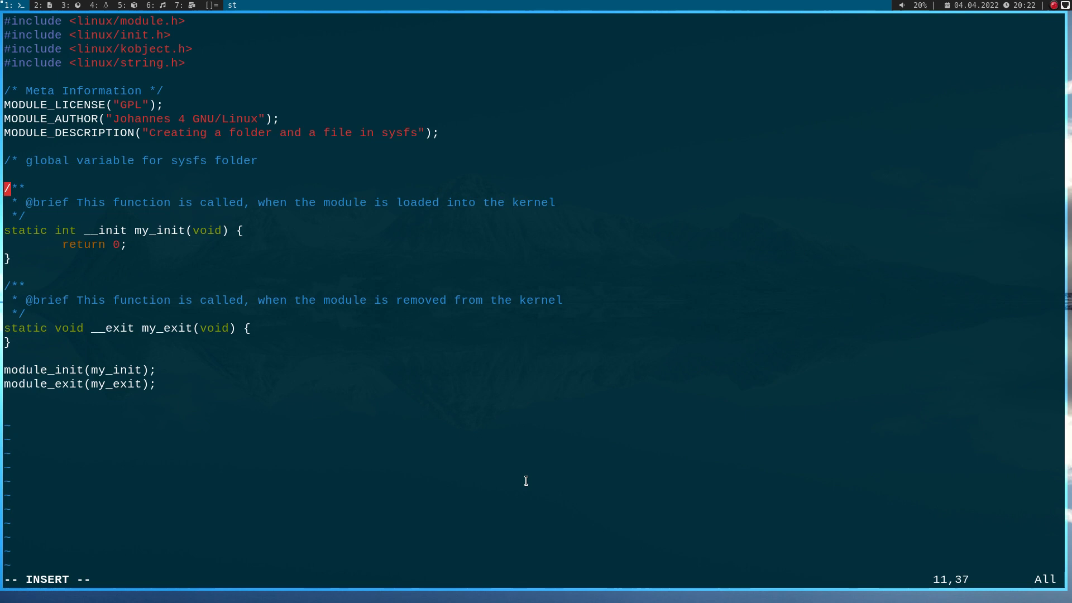
{"action": "type", "text": "hello */"}
{"action": "type", "text": "static struct"}
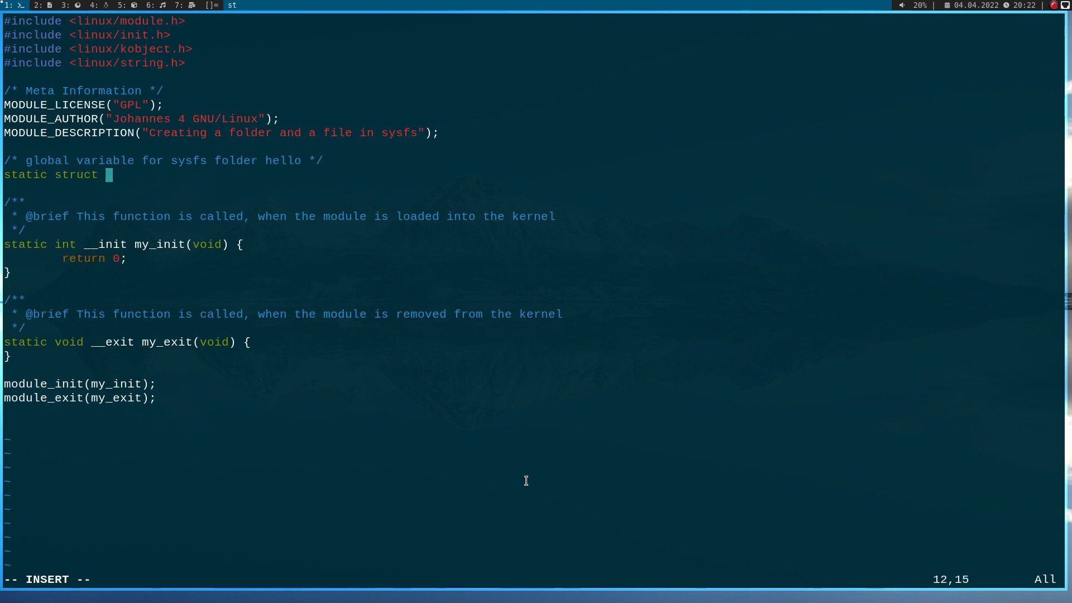
{"action": "type", "text": "kobje"}
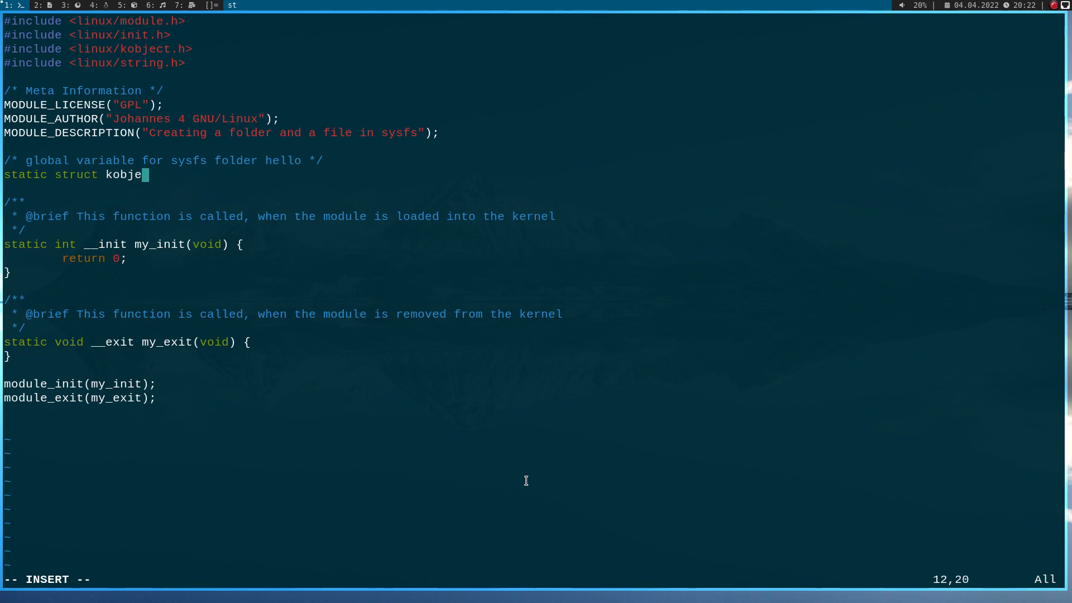
{"action": "type", "text": "ct *"}
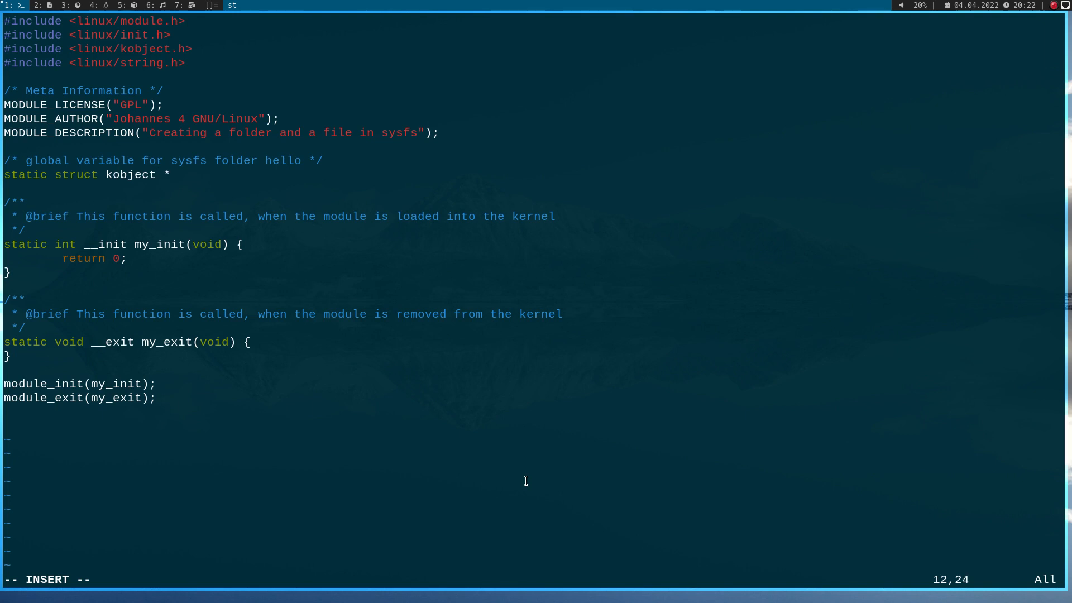
{"action": "type", "text": "dummy_kobj;"}
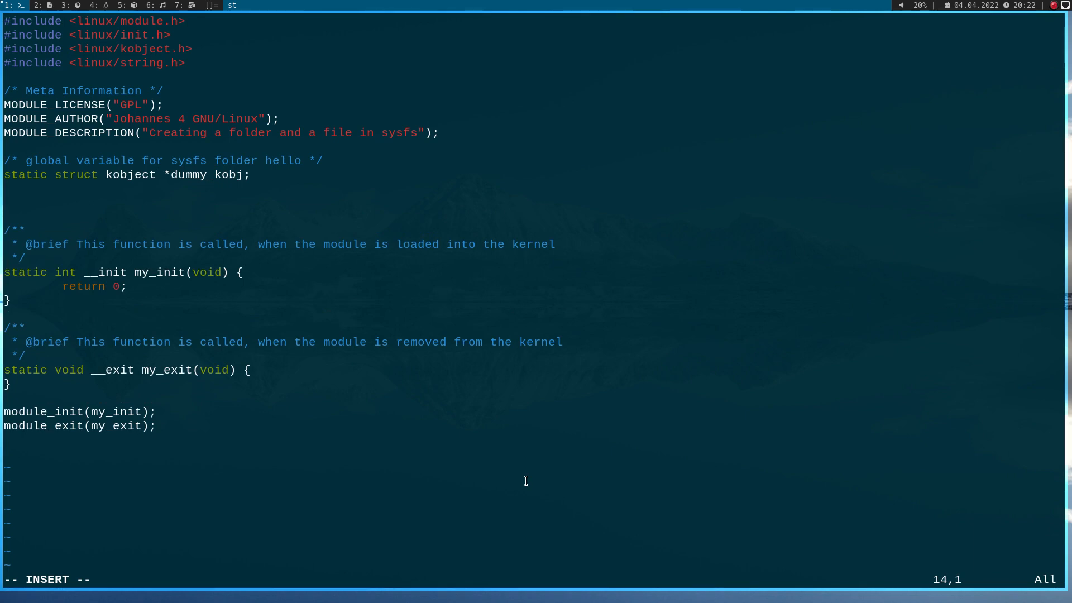
Step: Declare static struct kobj_attribute dummy_attr = __ATTR(dummy, 0660, , )
{"action": "type", "text": "static str"}
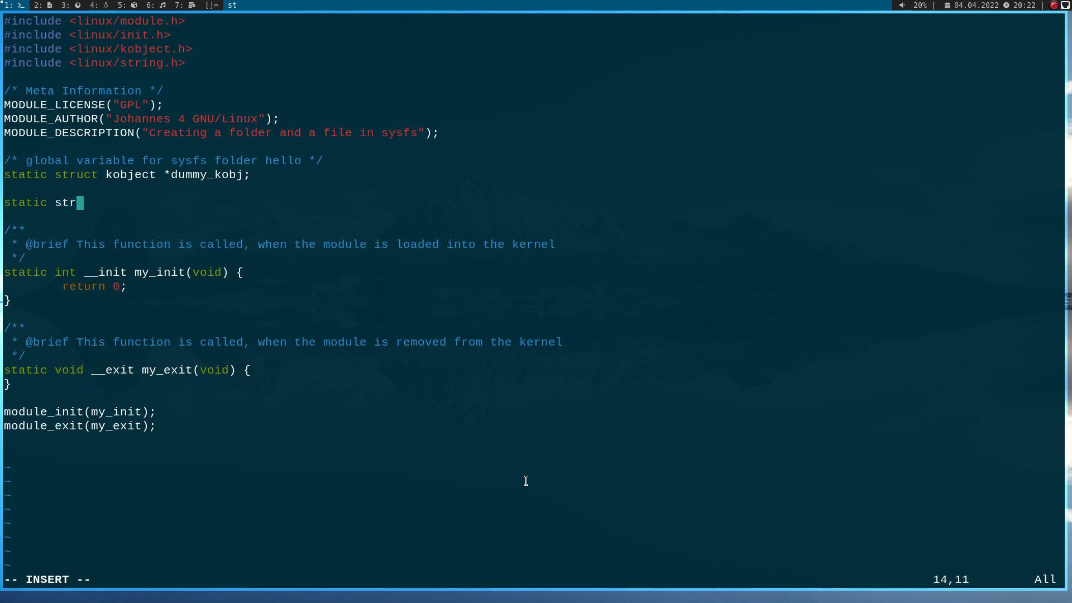
{"action": "type", "text": "uct"}
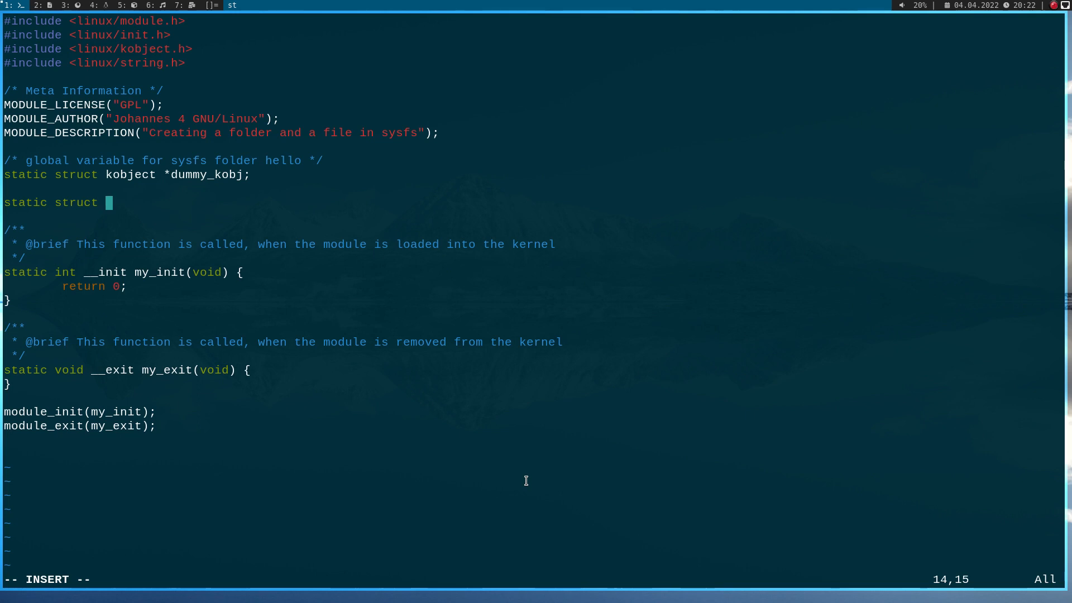
{"action": "type", "text": "kobj_"}
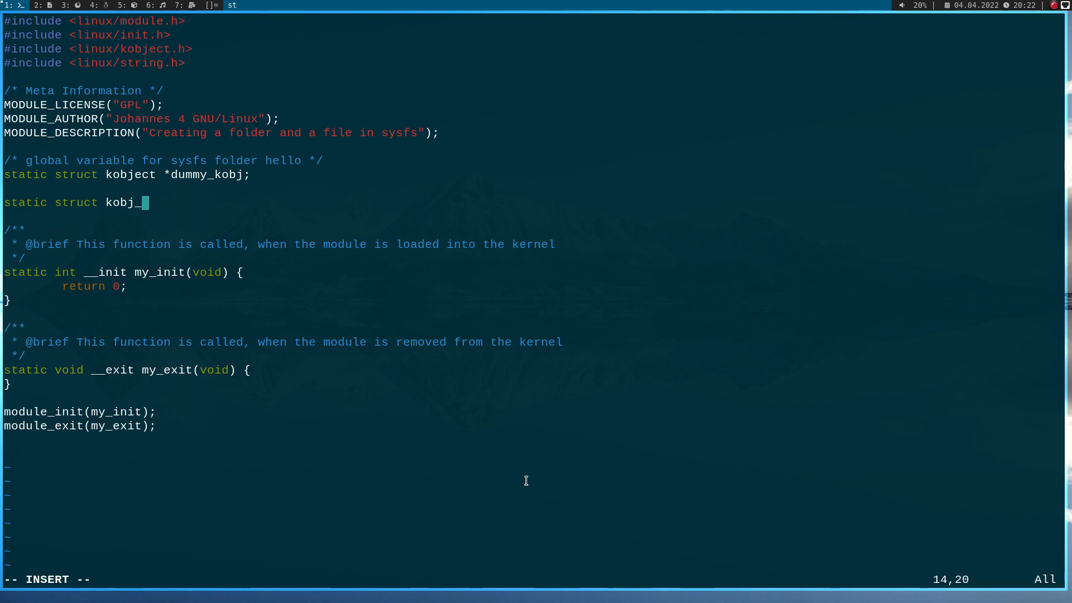
{"action": "type", "text": "attribute"}
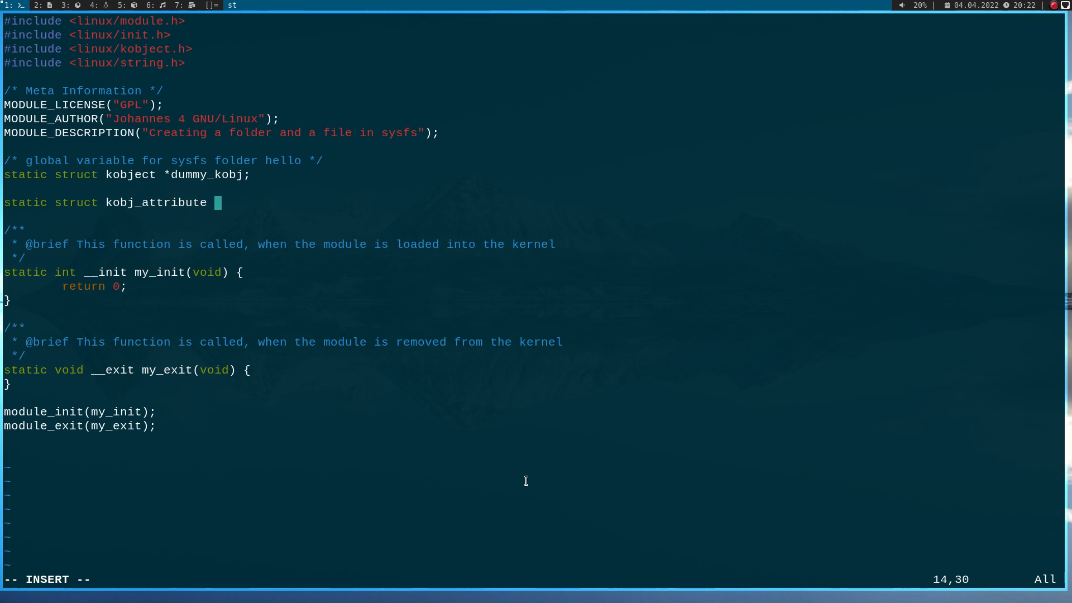
{"action": "type", "text": "du"}
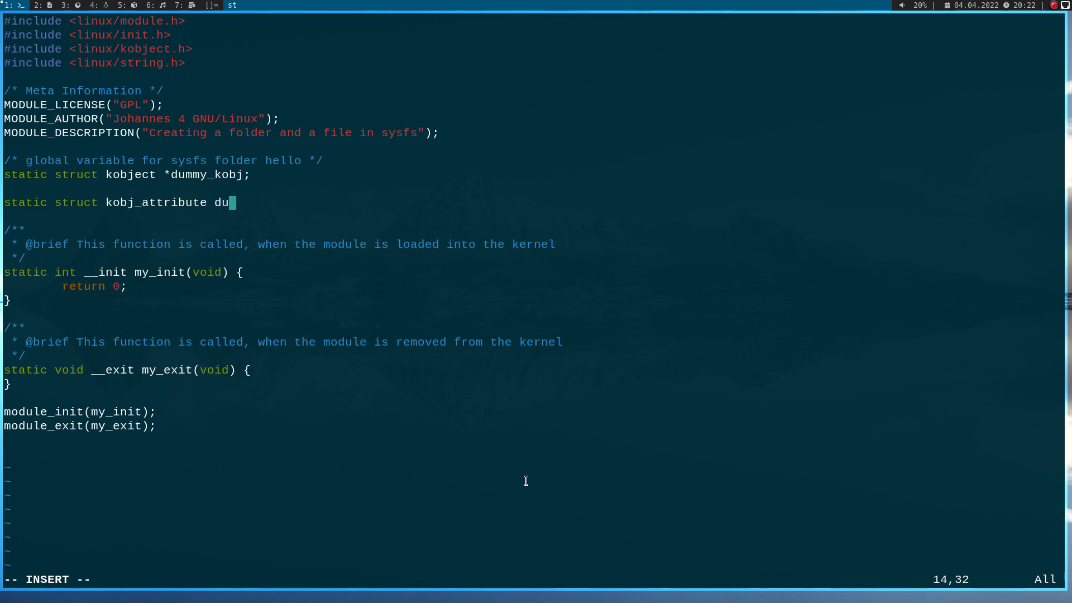
{"action": "type", "text": "mmy_a"}
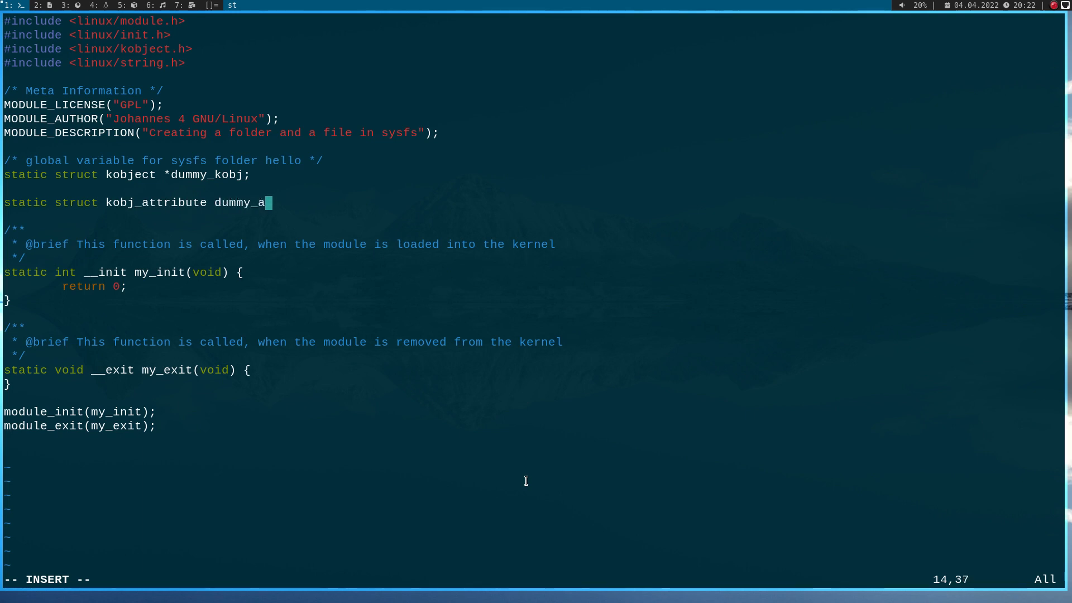
{"action": "type", "text": "ttr ="}
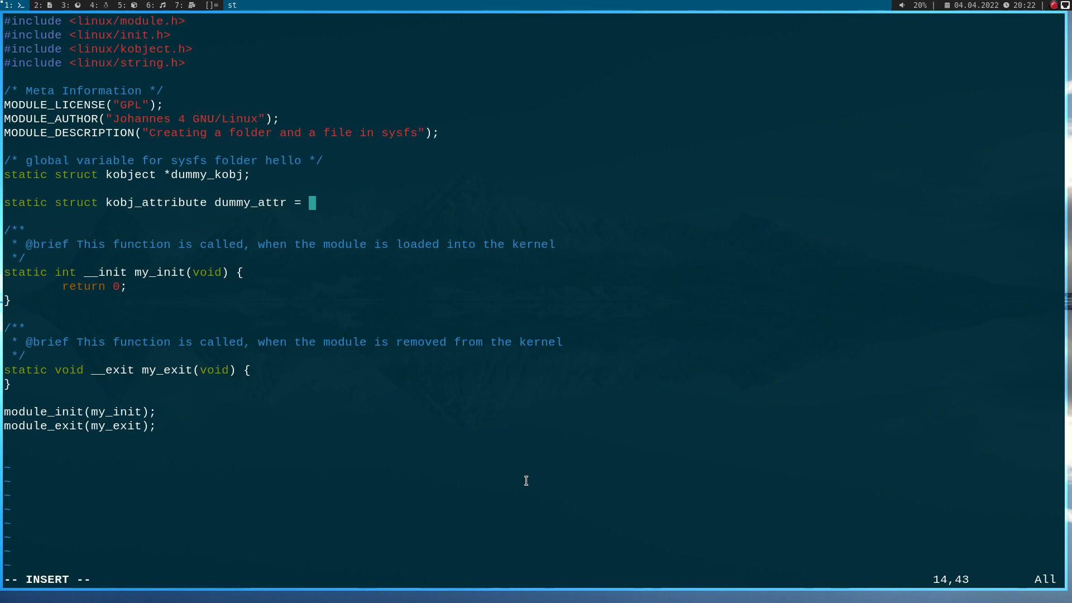
{"action": "type", "text": "__AT"}
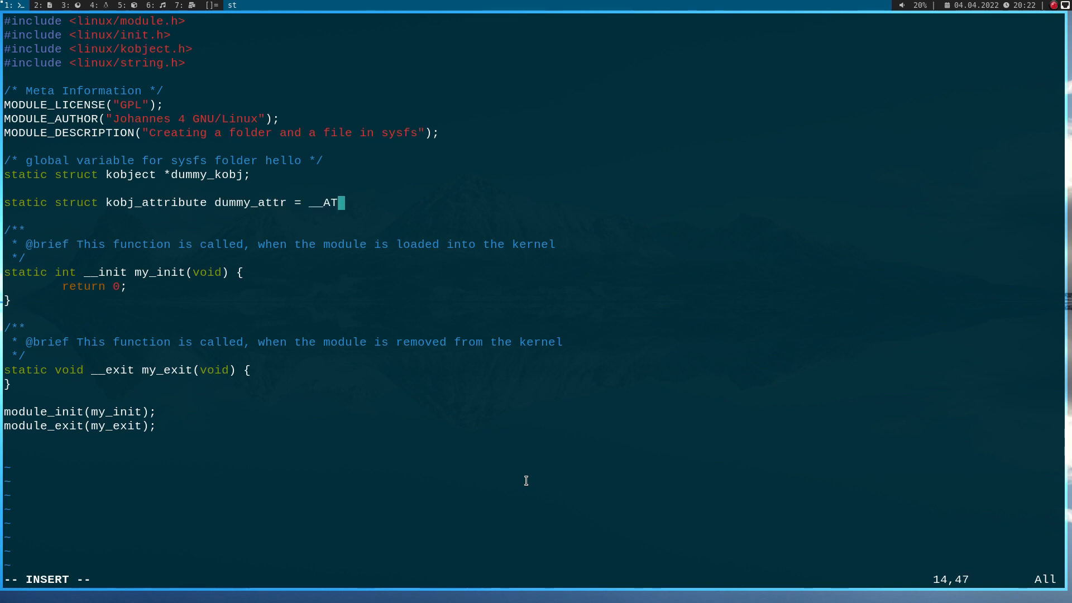
{"action": "type", "text": "TR(h"}
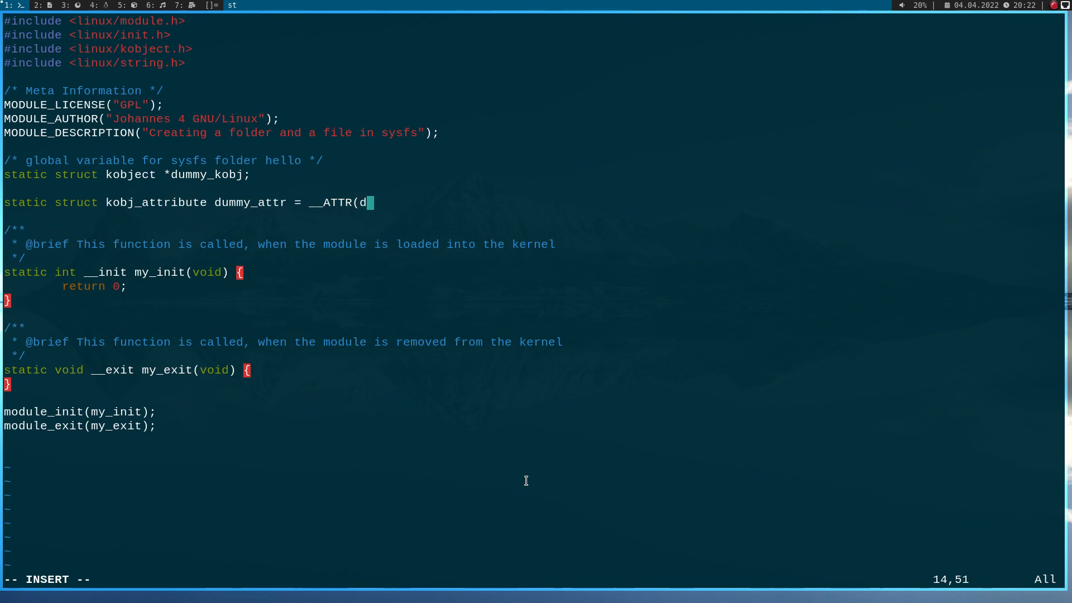
{"action": "type", "text": "ummy,"}
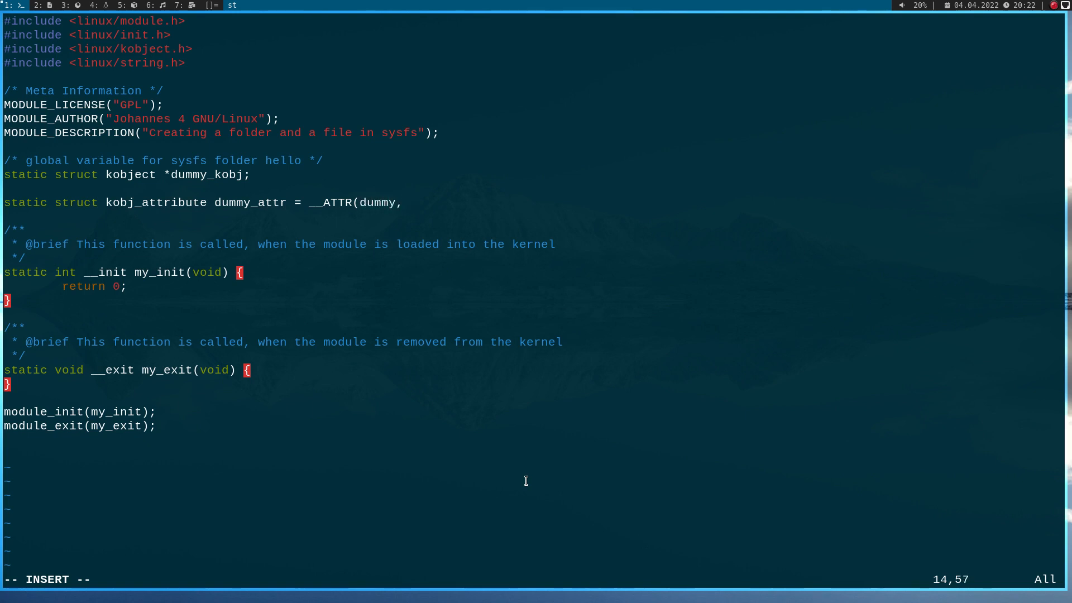
{"action": "type", "text": "0660"}
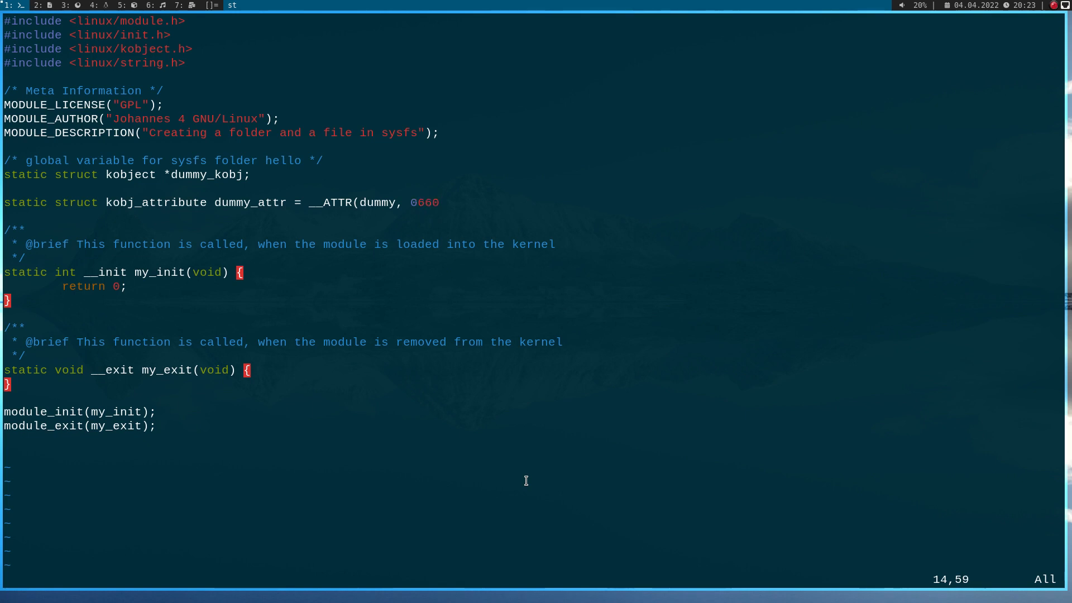
{"action": "type", "text": ", ,"}
{"action": "type", "text": "/**"}
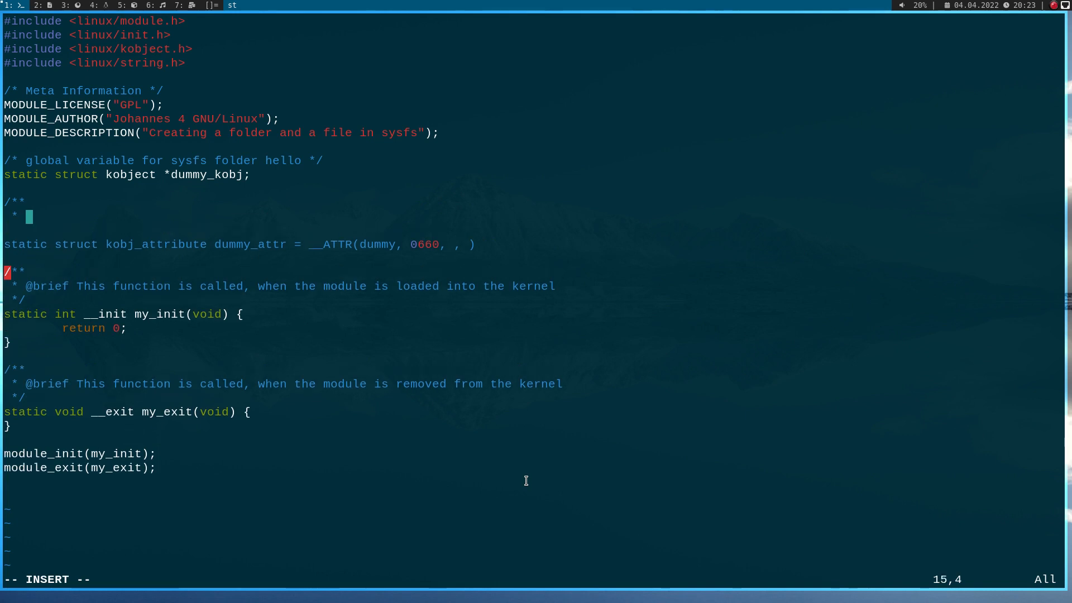
{"action": "type", "text": "@brief"}
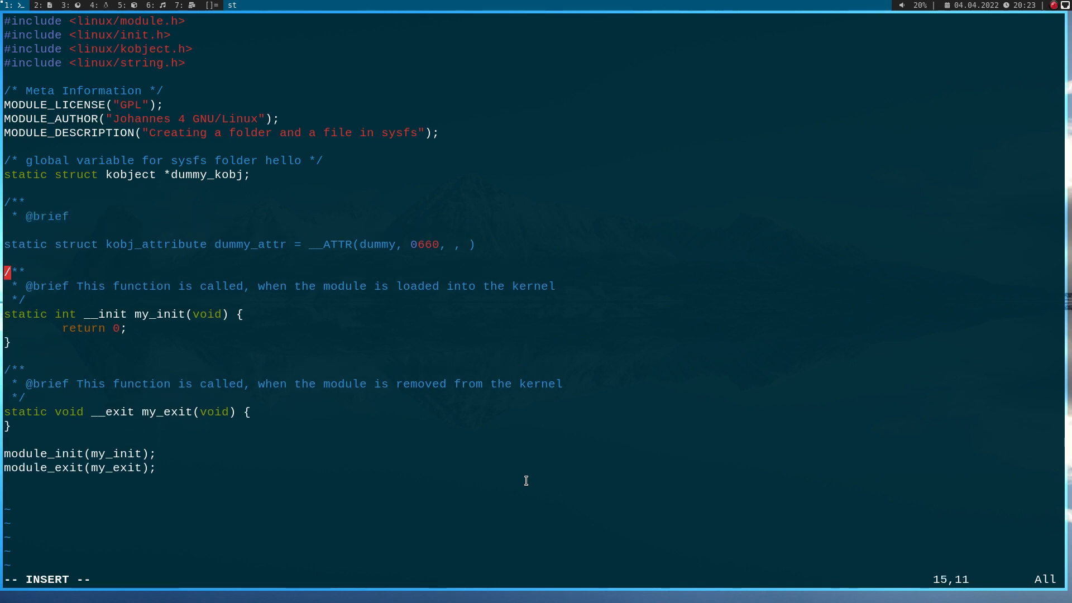
{"action": "type", "text": "Read call"}
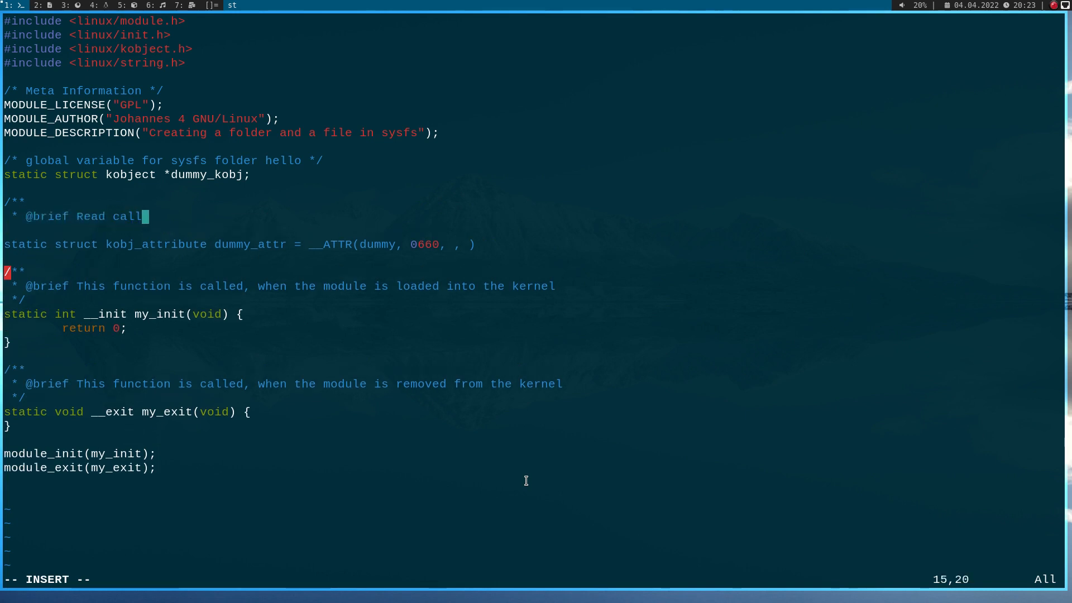
{"action": "type", "text": "back for dummy"}
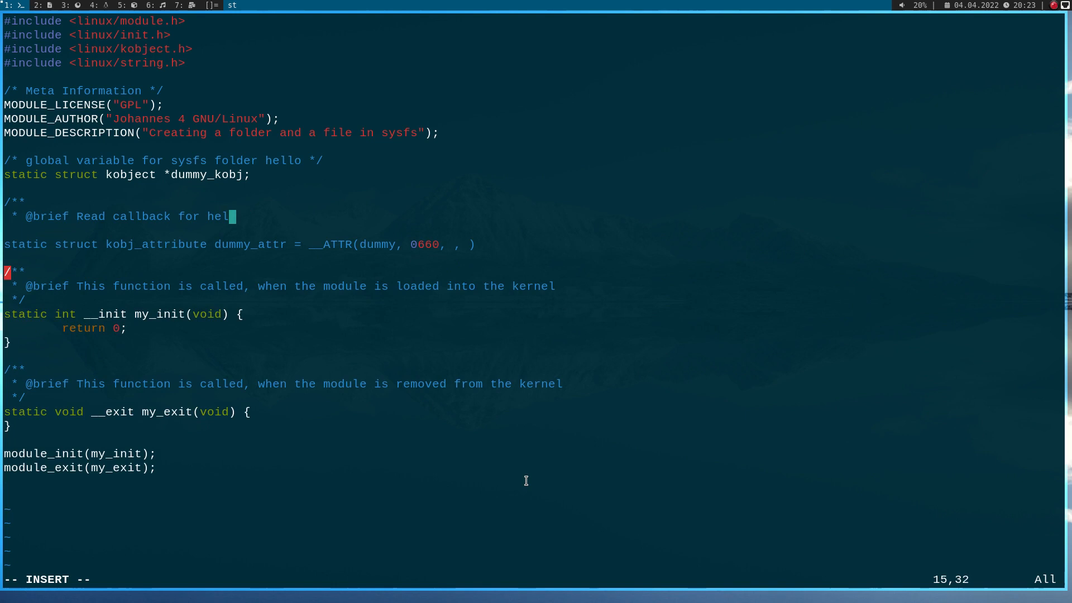
{"action": "type", "text": "lo/dummy"}
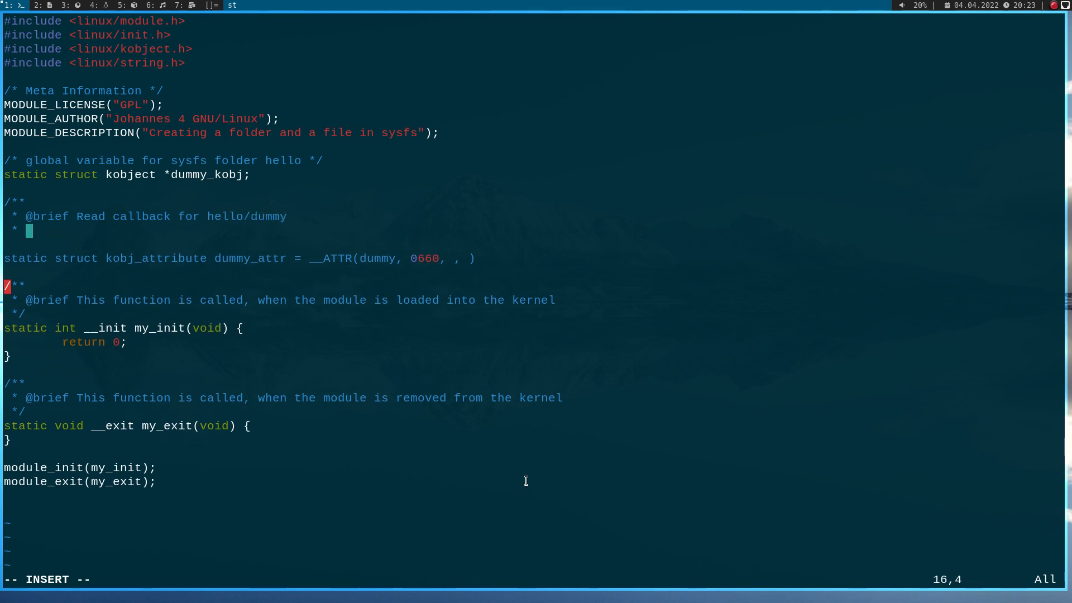
Step: Begin the static ssize_t dummy_show( function declaration
{"action": "type", "text": "ss"}
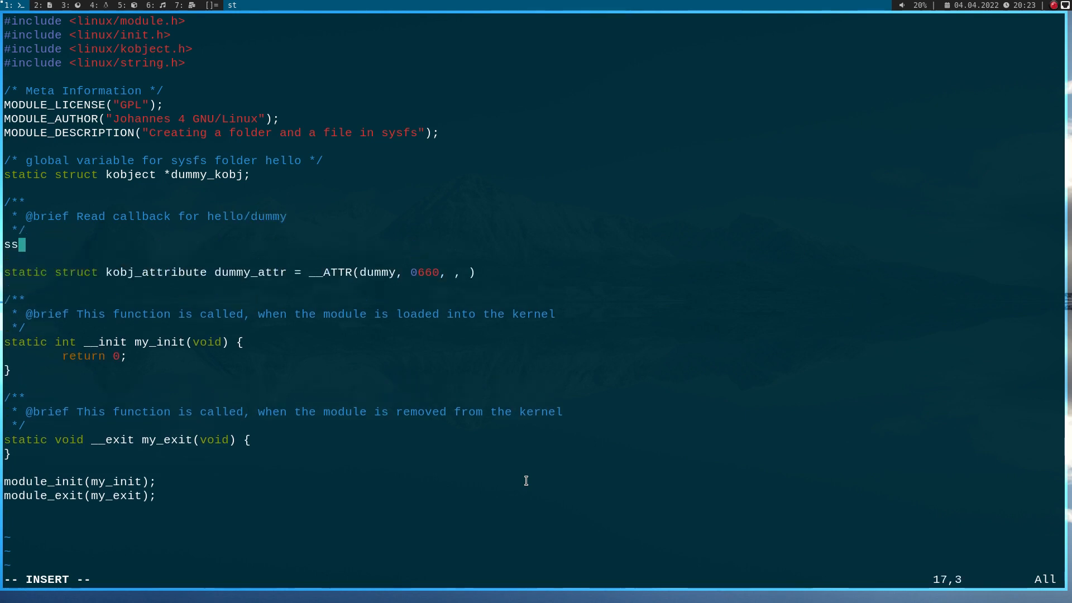
{"action": "type", "text": "tatic"}
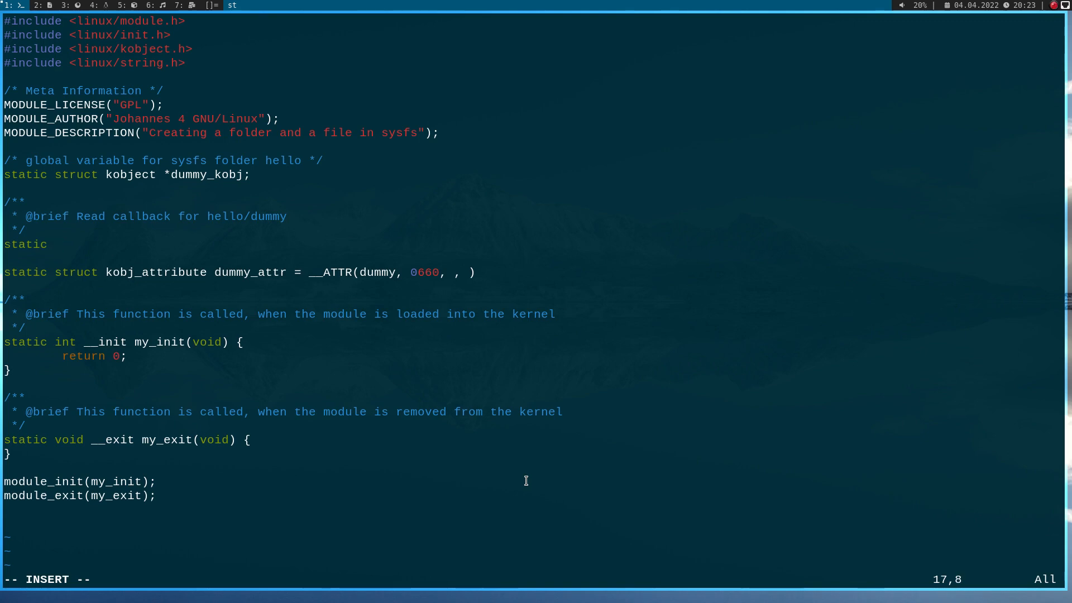
{"action": "type", "text": "ss"}
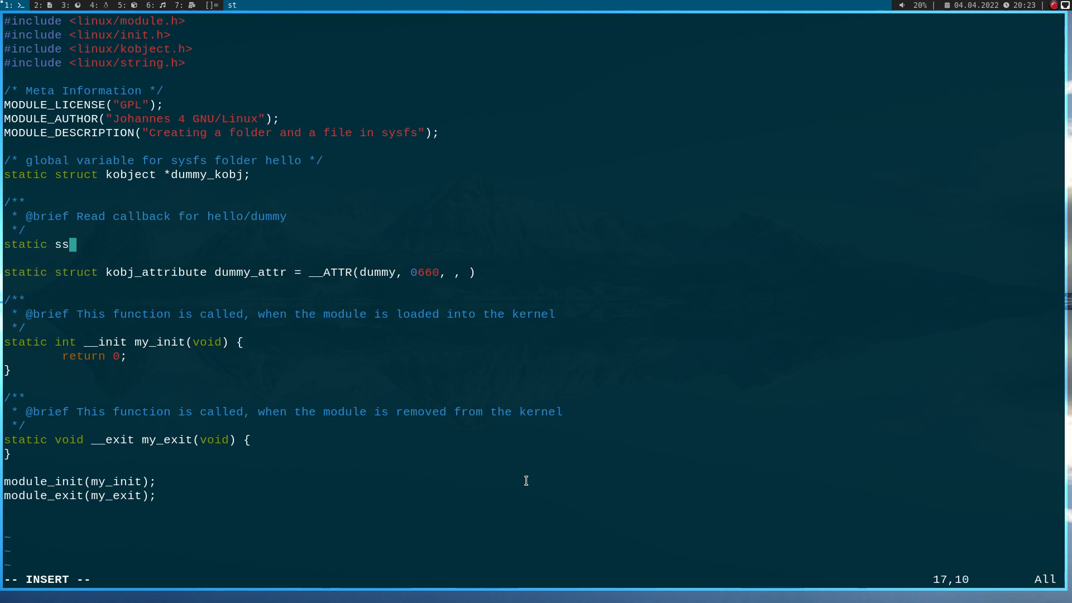
{"action": "type", "text": "ize_t"}
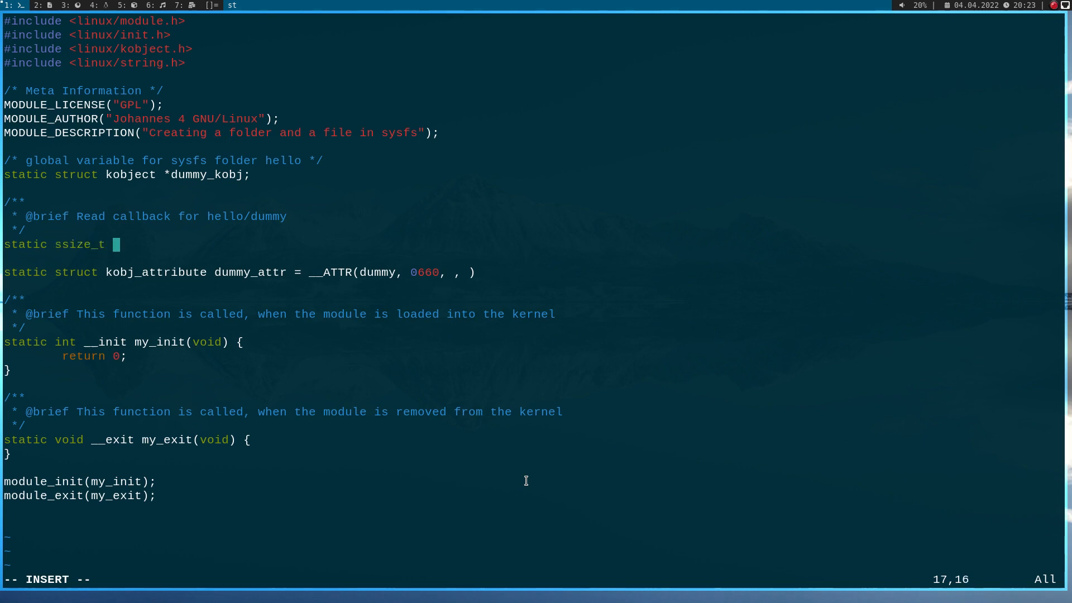
{"action": "type", "text": "d"}
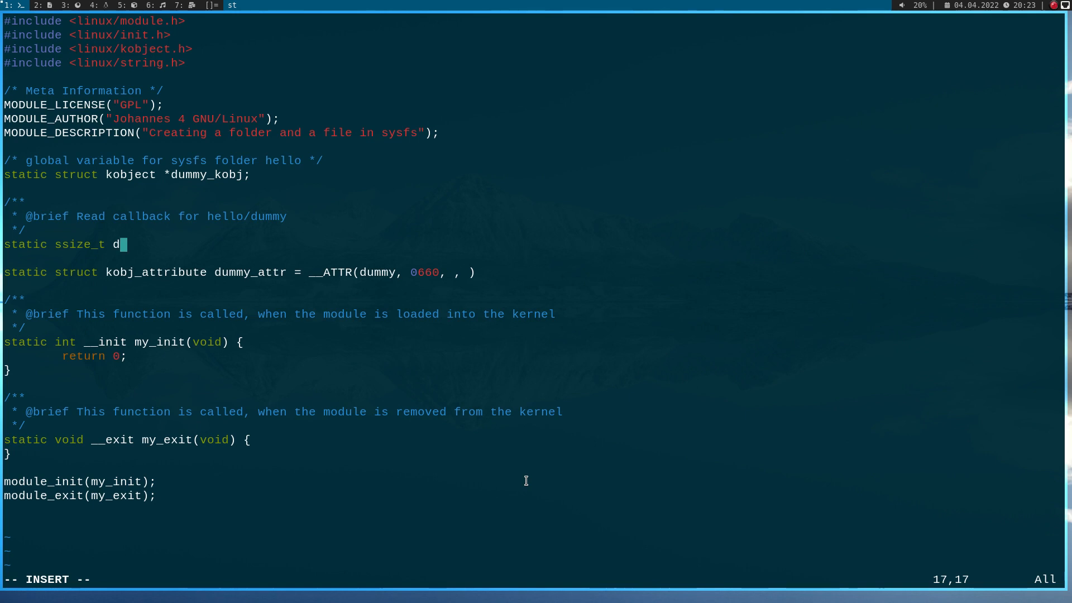
{"action": "type", "text": "u"}
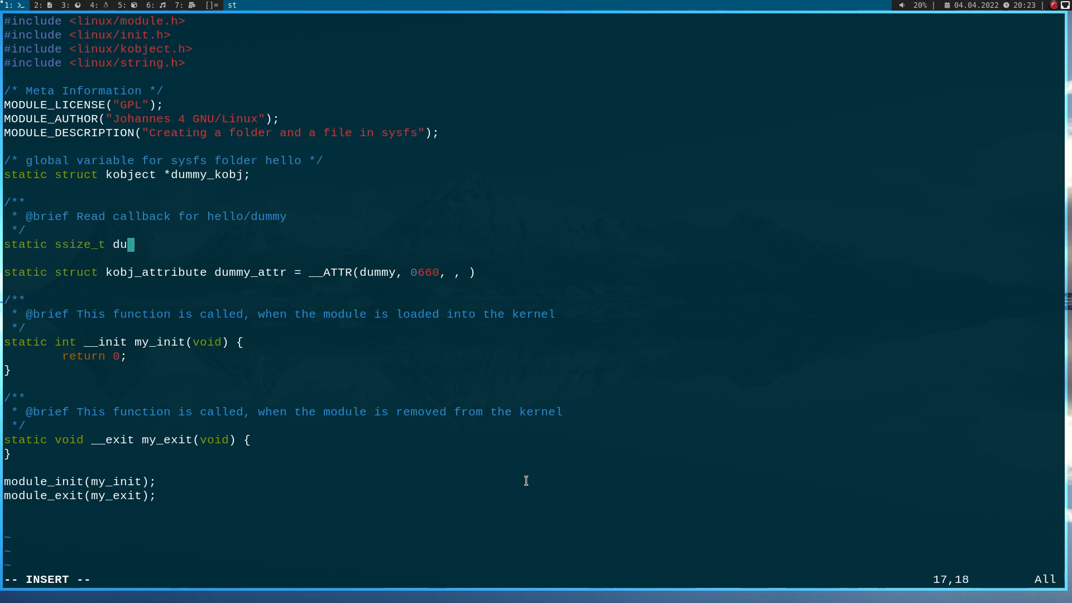
{"action": "type", "text": "mmy_"}
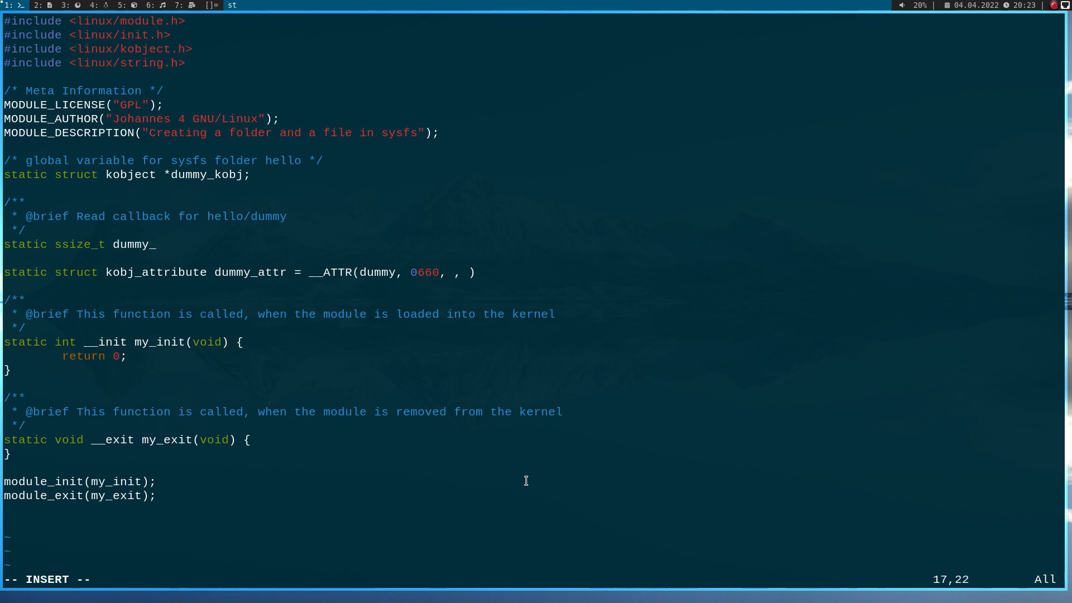
{"action": "type", "text": "show("}
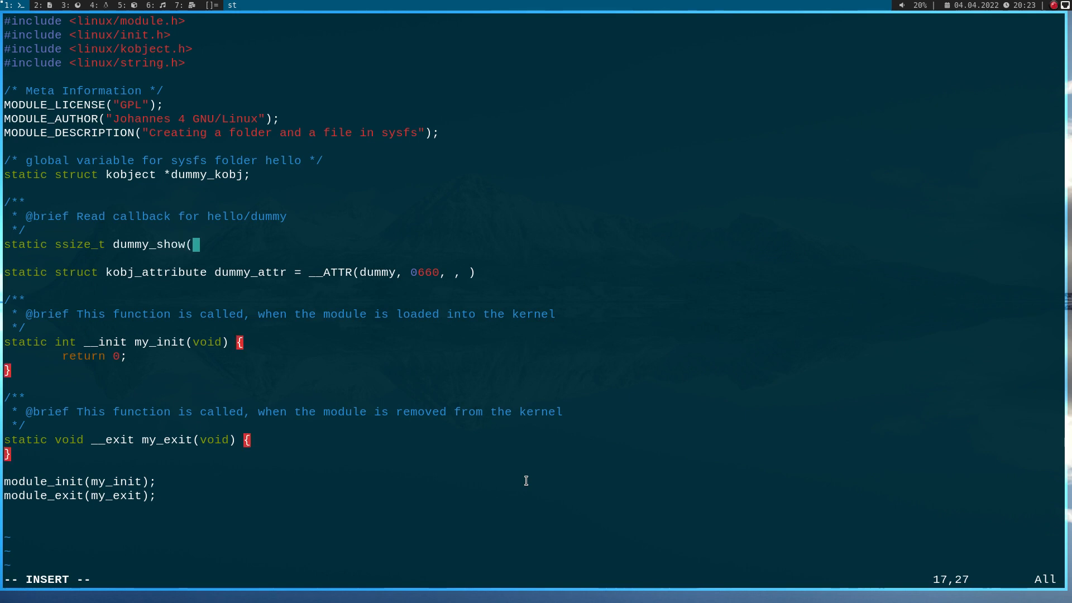
Step: Add struct kobject *kobj, struct kobj_attribut *attr and char * parameters to dummy_show
{"action": "type", "text": "str"}
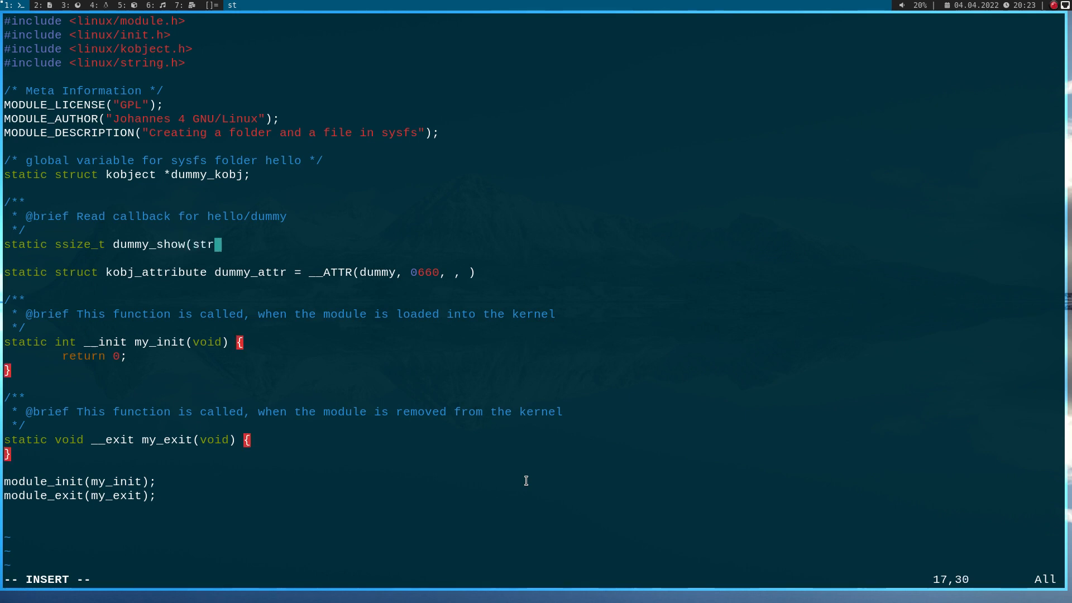
{"action": "type", "text": "uct"}
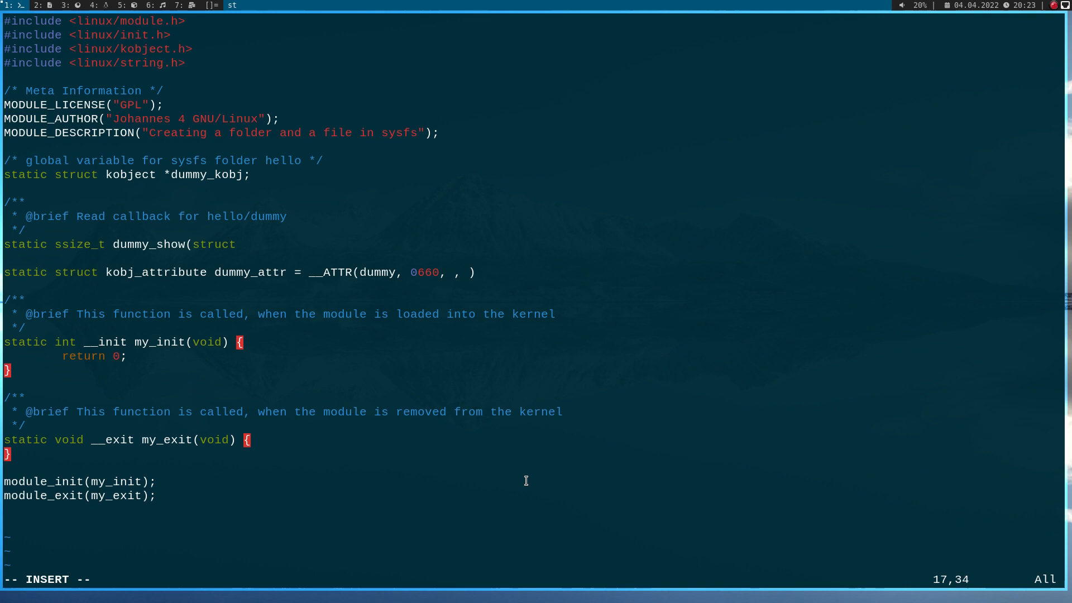
{"action": "type", "text": "kobject"}
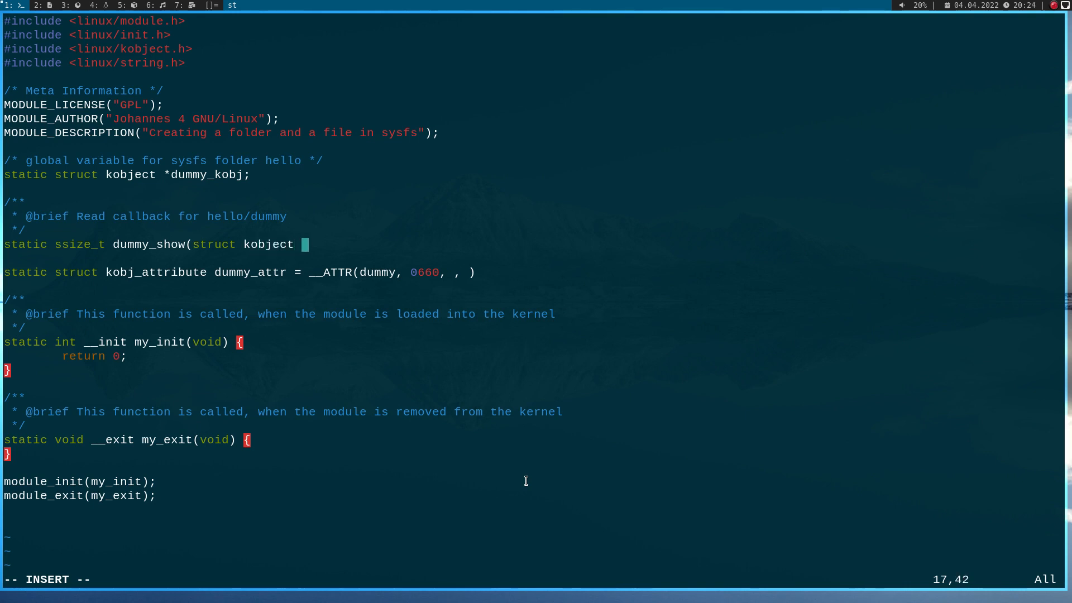
{"action": "type", "text": "*kobj,"}
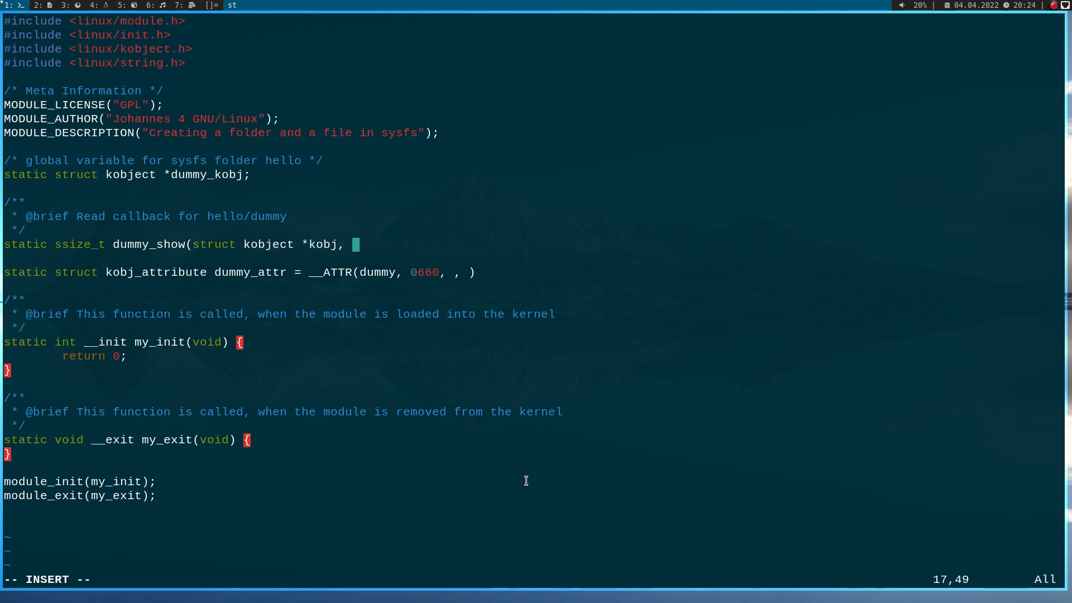
{"action": "type", "text": "struct"}
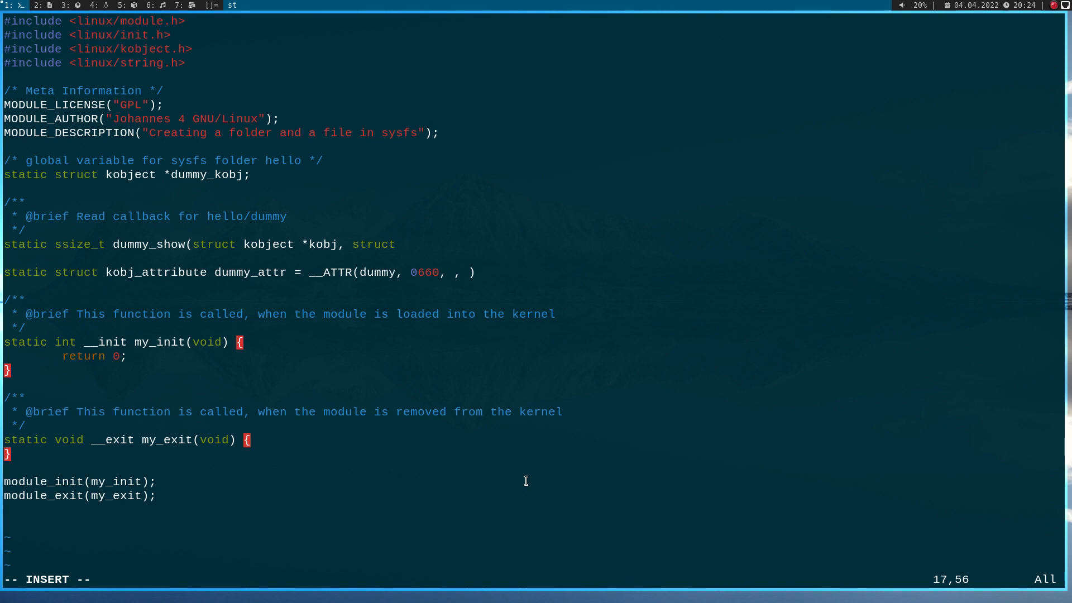
{"action": "type", "text": "kobj"}
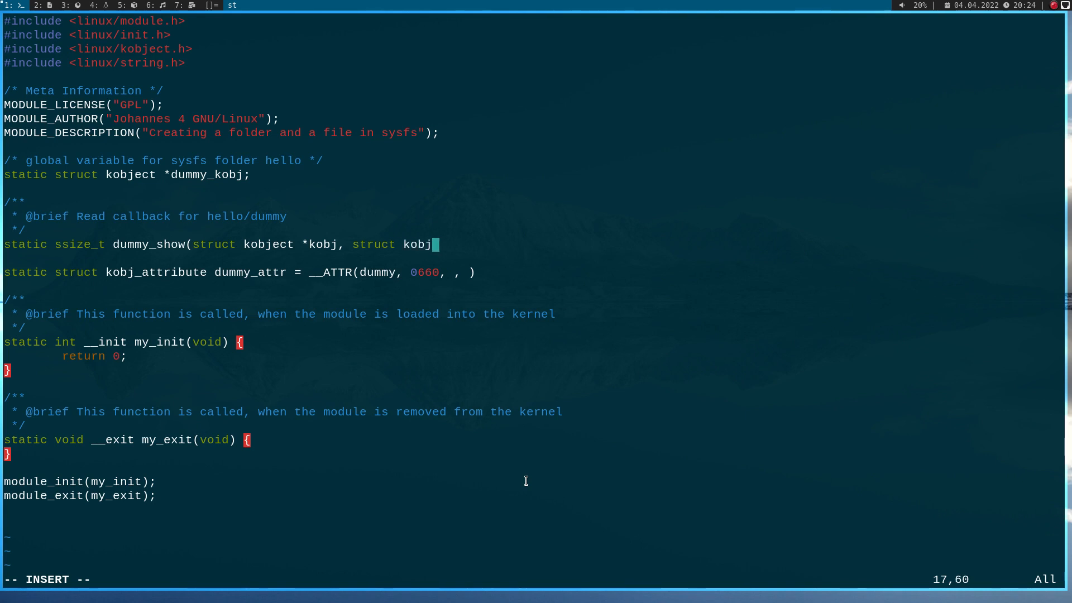
{"action": "type", "text": "_attribut"}
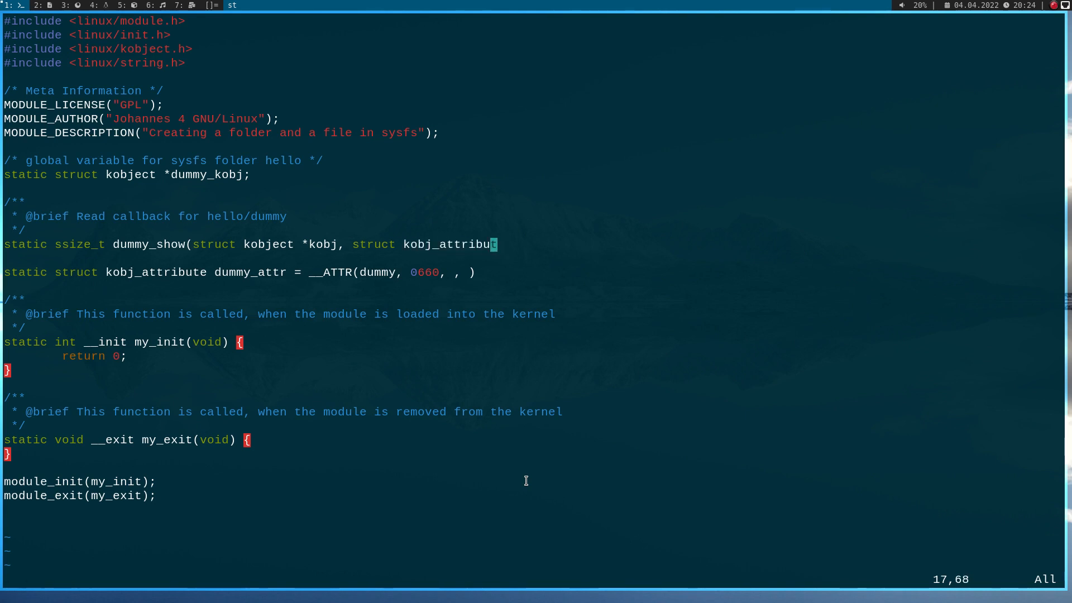
{"action": "type", "text": "*attr,"}
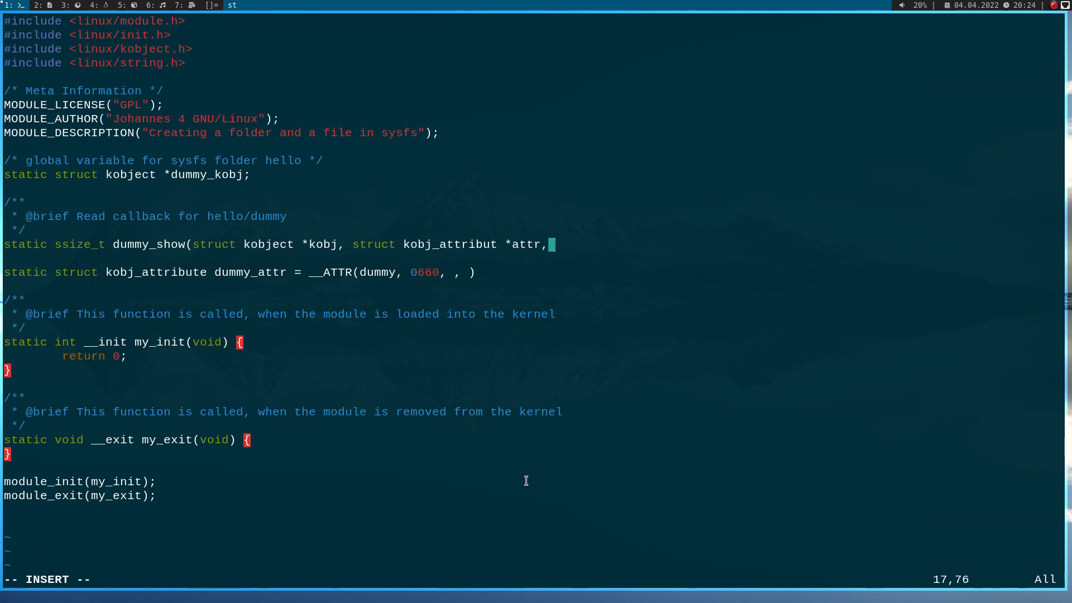
{"action": "type", "text": "char *"}
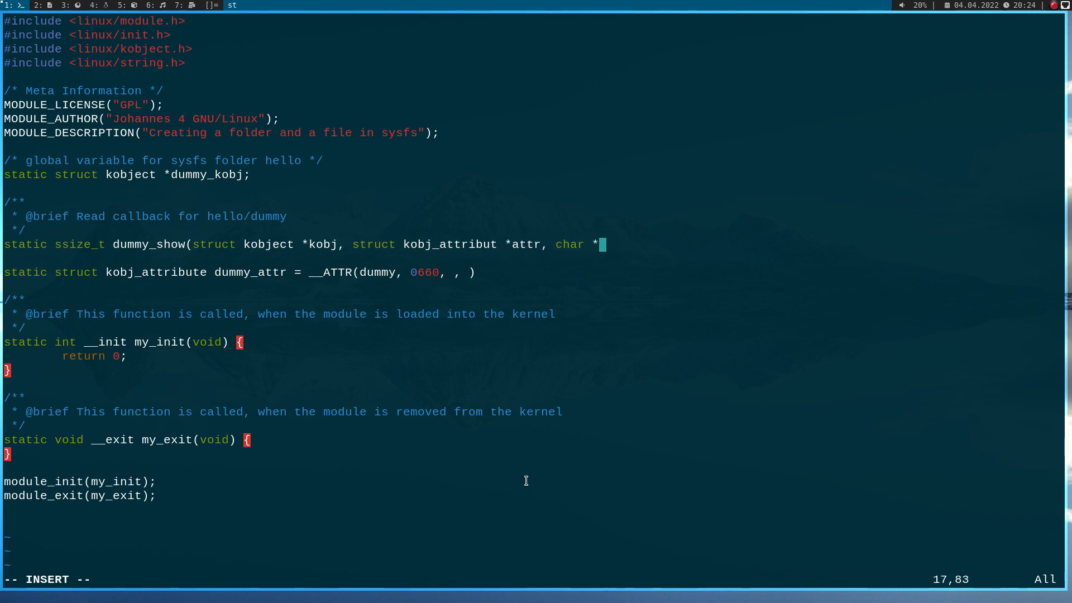
Step: Name the buffer parameter and start return sprintf(buffer, "You have read from /sys/kernel/%s%s"
{"action": "type", "text": "buffer) {"}
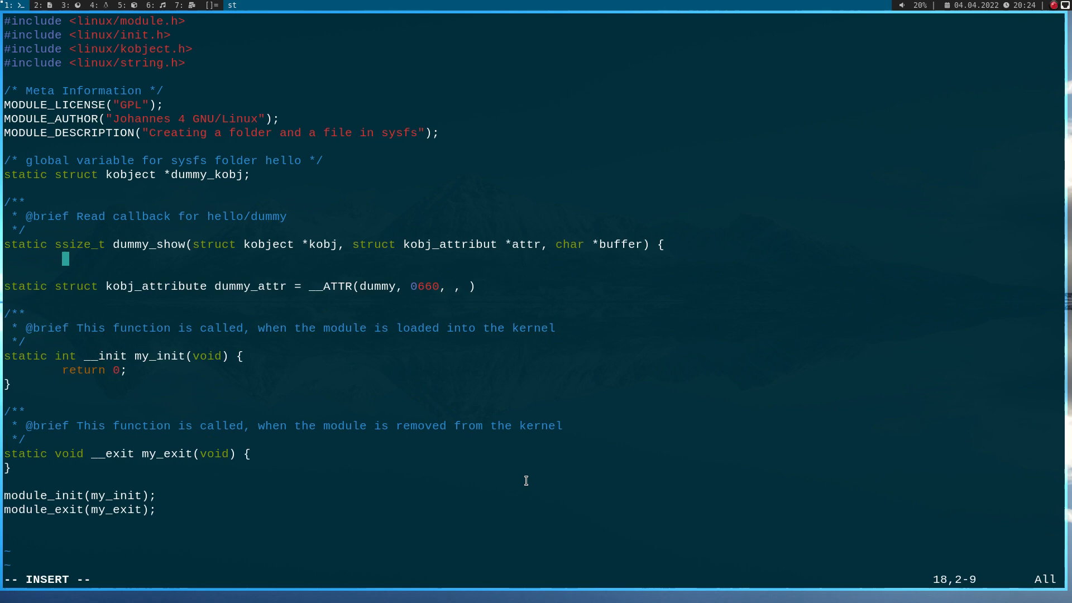
{"action": "type", "text": "return"}
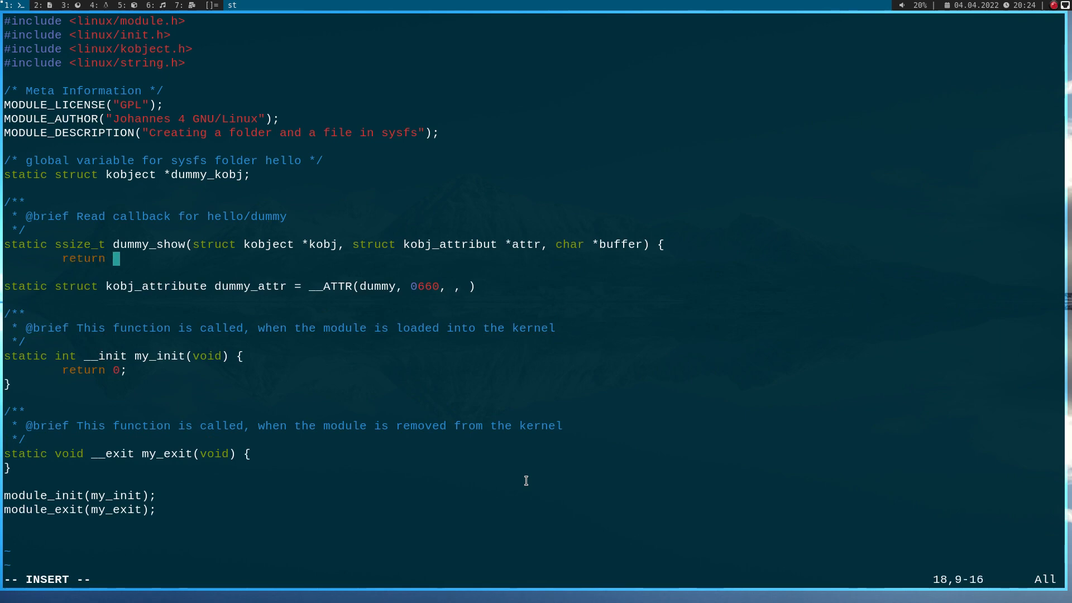
{"action": "type", "text": "spri"}
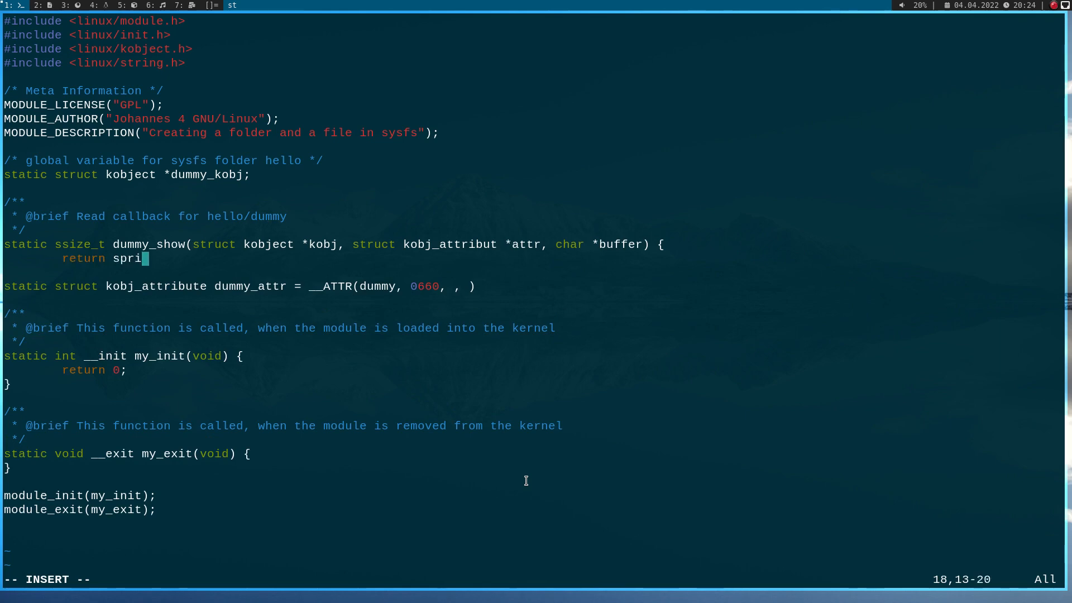
{"action": "type", "text": "ntf(buffer,"}
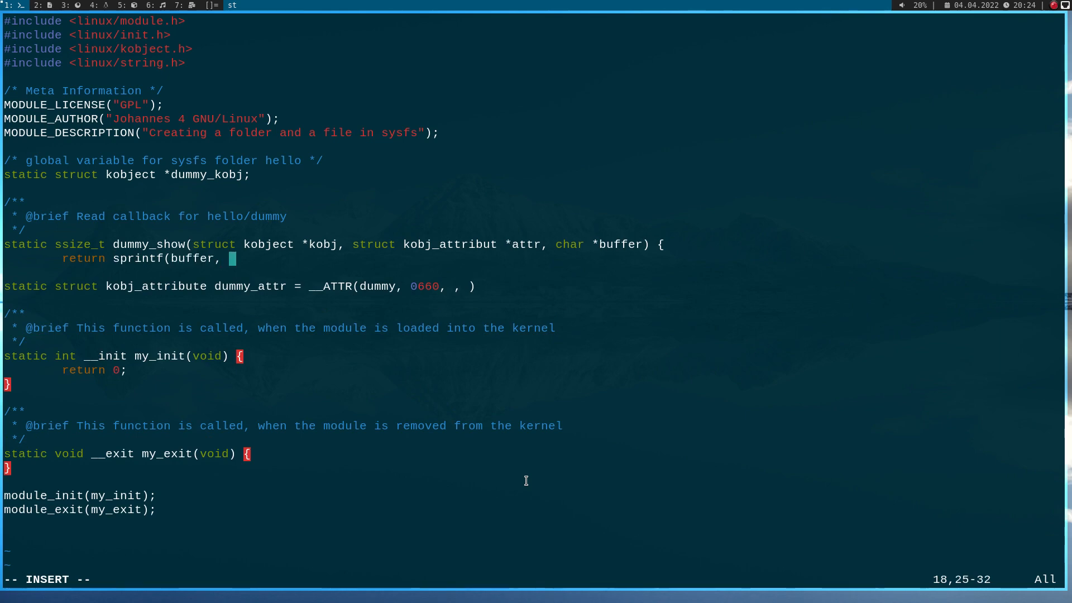
{"action": "type", "text": "\"You have re"}
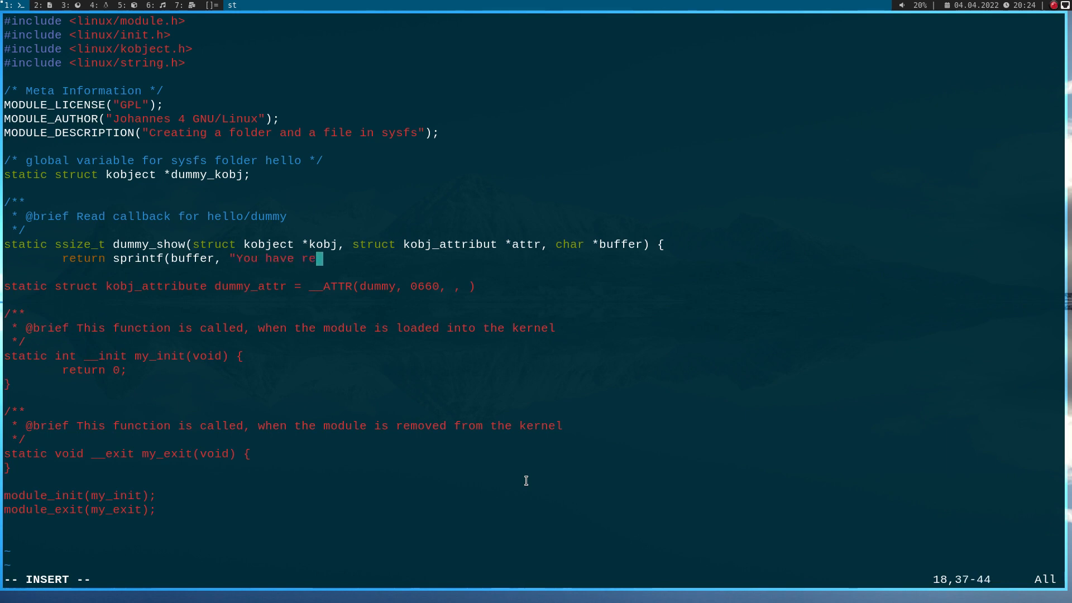
{"action": "type", "text": "ad from"}
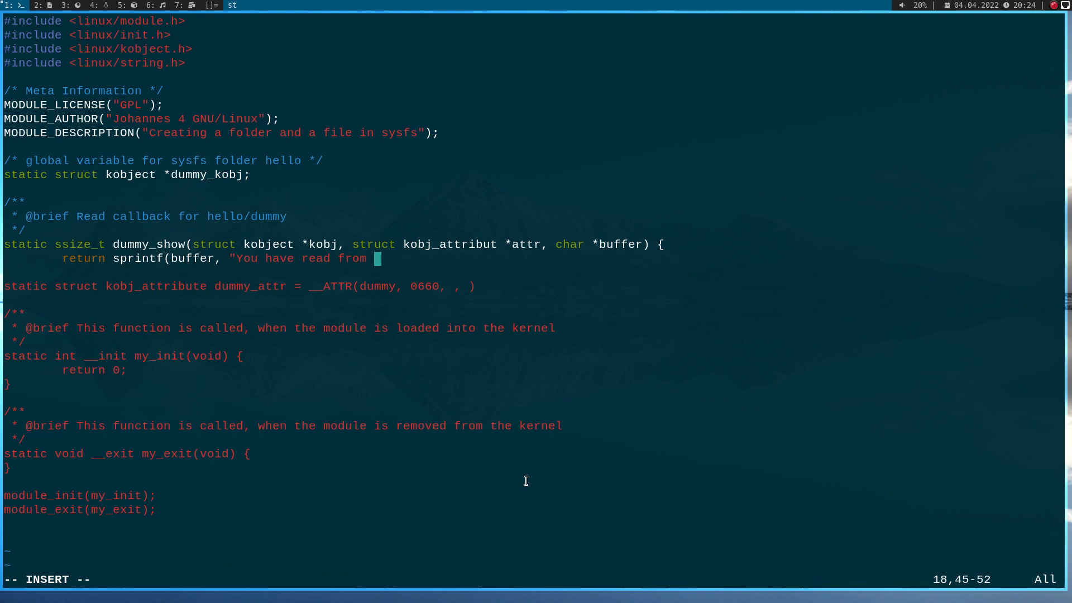
{"action": "type", "text": "/sys/kernel"}
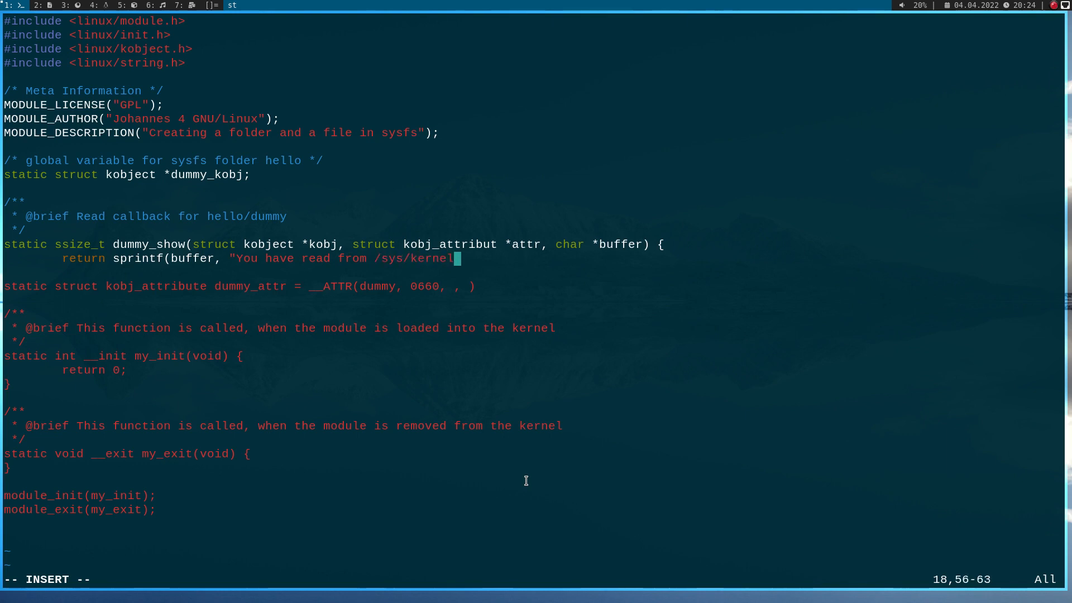
{"action": "type", "text": "/%s%s"}
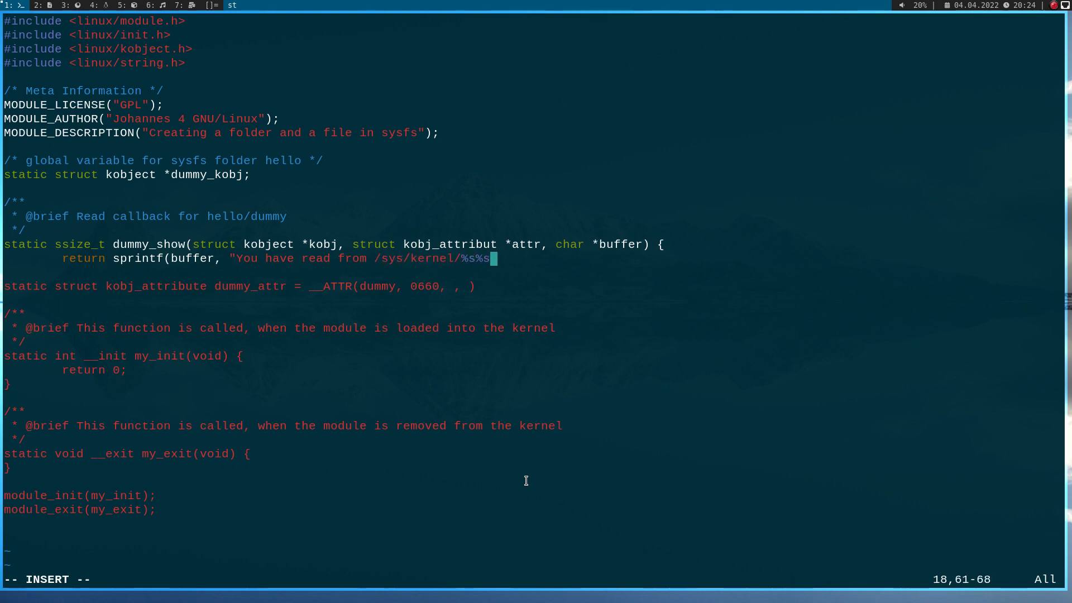
Step: Finish the sprintf line with newline, kobj->name and attr->attr.name
{"action": "type", "text": "\\n\","}
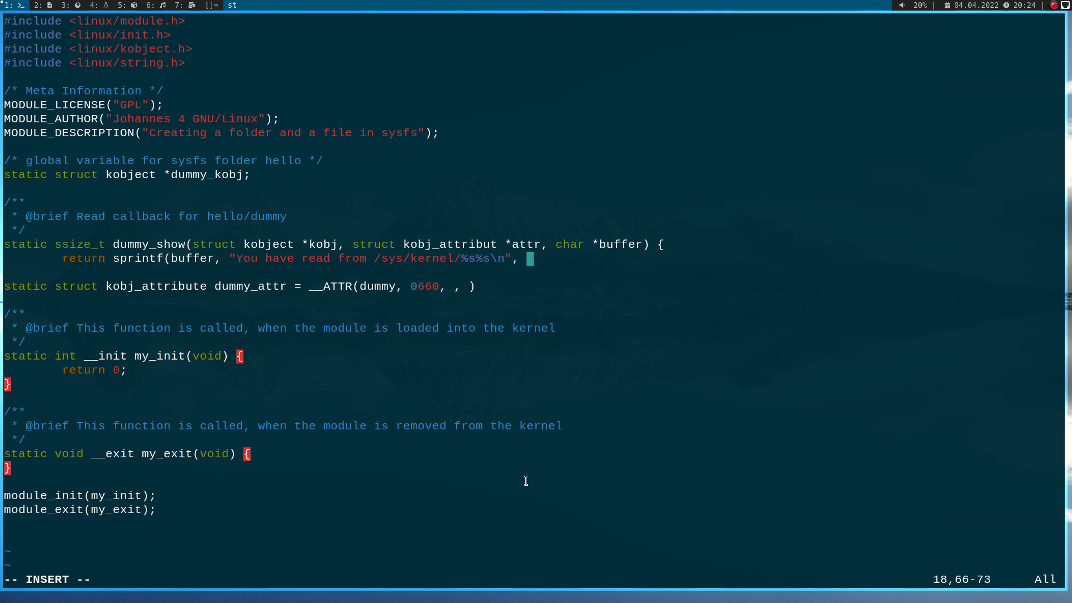
{"action": "type", "text": "kobj-"}
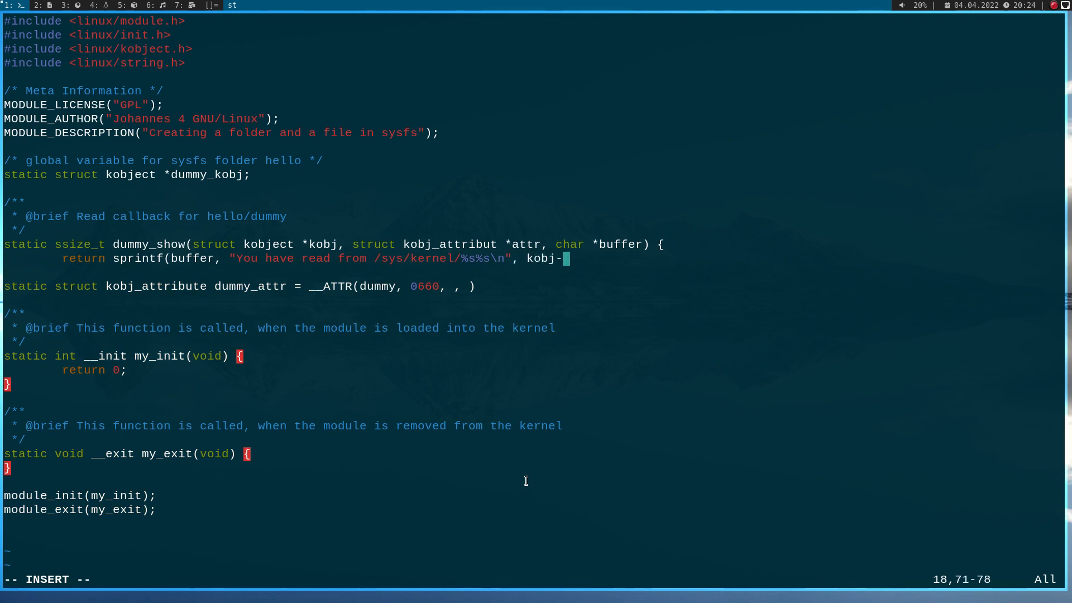
{"action": "type", "text": ">"}
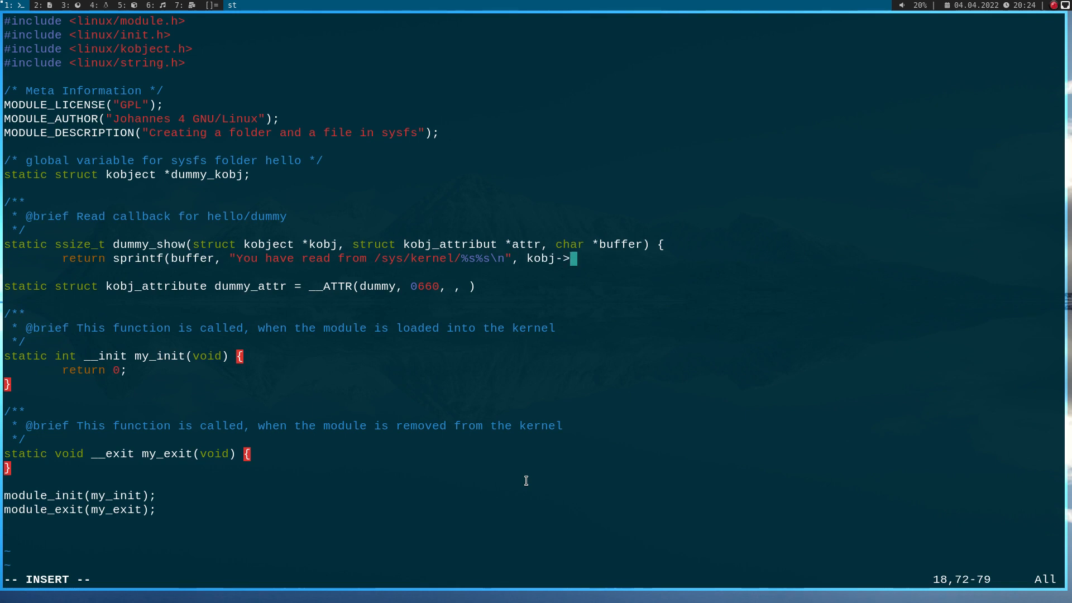
{"action": "type", "text": "name,"}
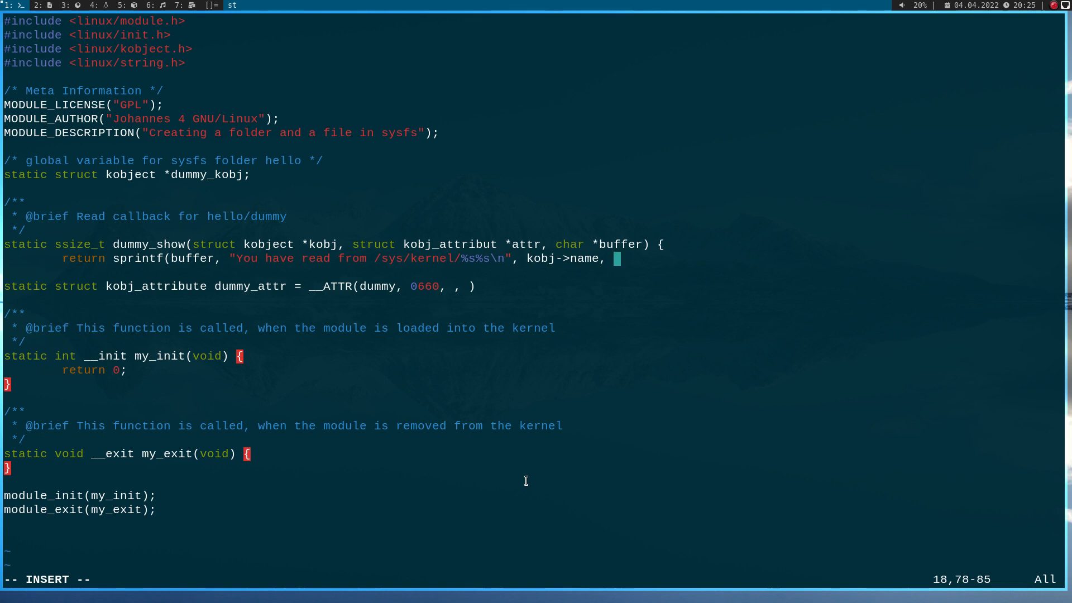
{"action": "type", "text": "attr->"}
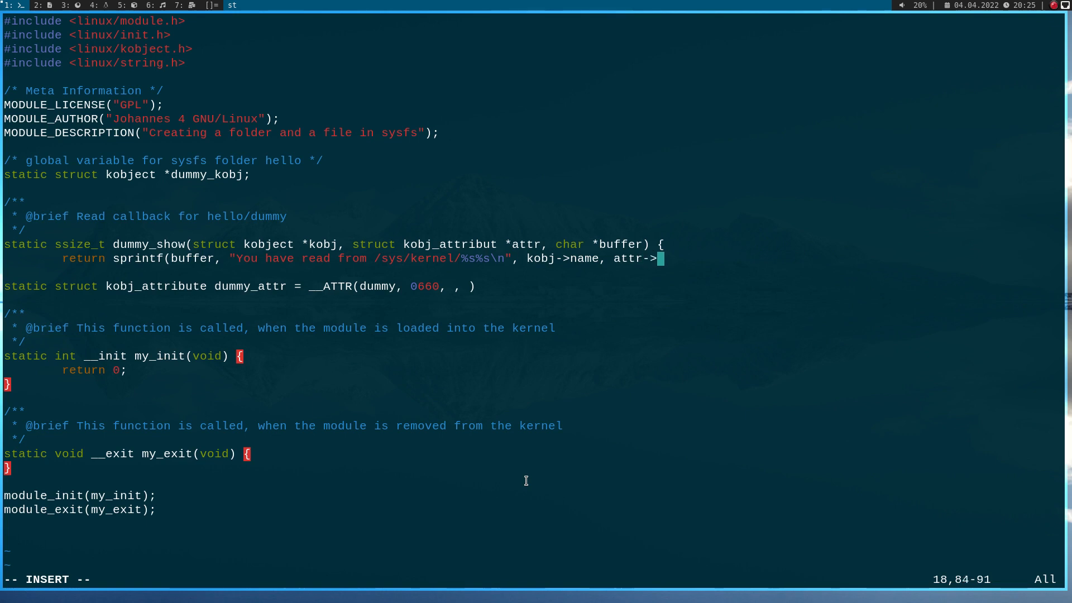
{"action": "type", "text": "attr.name"}
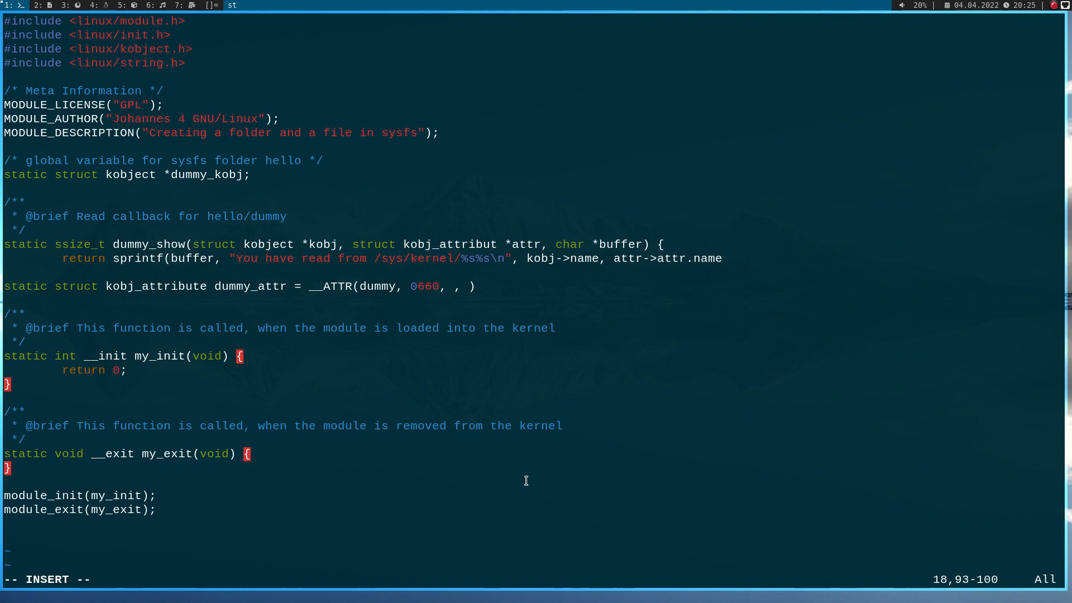
{"action": "type", "text": ");"}
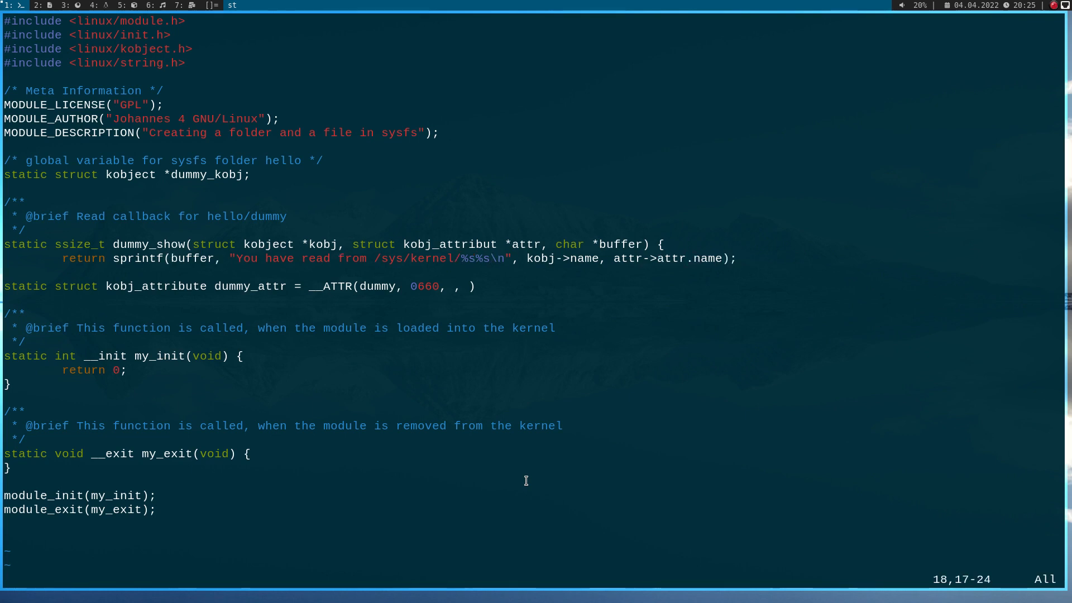
Step: Close dummy_show and create dummy_store taking const char *buffer and size_t count
{"action": "key", "text": "o"}
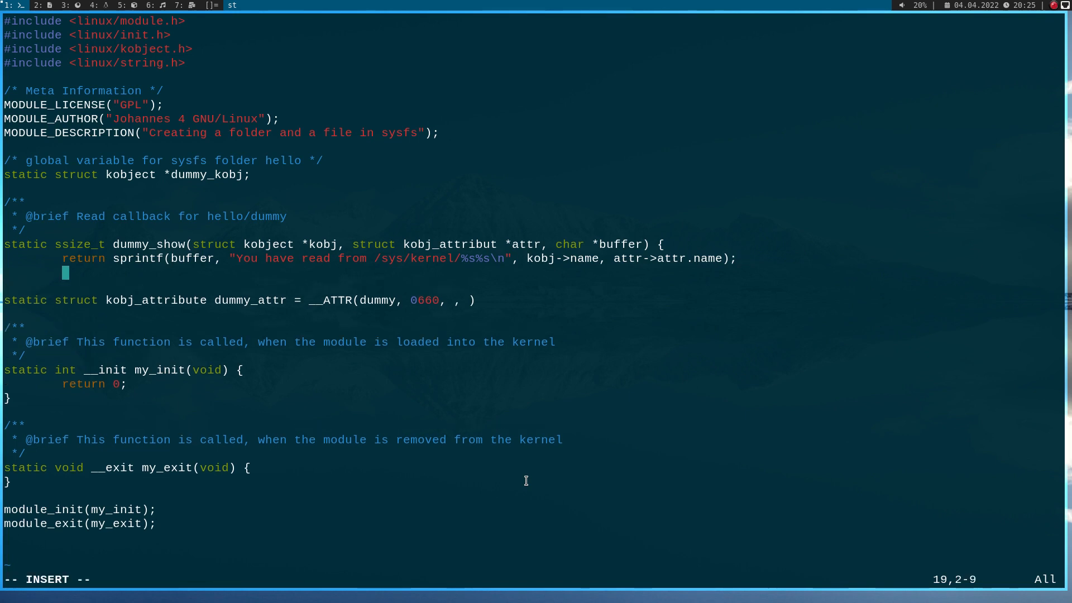
{"action": "key", "text": "Escape"}
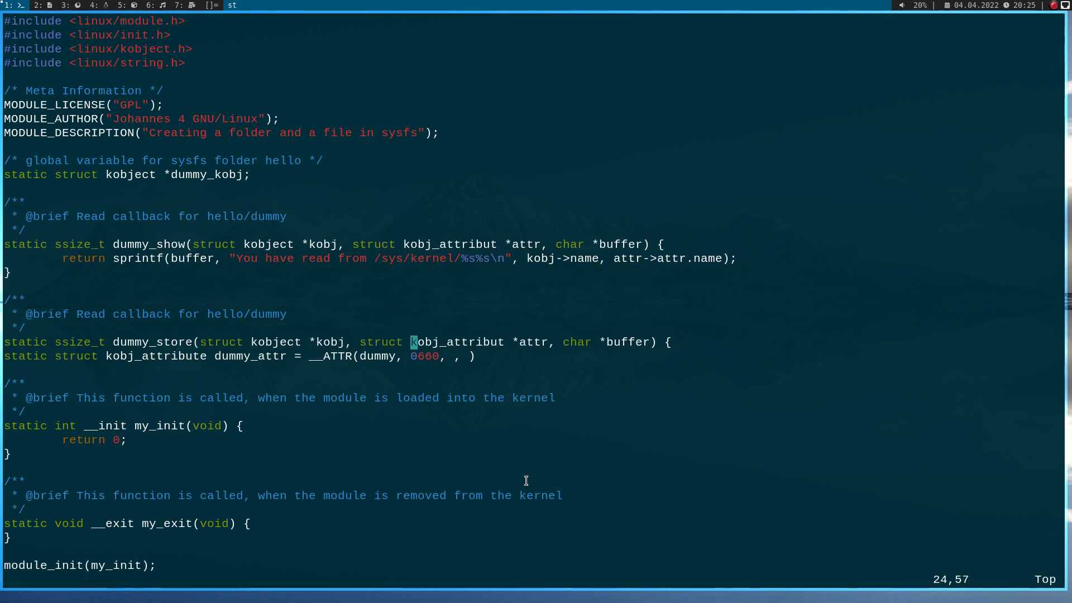
{"action": "key", "text": "i"}
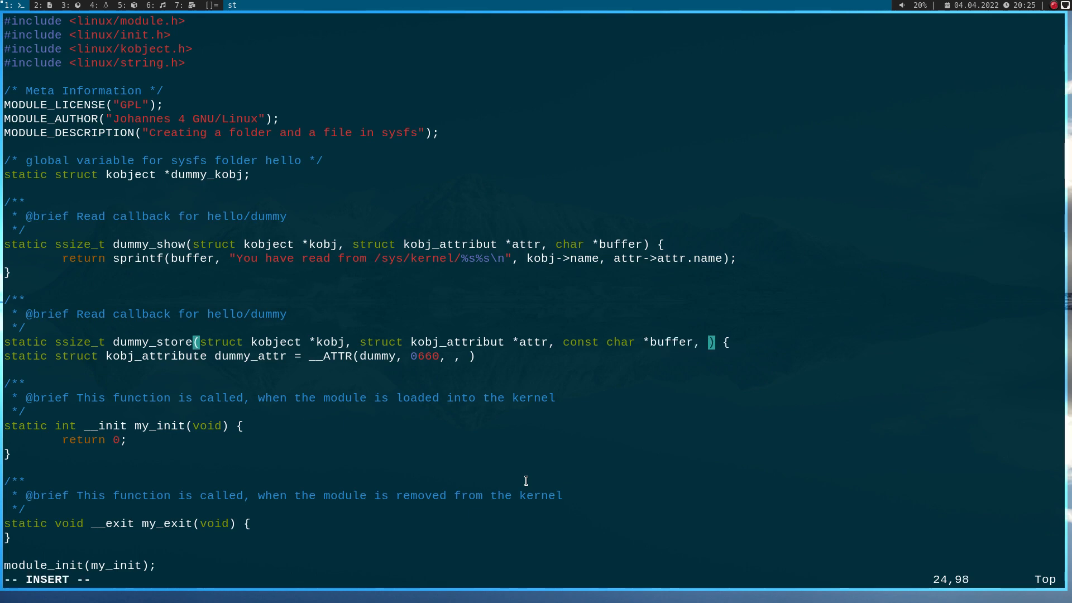
{"action": "type", "text": "ss"}
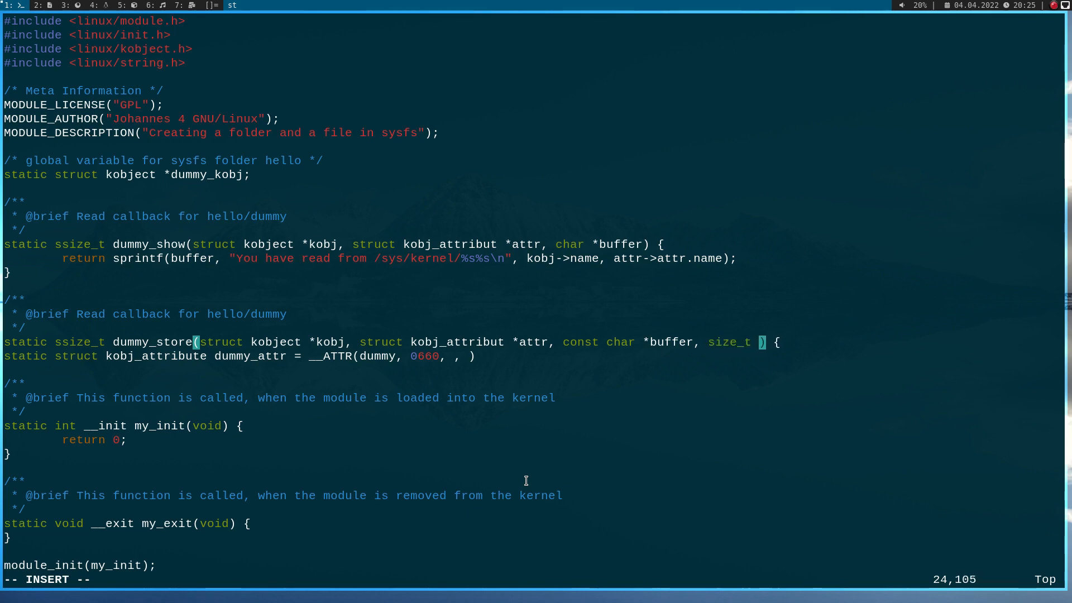
{"action": "type", "text": "count"}
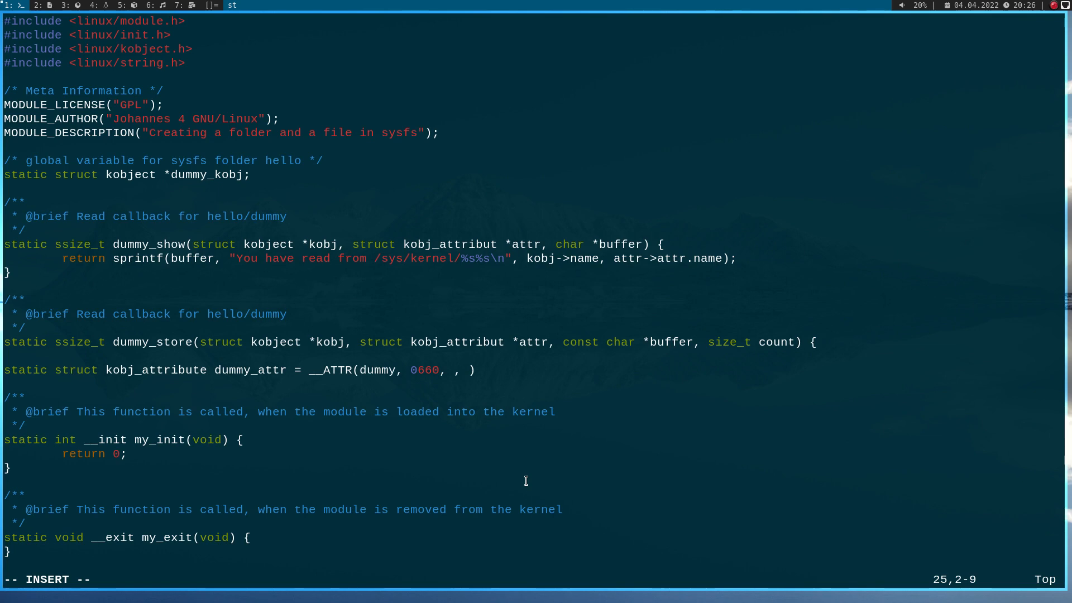
Step: Add a printk of the written buffer with kobj->name and attr->attr.name, and return count
{"action": "type", "text": "printk"}
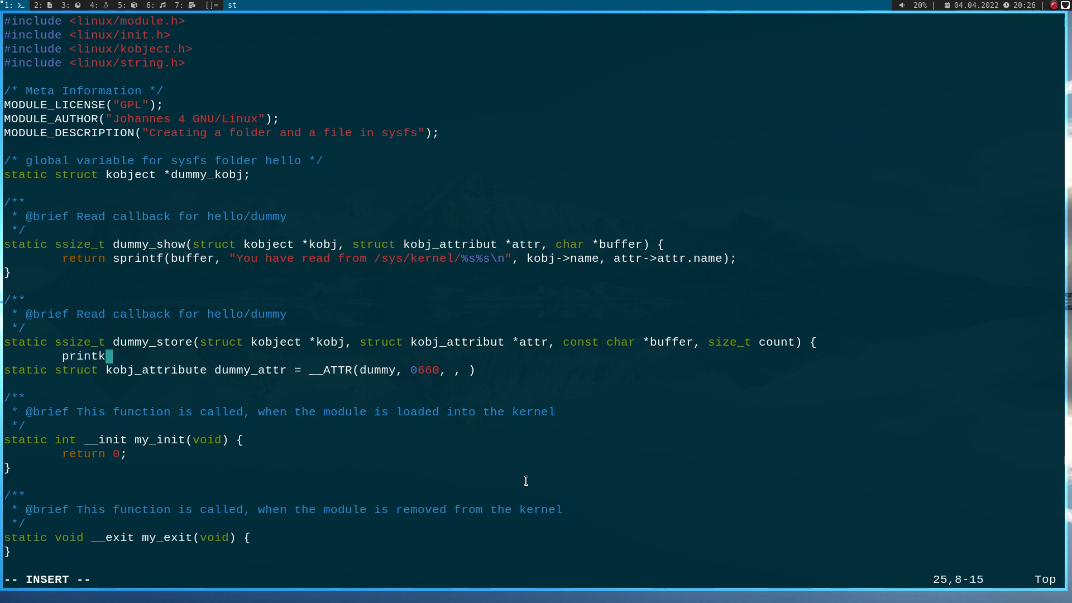
{"action": "type", "text": "(\"sysfs_test - Y"}
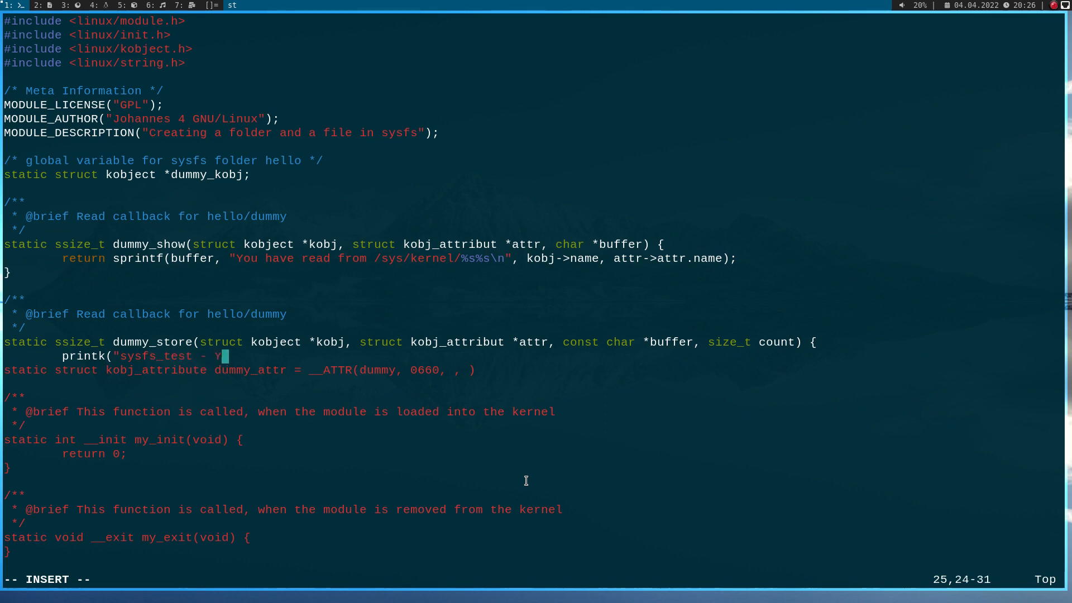
{"action": "type", "text": "ou wrote %"}
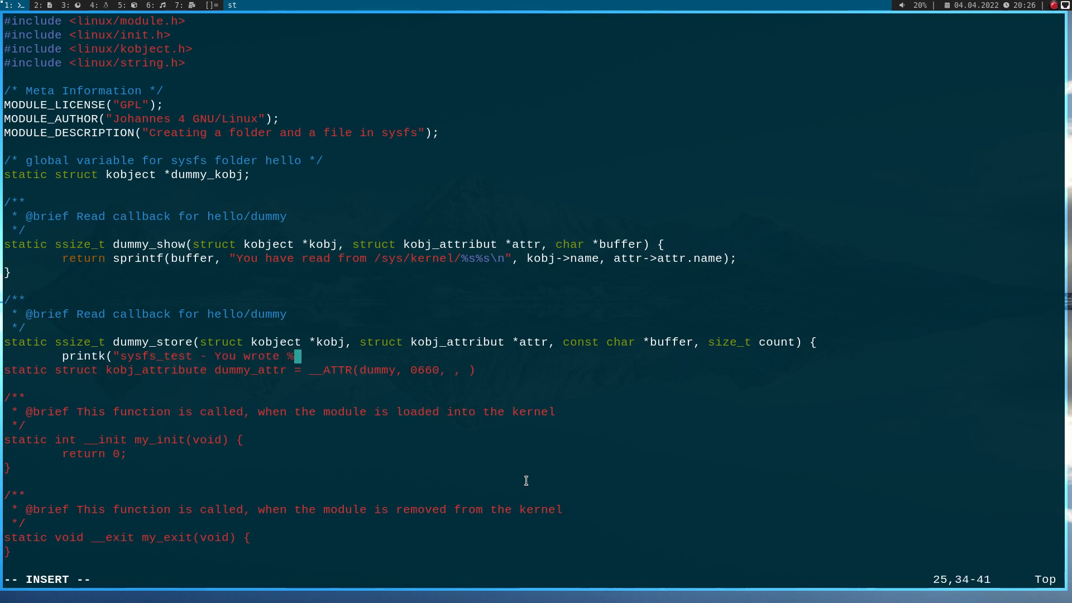
{"action": "type", "text": "s'"}
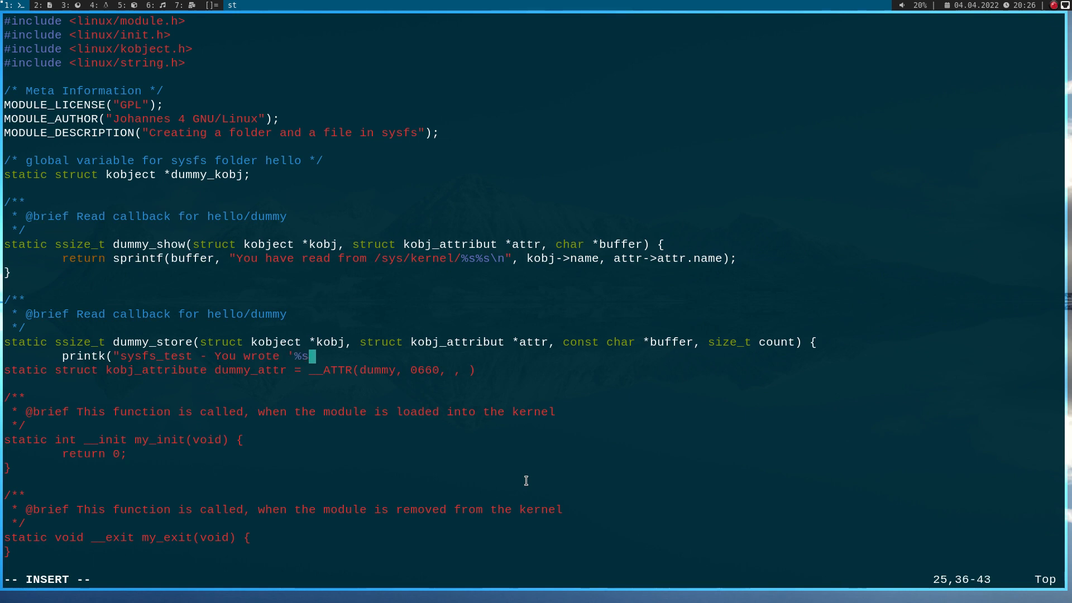
{"action": "type", "text": "'"}
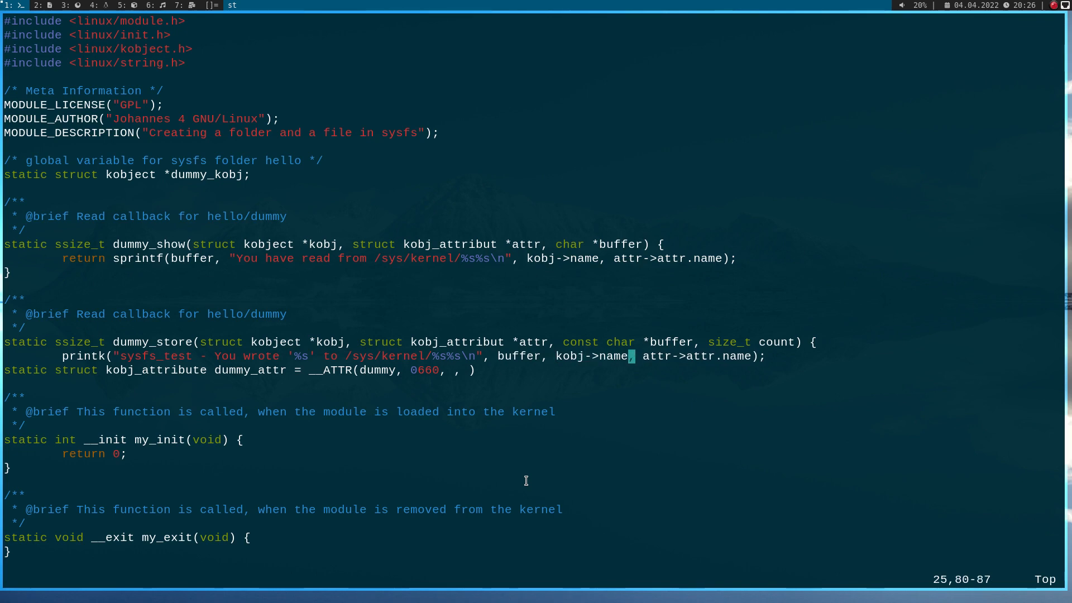
{"action": "type", "text": "return count;"}
{"action": "type", "text": "}"}
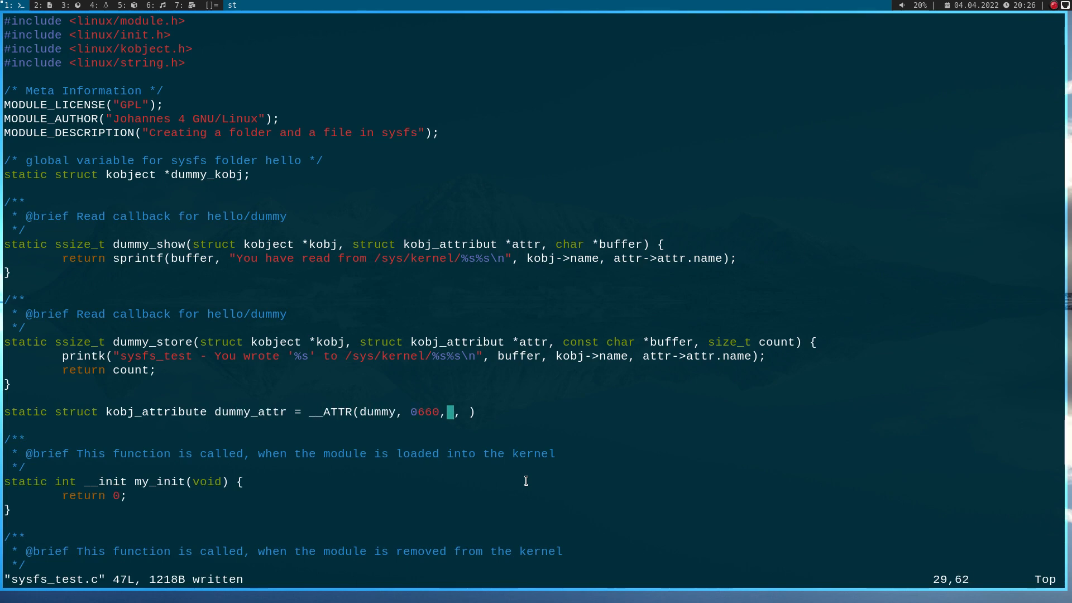
Step: Complete the dummy_attr __ATTR line with dummy_show and dummy_store, then save sysfs_test.c
{"action": "key", "text": "i"}
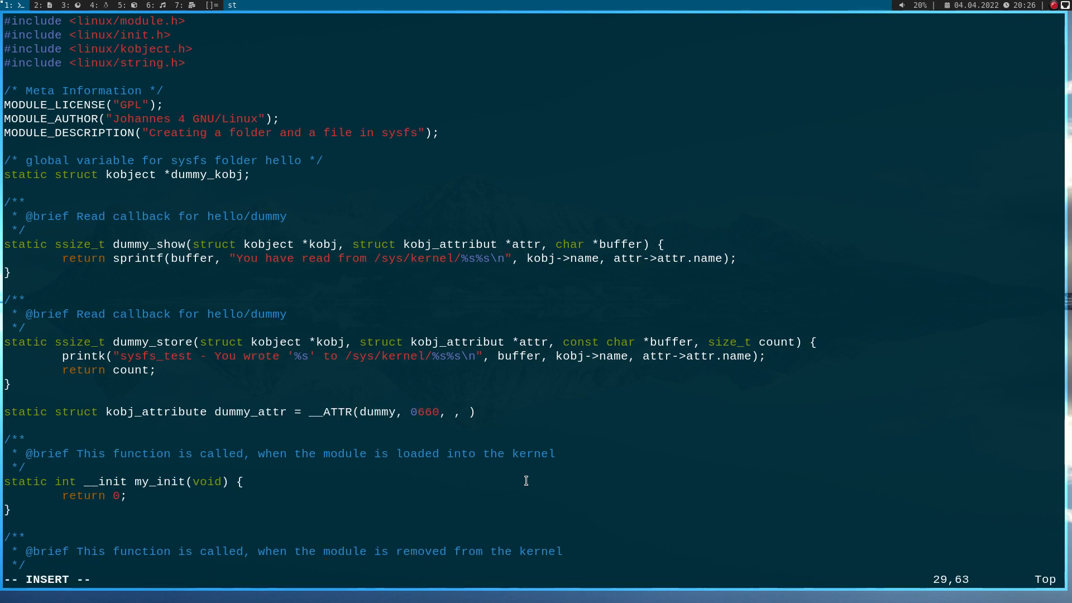
{"action": "type", "text": "dummy_sho"}
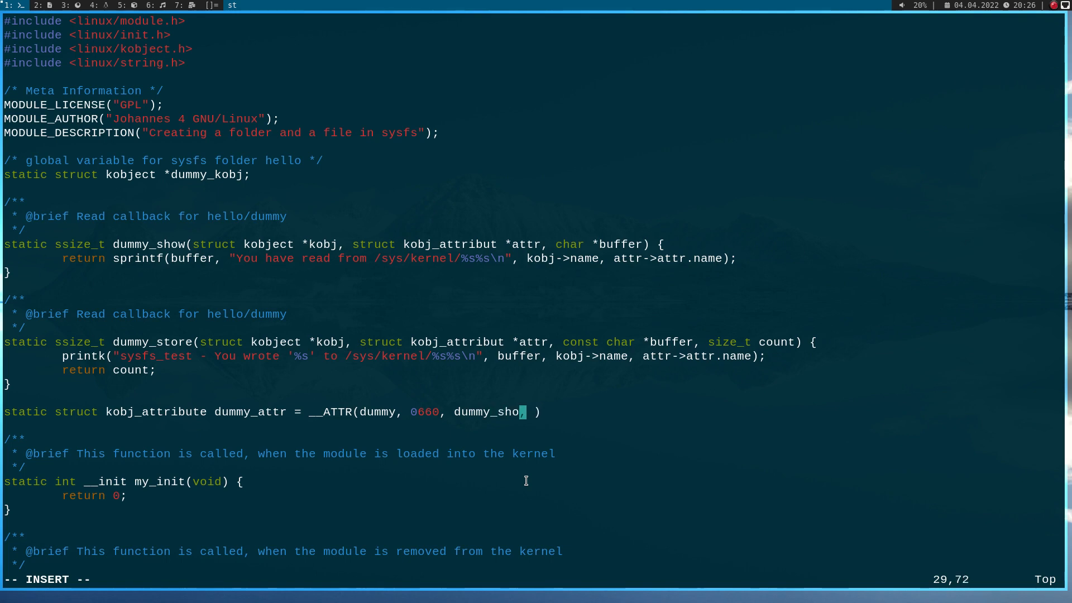
{"action": "type", "text": "w, du"}
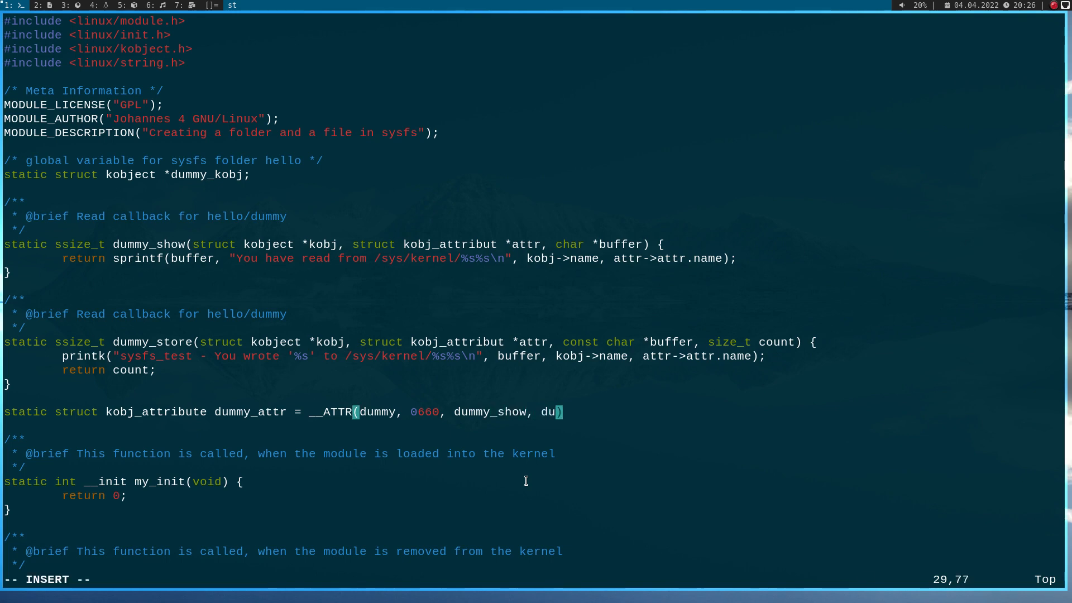
{"action": "type", "text": "mmy_store"}
{"action": "left_click", "coordinate": [532, 579]}
{"action": "type", "text": ":w"}
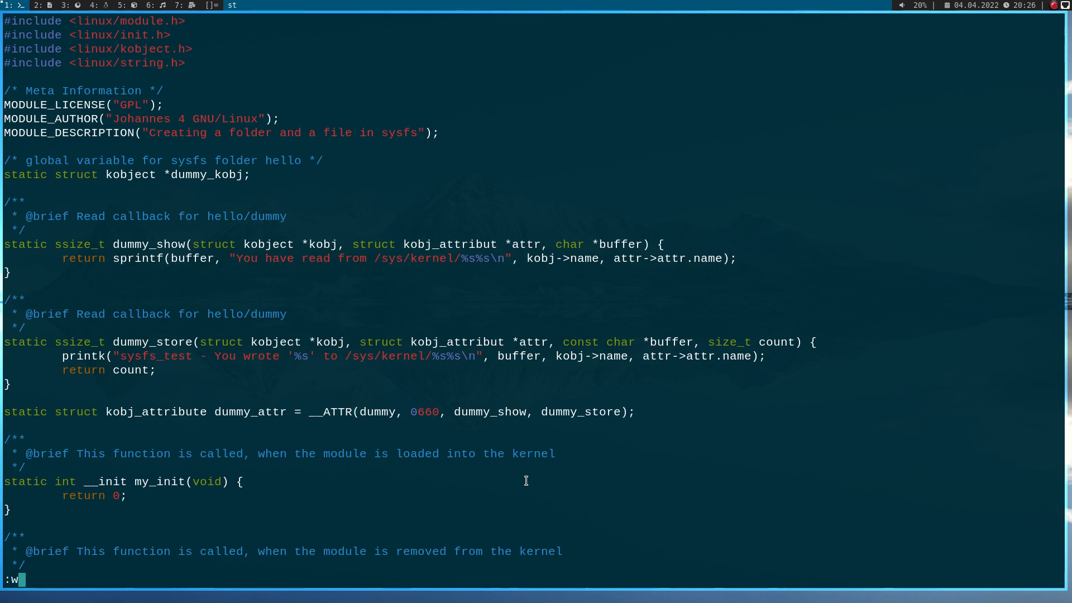
{"action": "key", "text": "Return"}
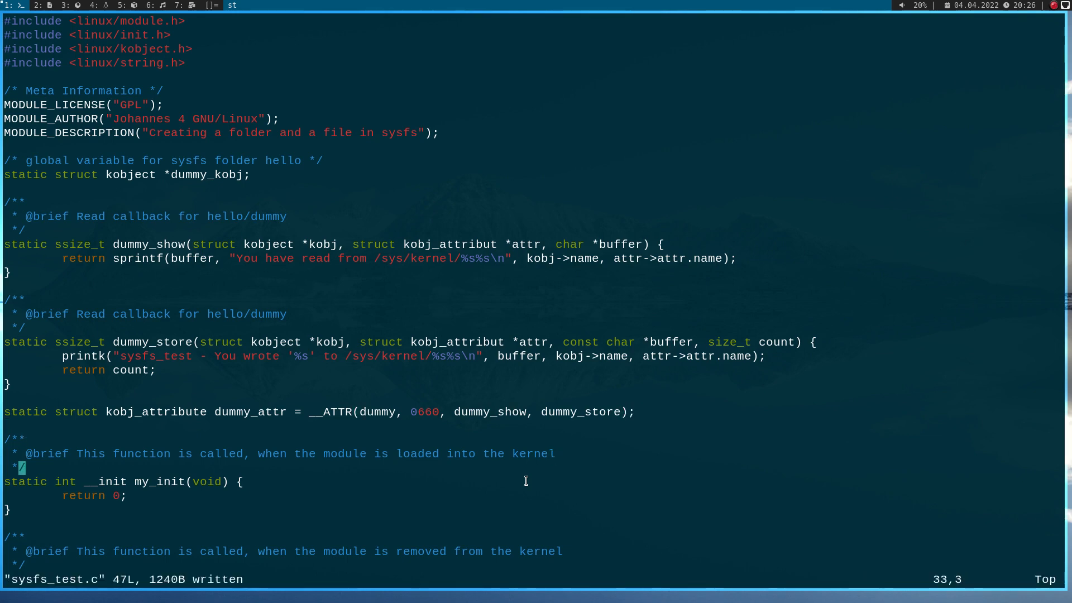
Step: Add a printk in my_init announcing 'sysfs_test - Creating /sys/kernel/hello/dummy'
{"action": "key", "text": "i"}
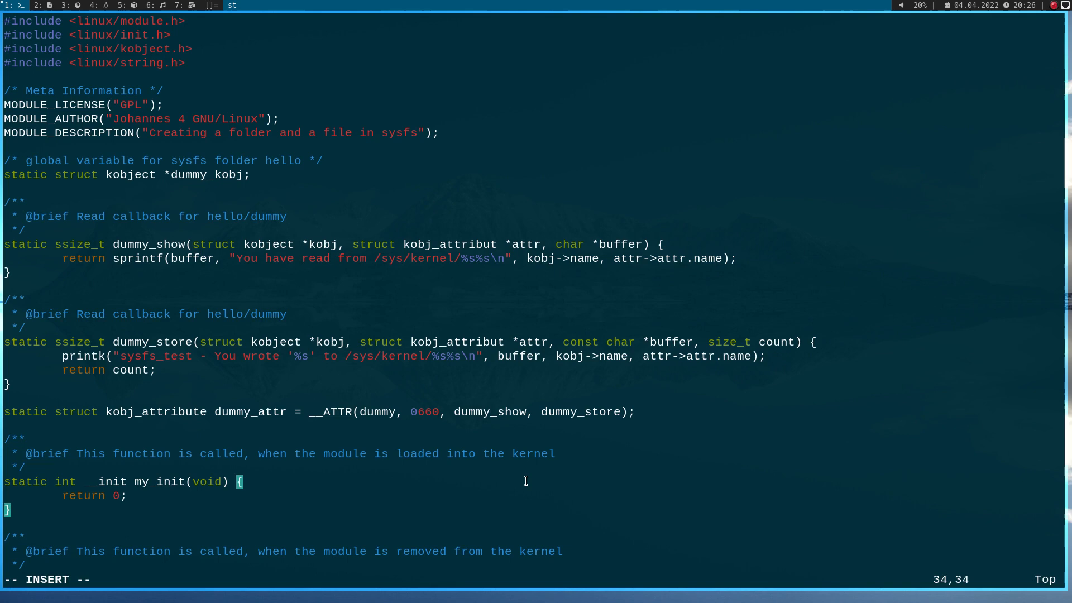
{"action": "type", "text": "printk"}
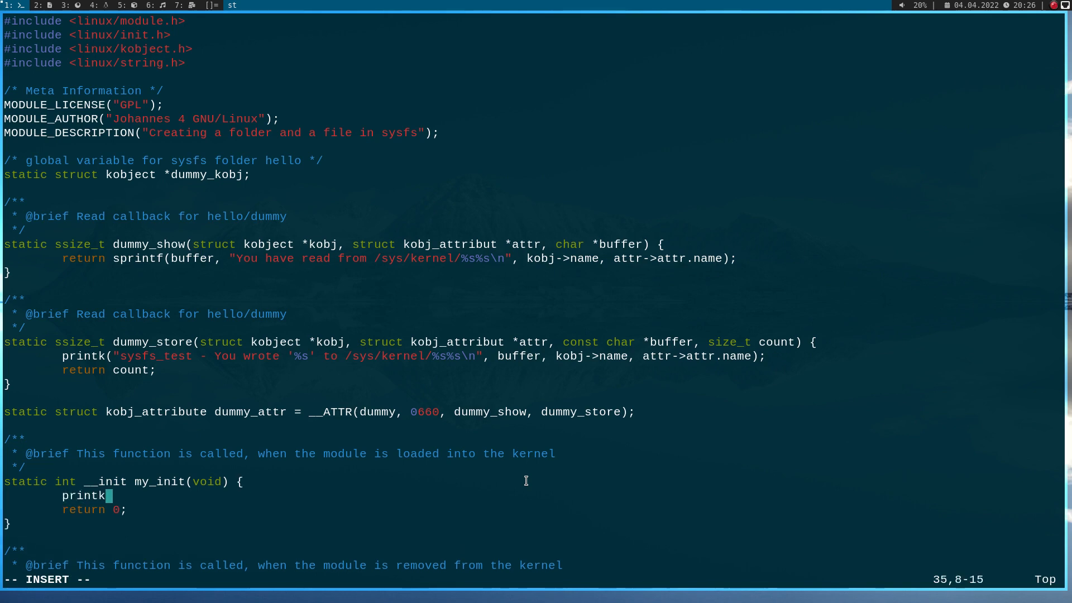
{"action": "type", "text": "(\"sys"}
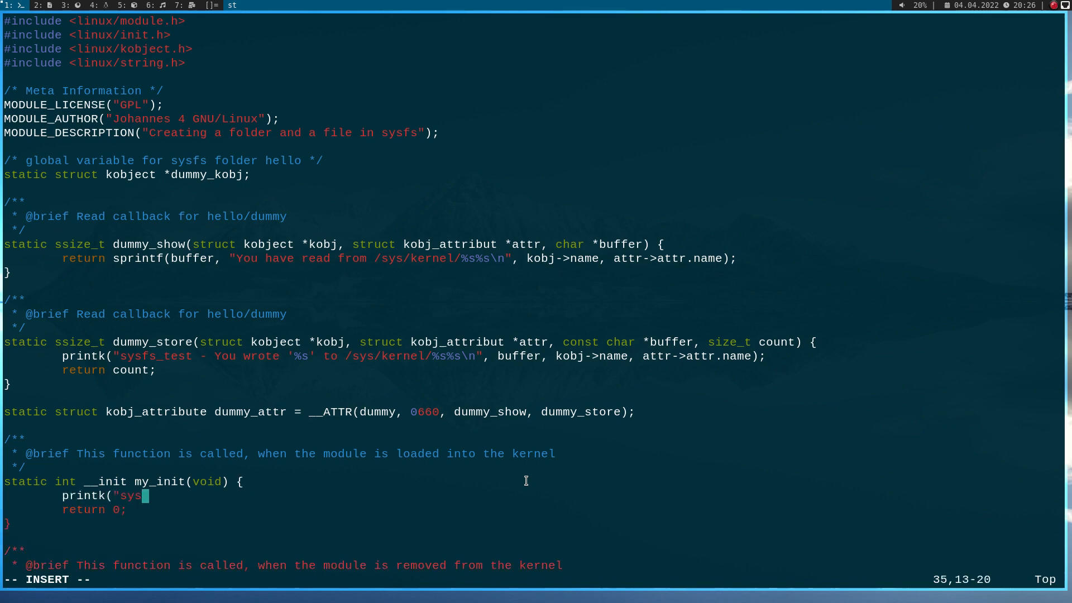
{"action": "type", "text": "fs_test - Cr"}
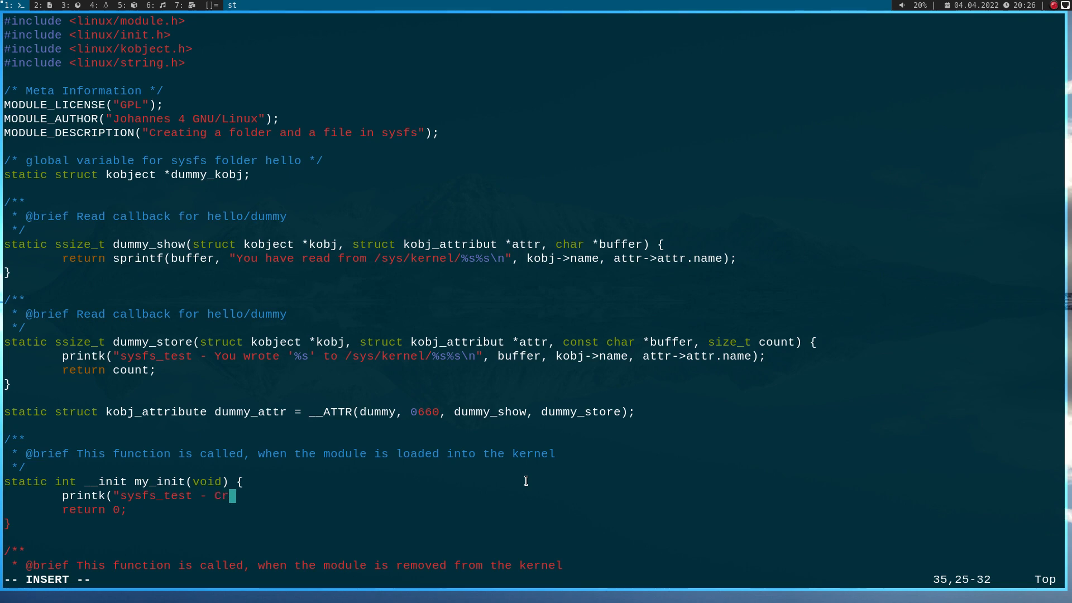
{"action": "type", "text": "eating /sys"}
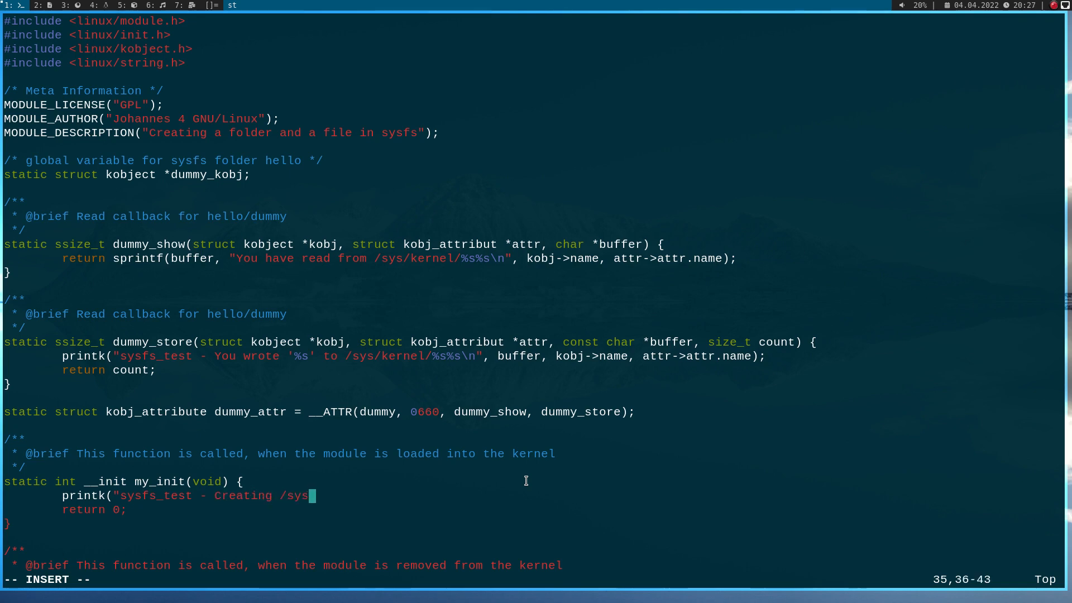
{"action": "type", "text": "kernel/h"}
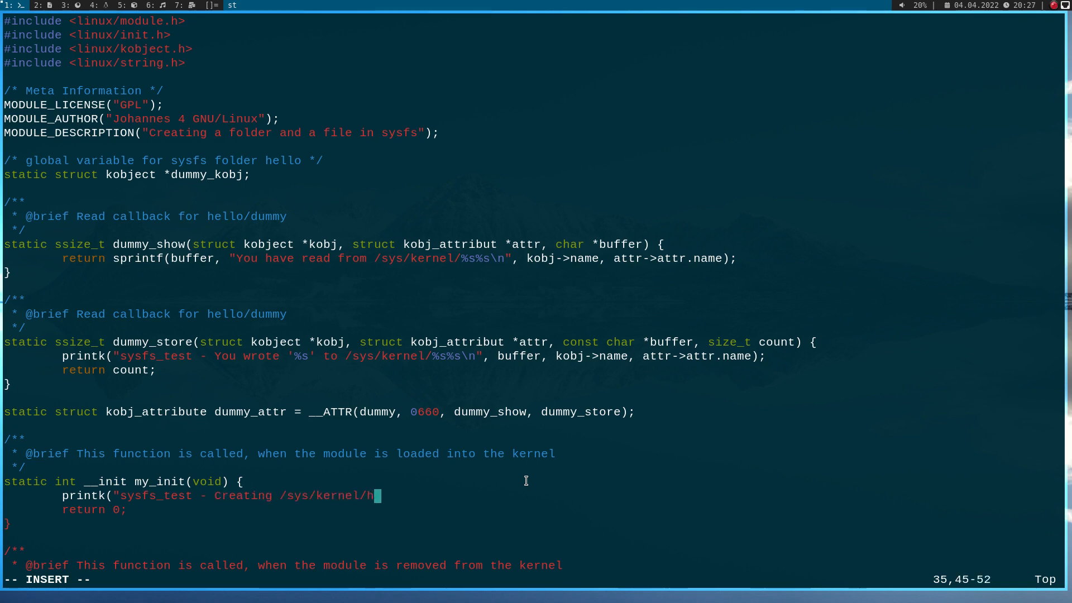
{"action": "type", "text": "ello/dummy\\n\");"}
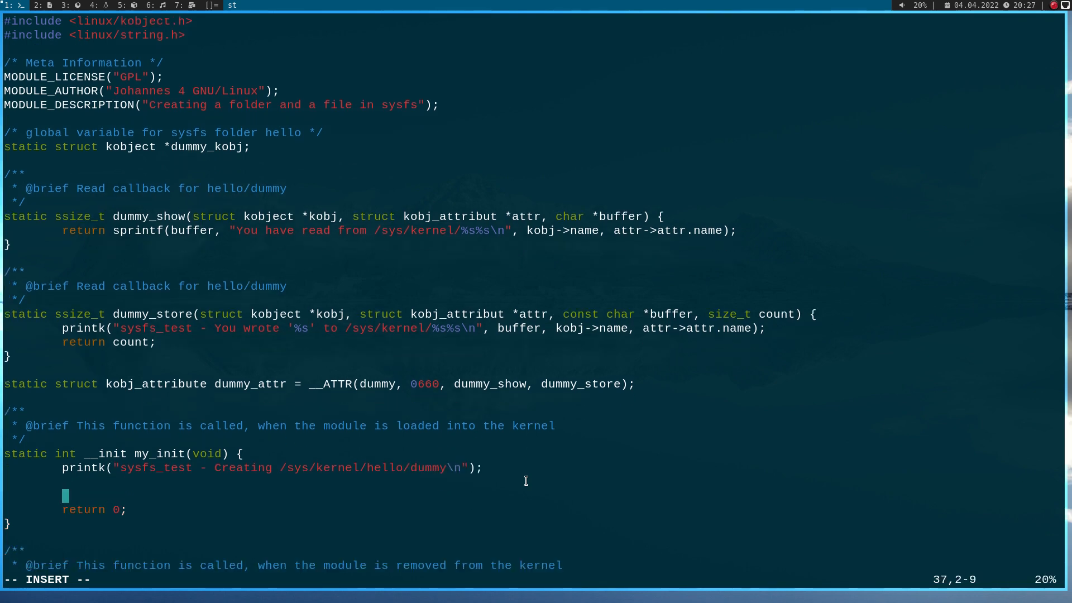
Step: Assign dummy_kobj = kobject_create_and_add("hello", kernel_kobj); in my_init
{"action": "type", "text": "du"}
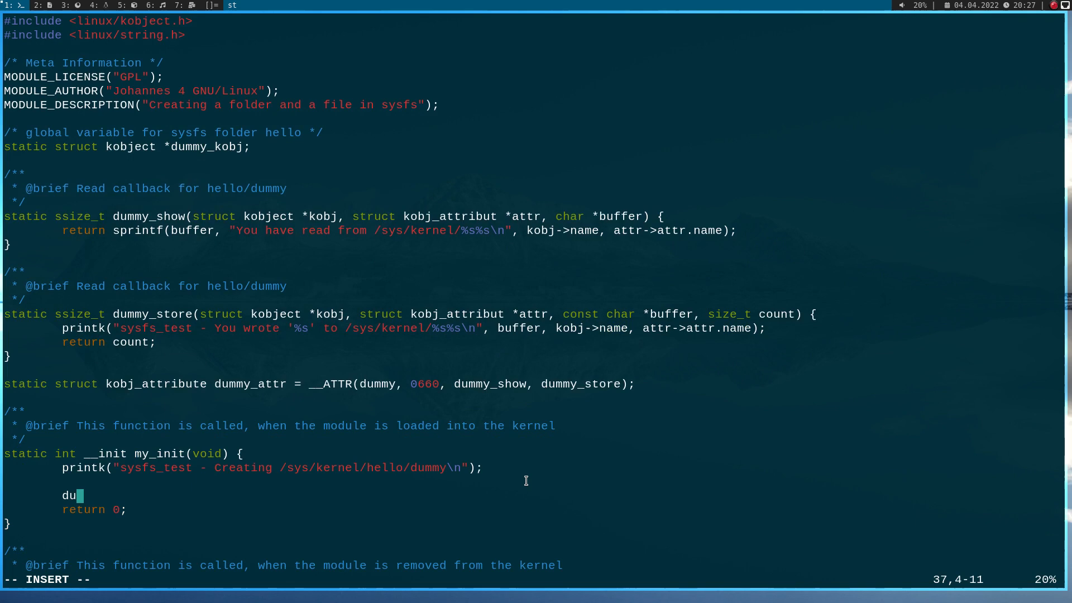
{"action": "type", "text": "mmy_k"}
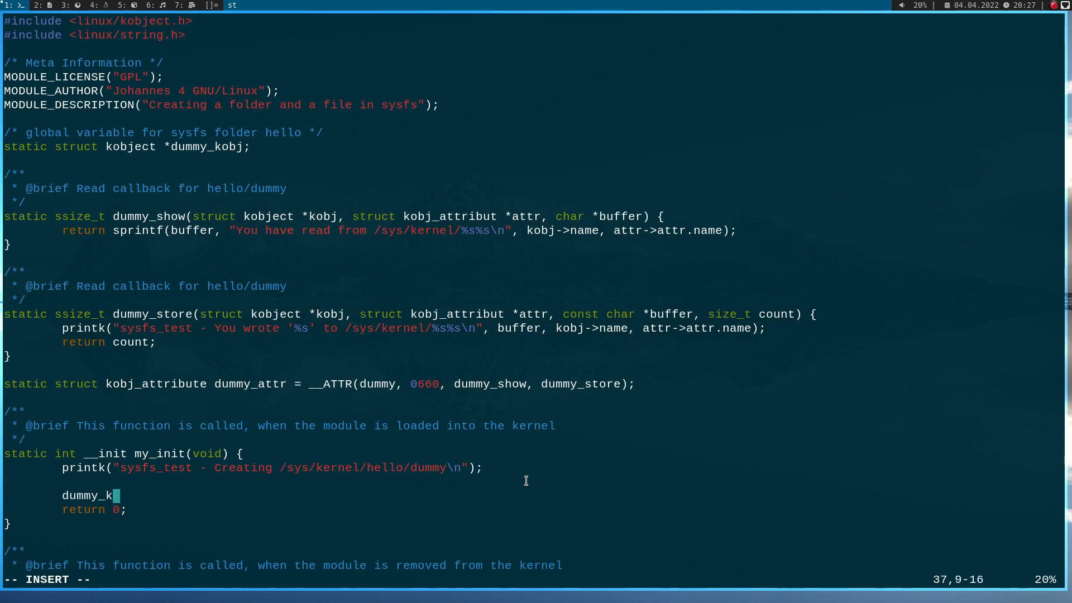
{"action": "type", "text": "obj ="}
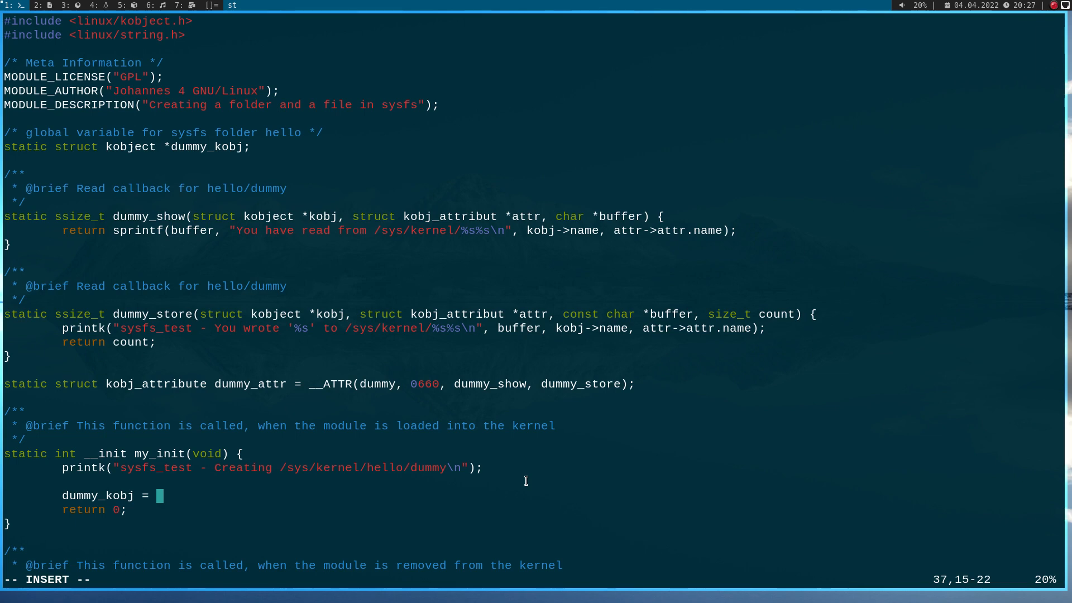
{"action": "type", "text": "kobje"}
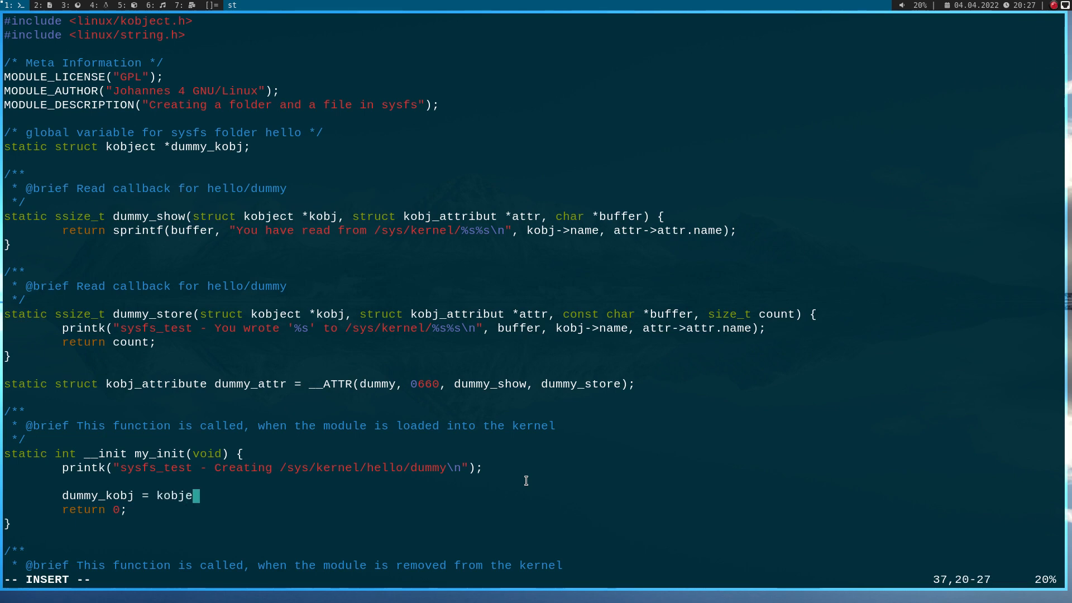
{"action": "type", "text": "ct_creat"}
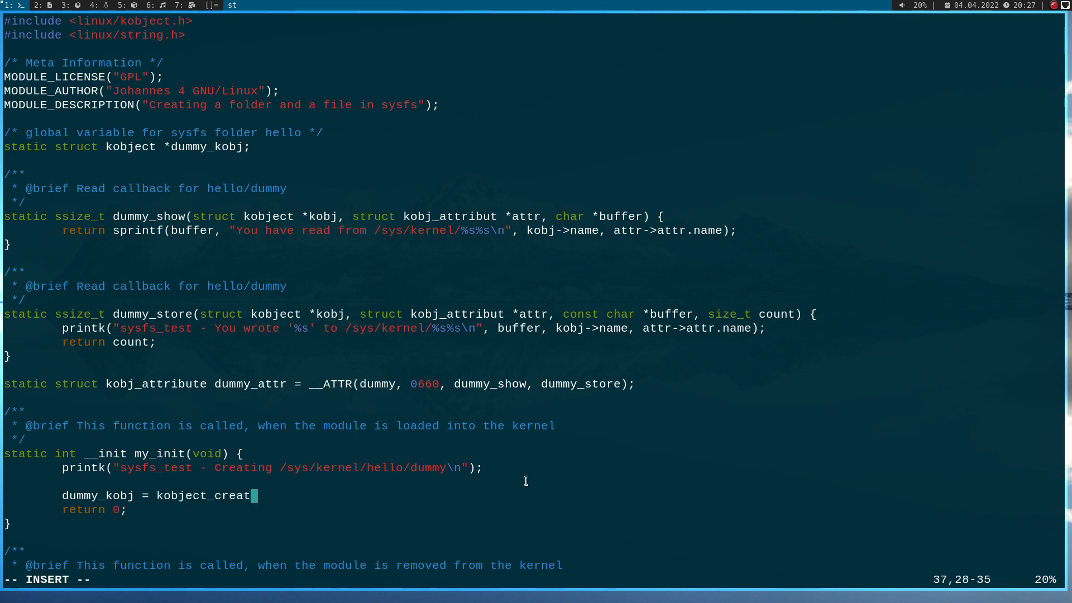
{"action": "type", "text": "e_and_add"}
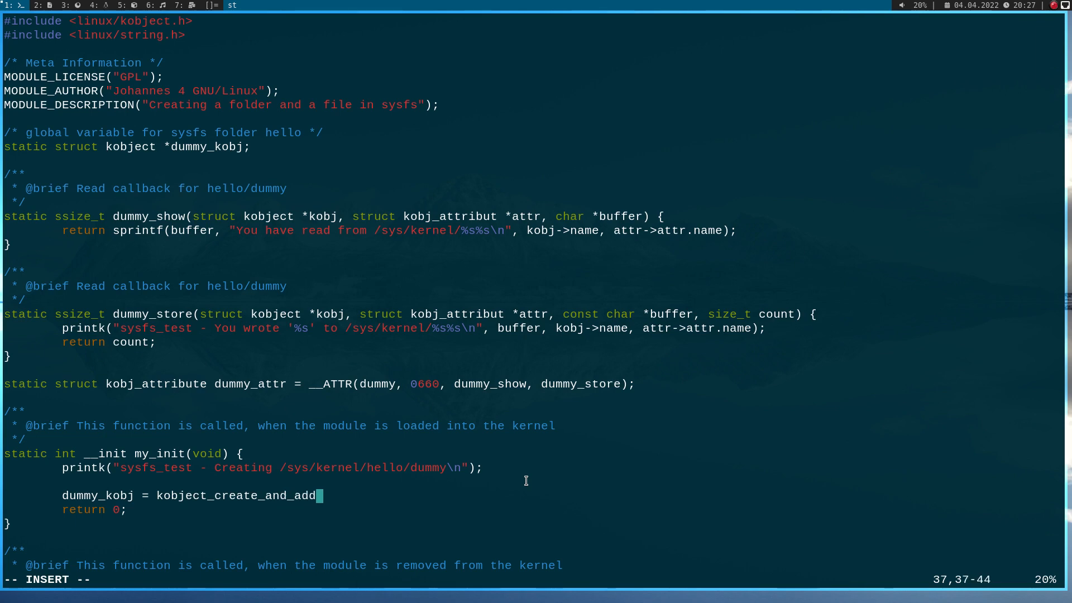
{"action": "type", "text": "("}
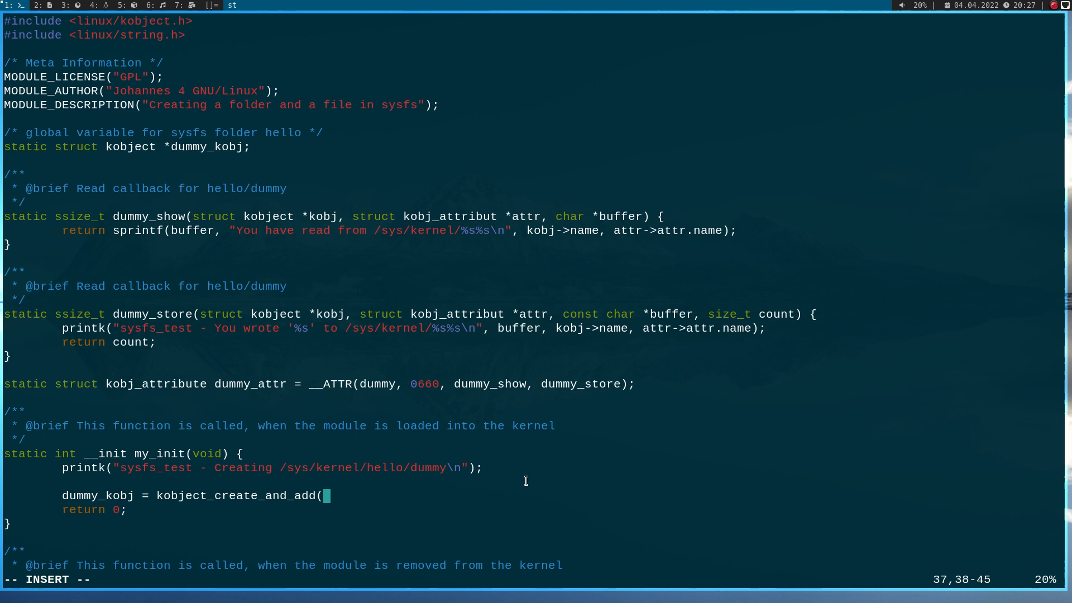
{"action": "type", "text": "\"hello\""}
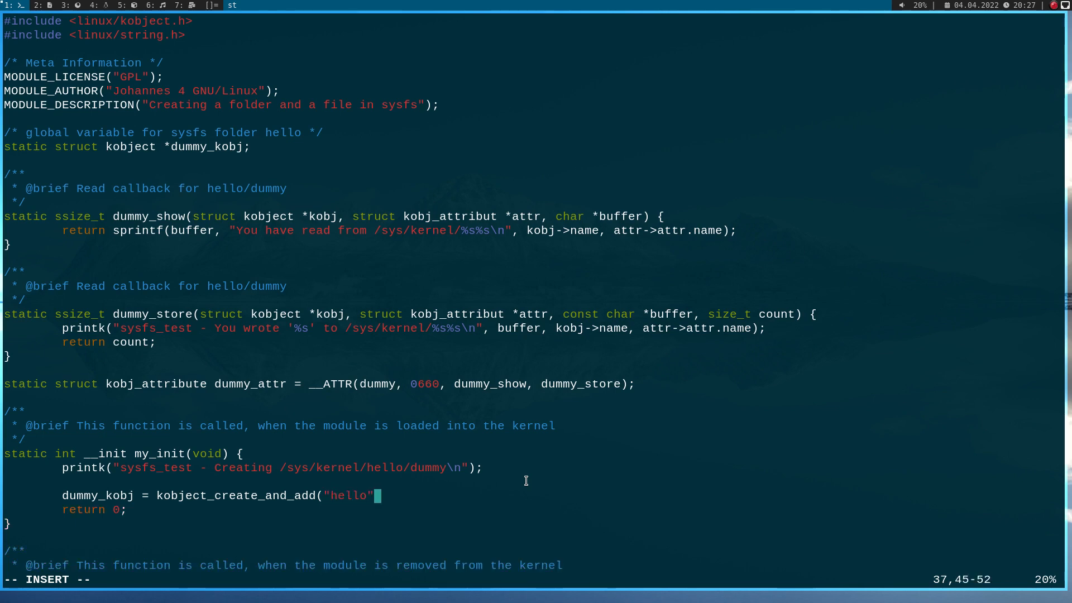
{"action": "type", "text": ","}
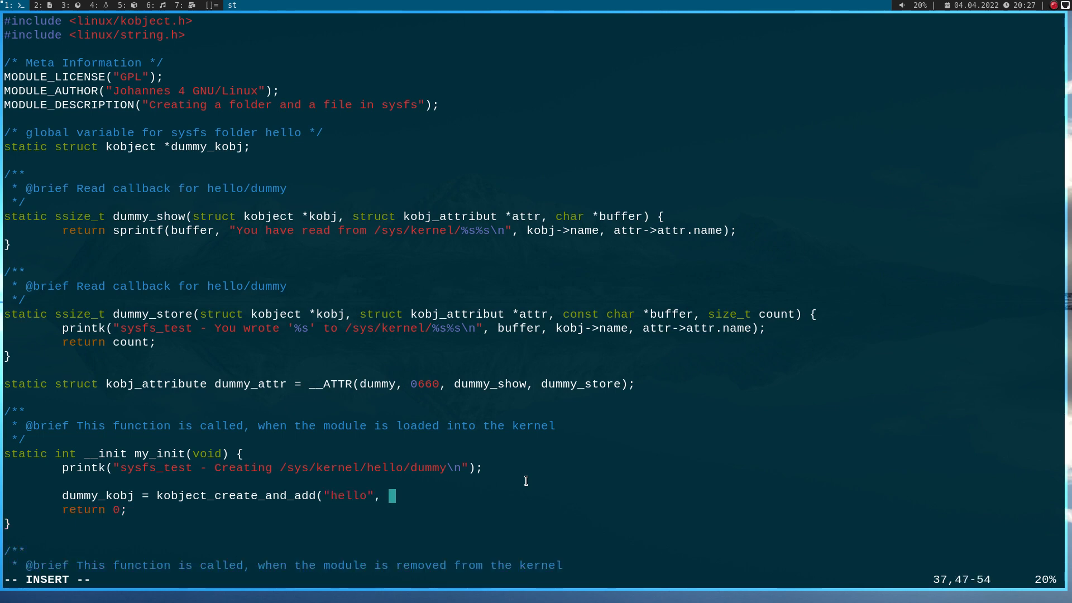
{"action": "type", "text": "kerne"}
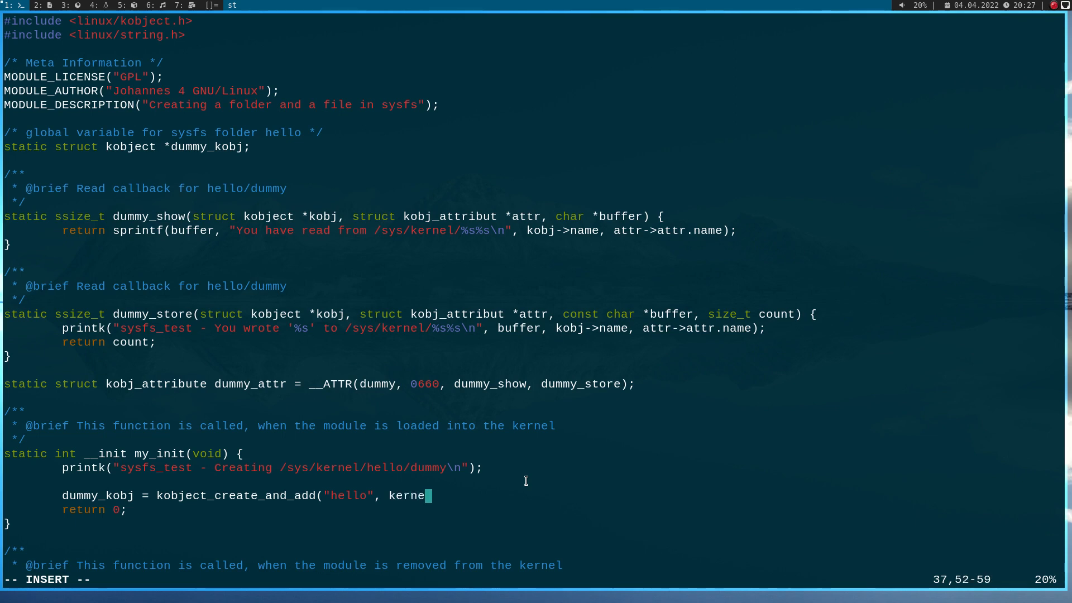
{"action": "type", "text": "l_"}
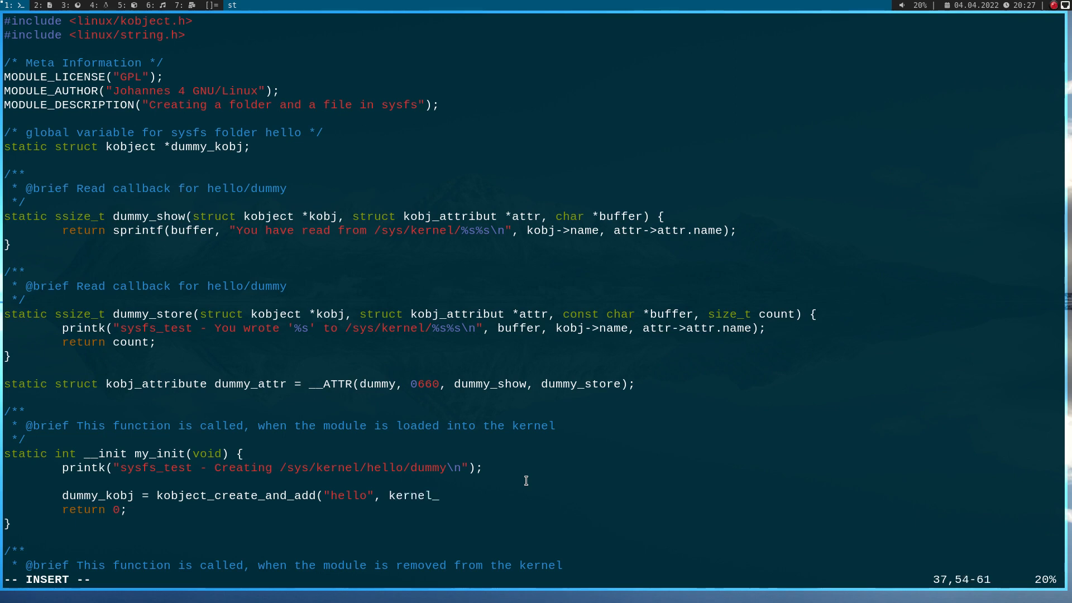
{"action": "type", "text": "kobj);"}
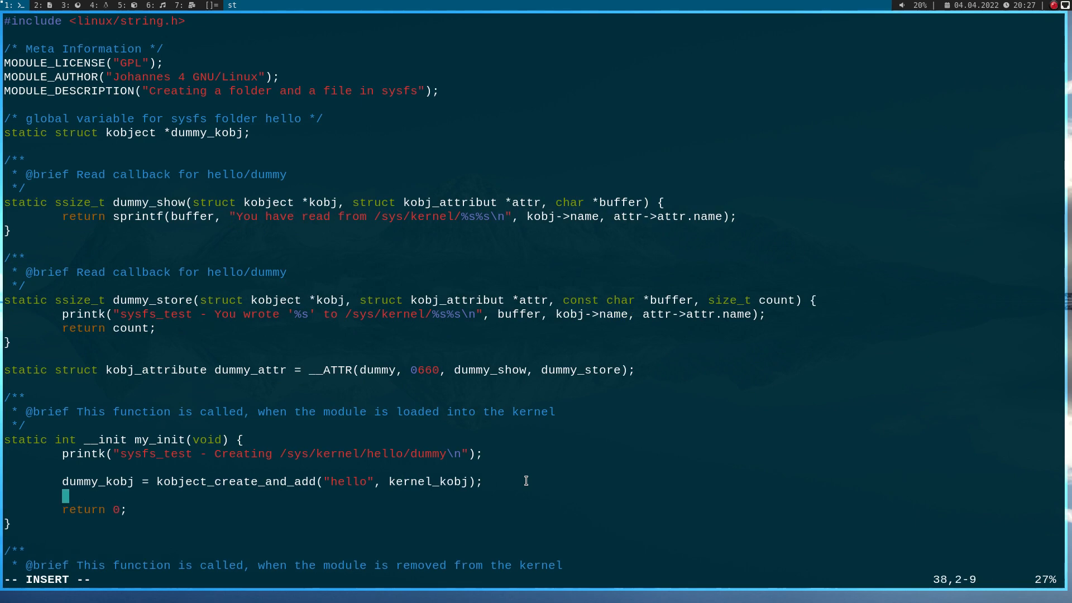
Step: Add an if(!dummy_kobj) block that prints an error and returns -ENOMEM
{"action": "type", "text": "if(!"}
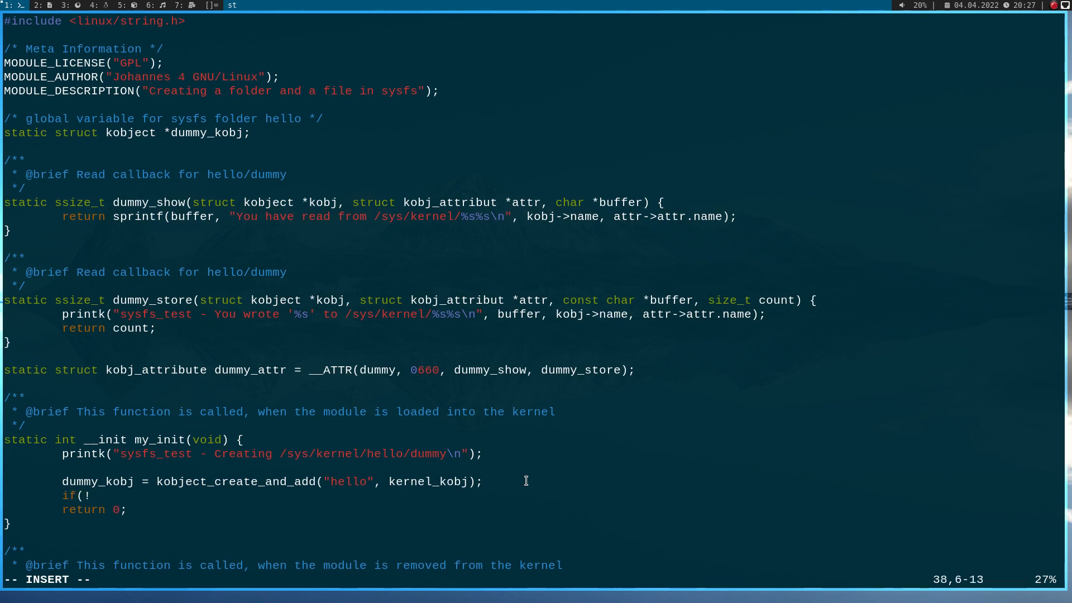
{"action": "type", "text": "dummy_k"}
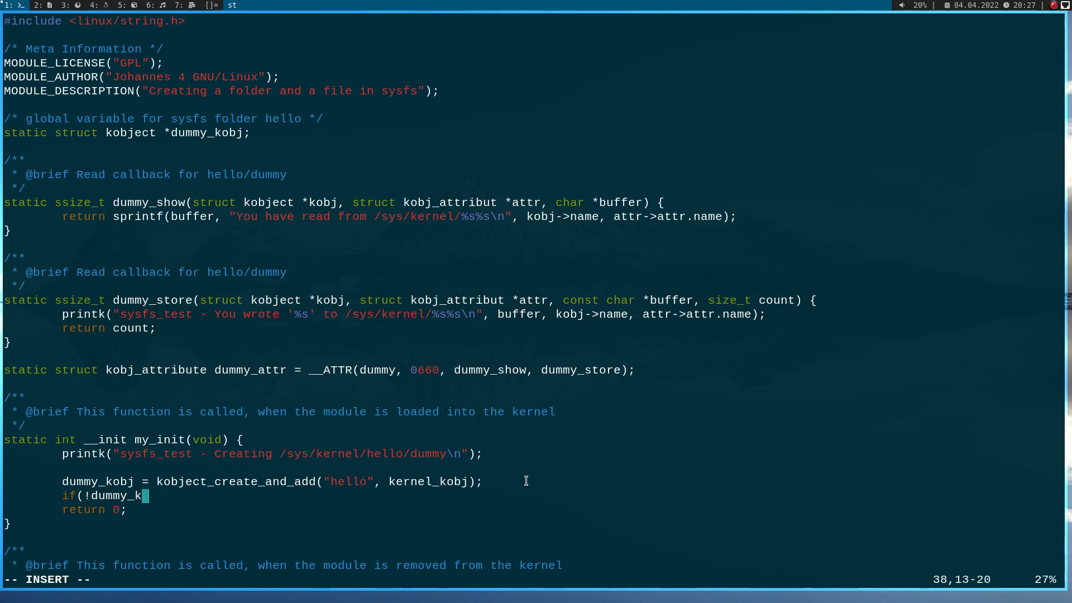
{"action": "type", "text": "obj) {"}
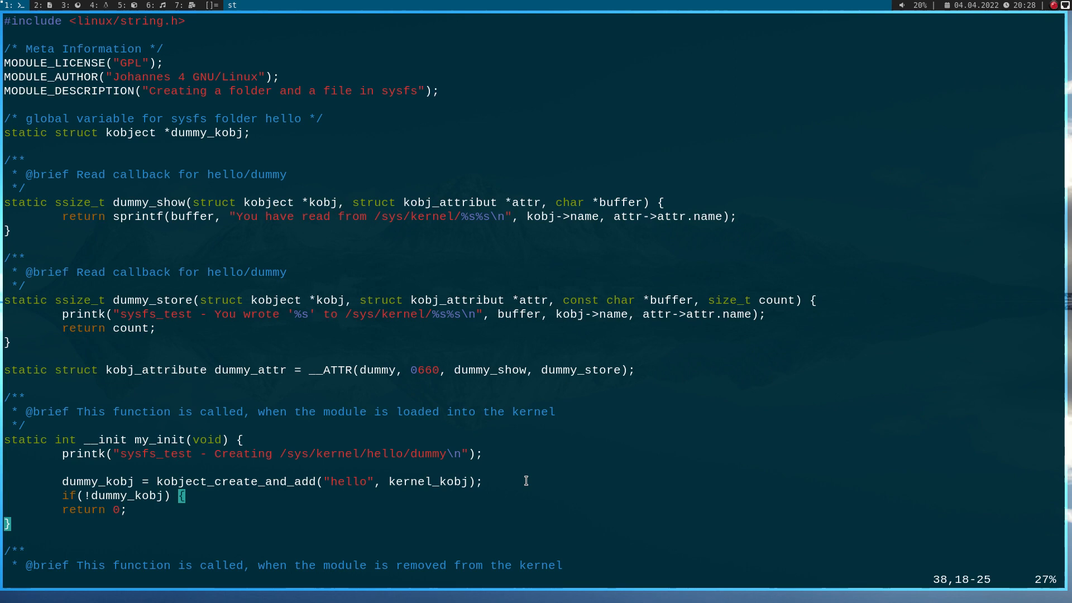
{"action": "type", "text": "printk(\"sysfs_test - Creating /sys/kernel/hello/dummy\\n\");"}
{"action": "type", "text": "return -"}
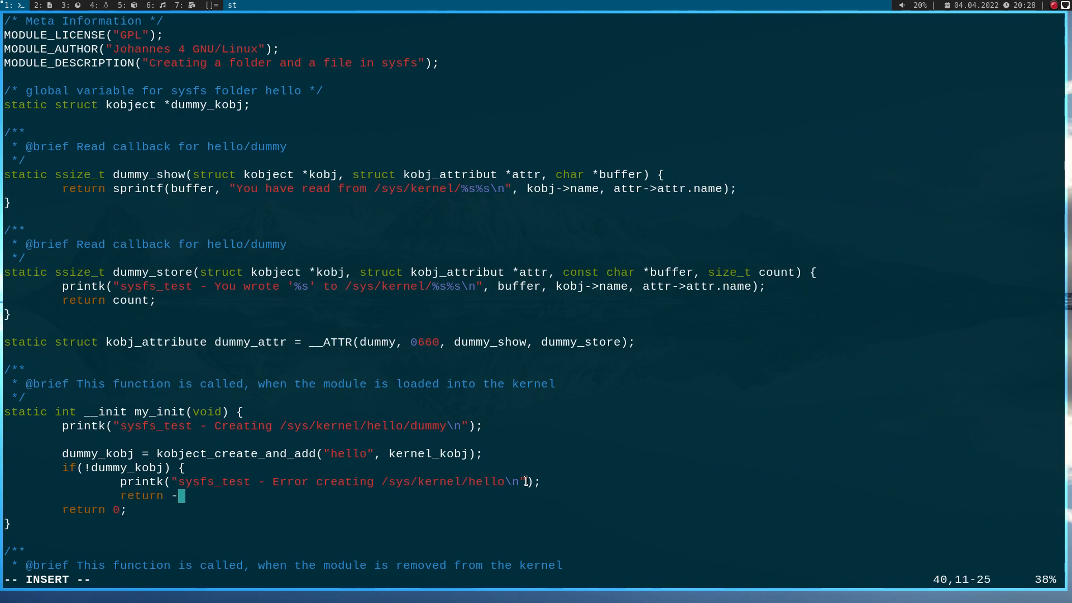
{"action": "type", "text": "ENOMEM;"}
{"action": "type", "text": "}"}
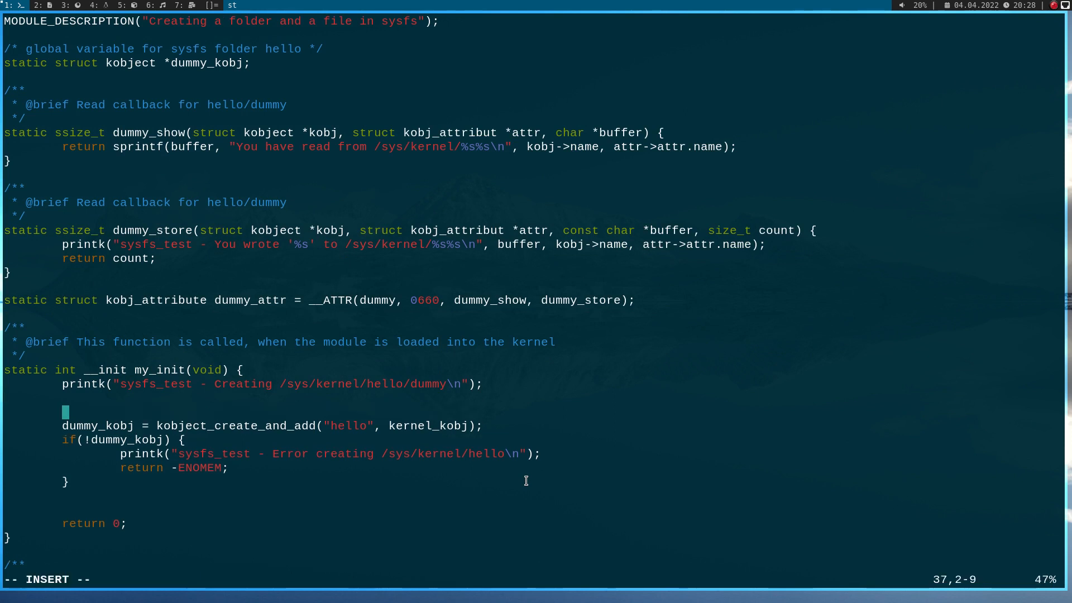
Step: Add the comments 'Creating the folder hello' and 'Create the sysfs file dummy' in my_init
{"action": "type", "text": "/* Creating the"}
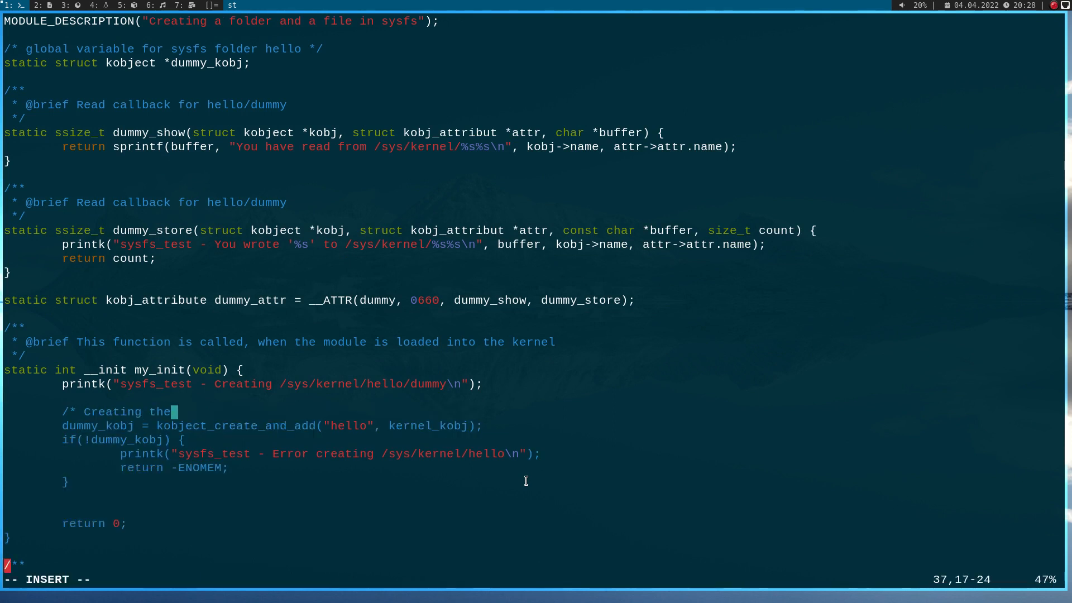
{"action": "type", "text": "folder hello */"}
{"action": "left_click", "coordinate": [532, 510]}
{"action": "type", "text": "/* Create"}
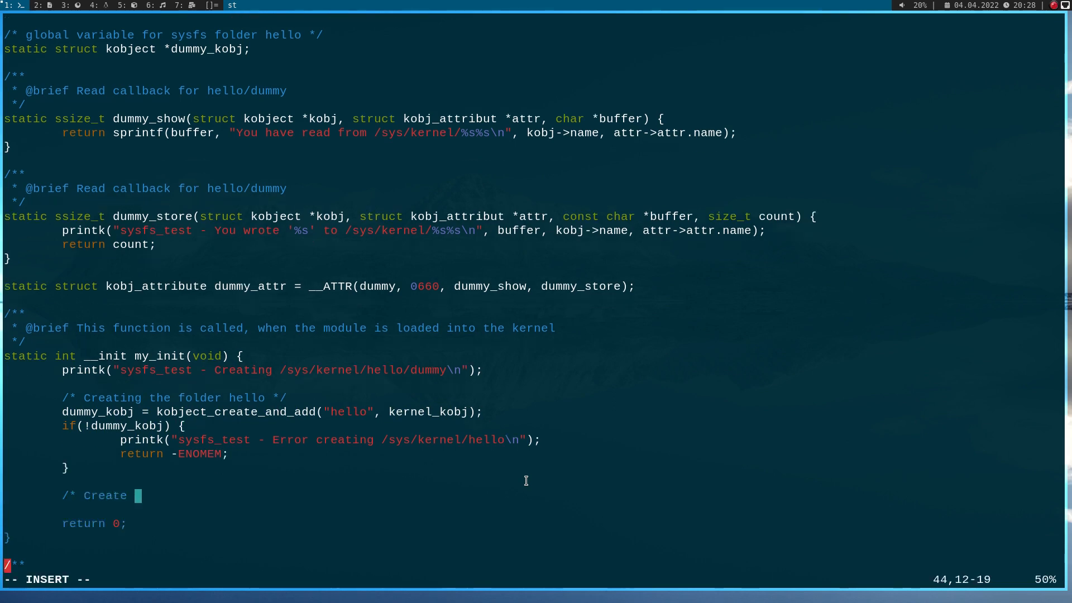
{"action": "type", "text": "the sysfs file dummy */"}
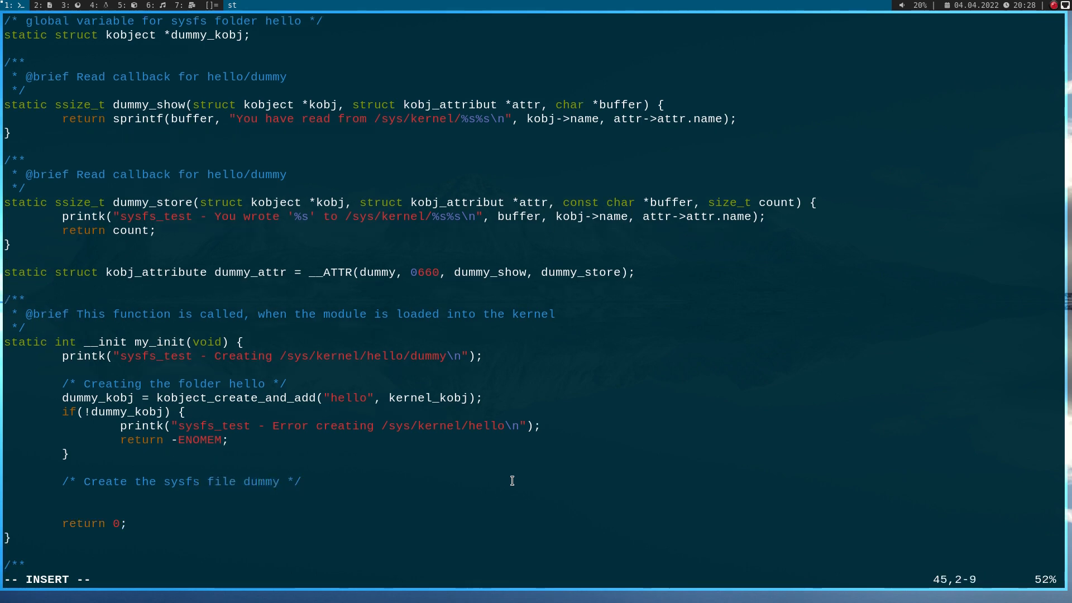
Step: Write the if(sysfs_create_file(dummy_kobj, &dummy_attr.attr)) check with its error block
{"action": "type", "text": "if("}
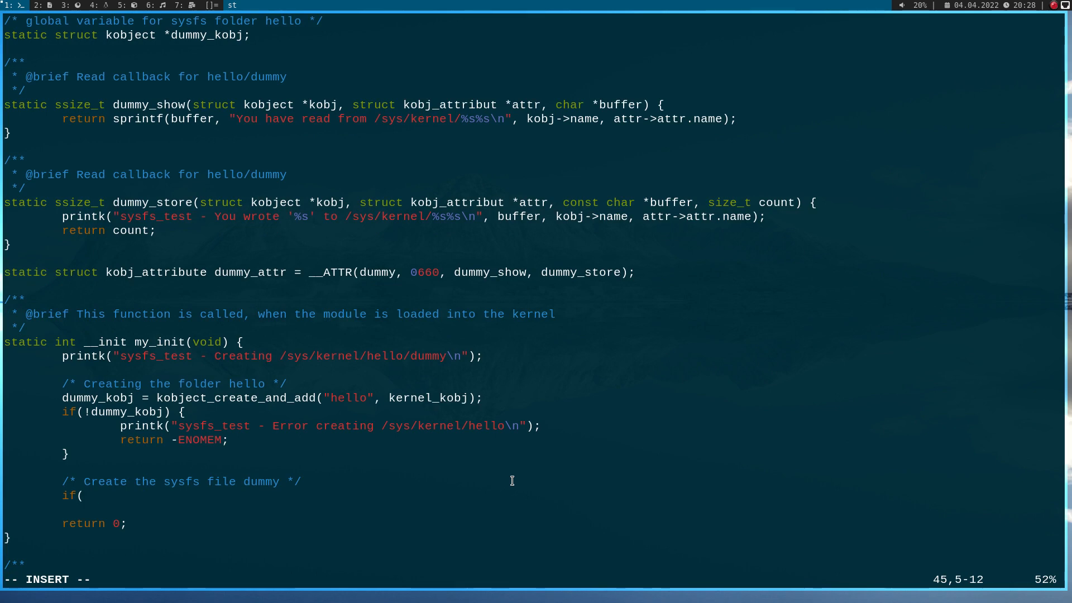
{"action": "type", "text": "sysfs_creat"}
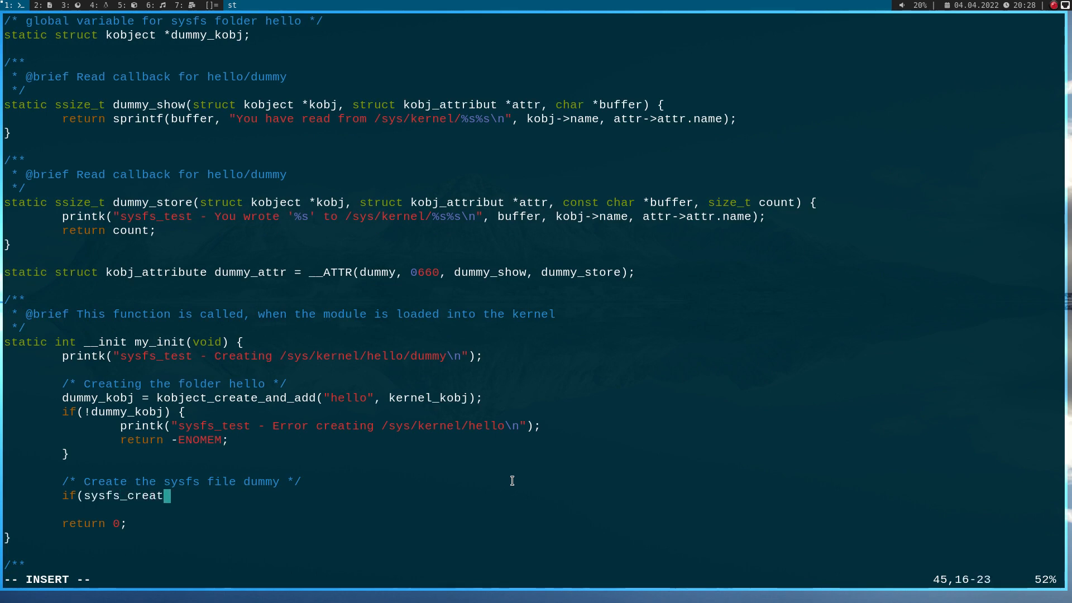
{"action": "type", "text": "e_file("}
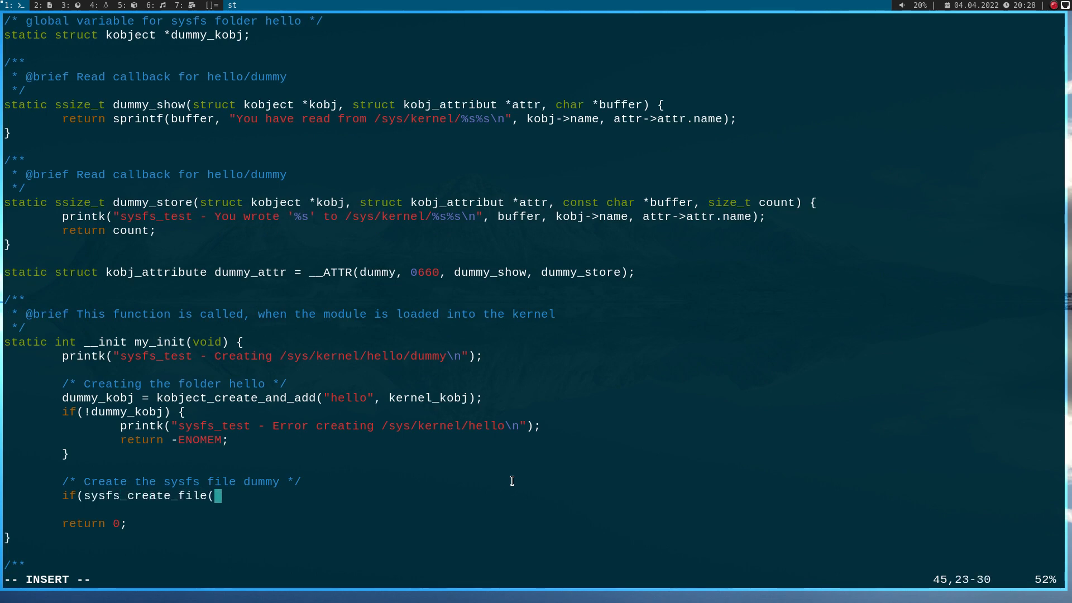
{"action": "type", "text": "dummy"}
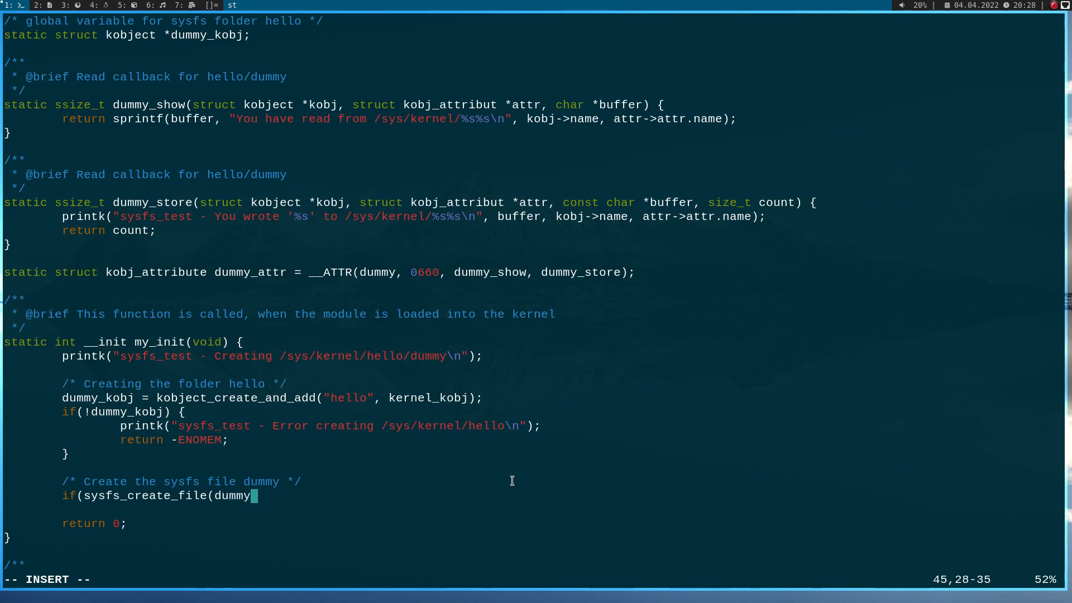
{"action": "type", "text": "_"}
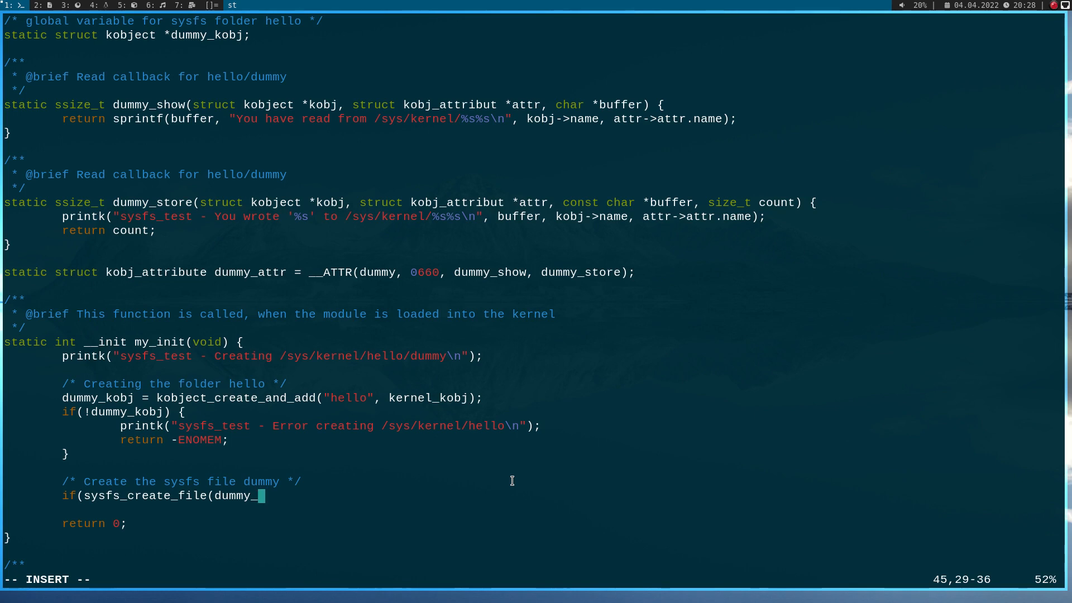
{"action": "type", "text": "obj,"}
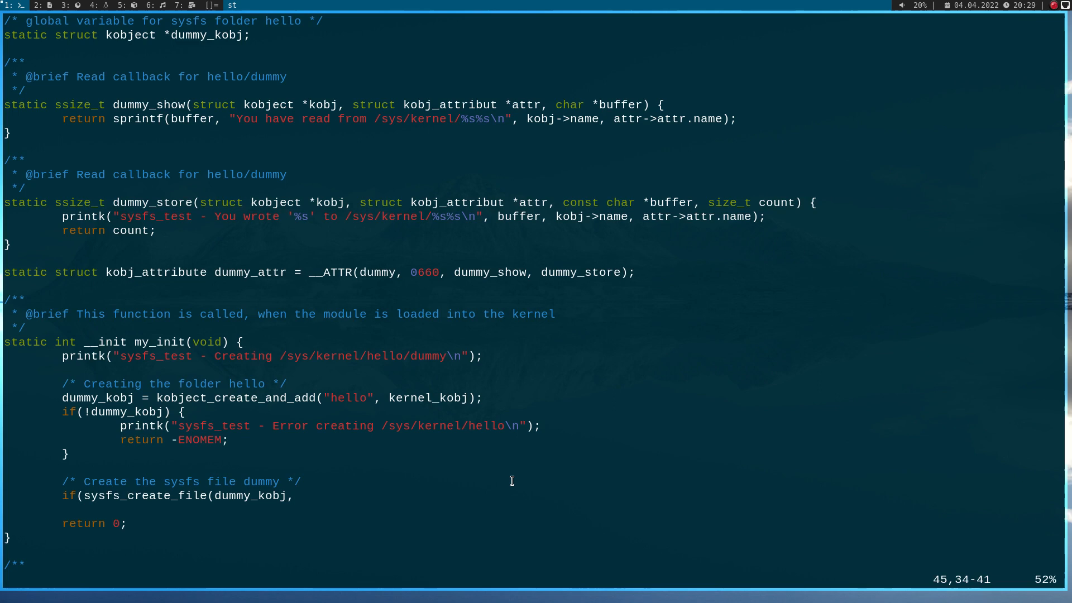
{"action": "key", "text": "i"}
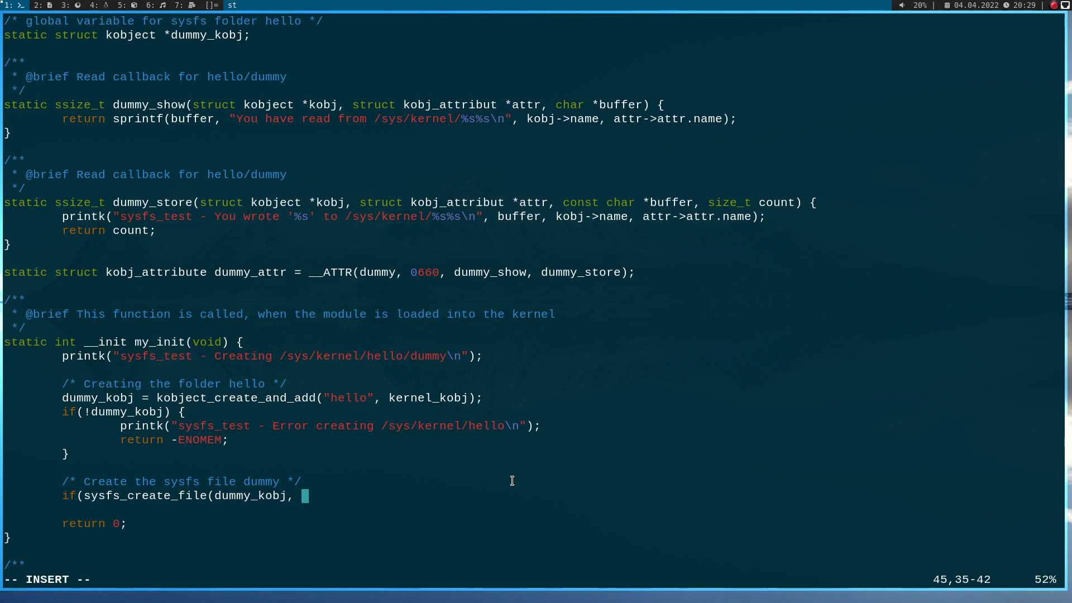
{"action": "type", "text": "&dummy_a"}
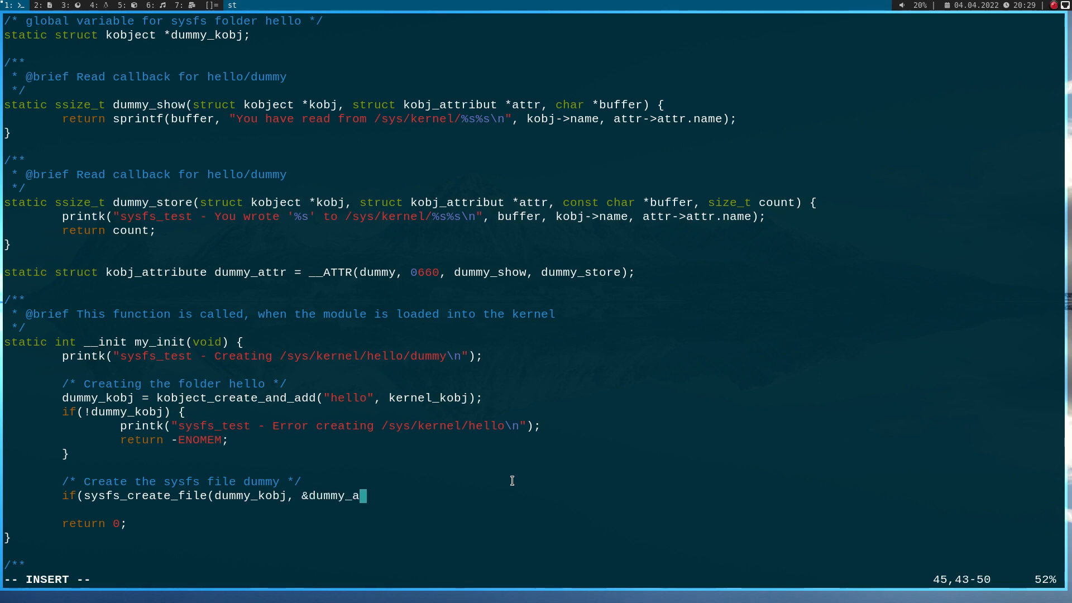
{"action": "type", "text": "ttr.attr"}
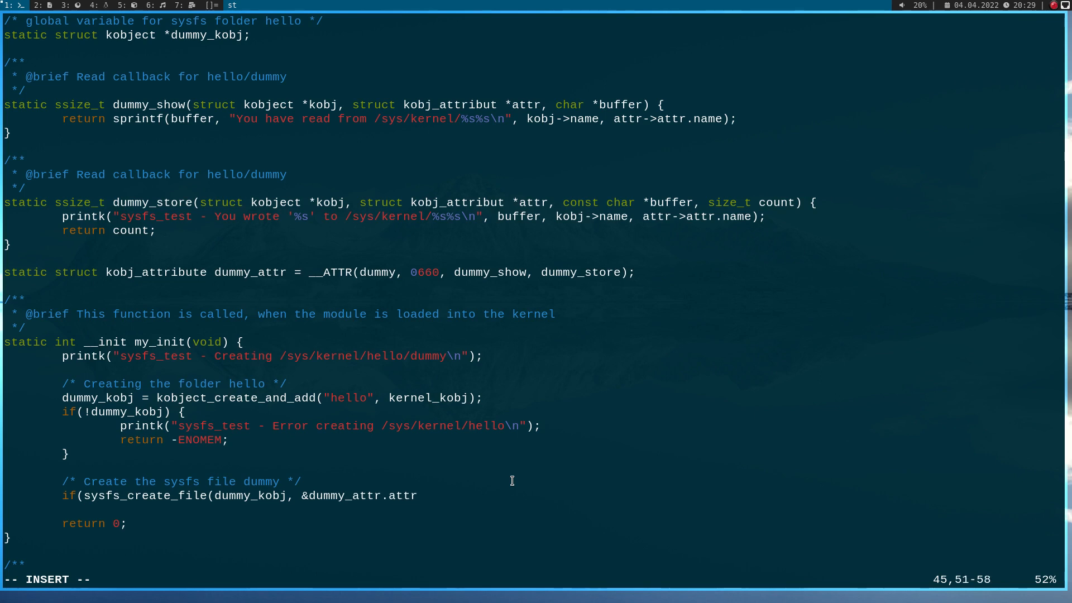
{"action": "type", "text": ");"}
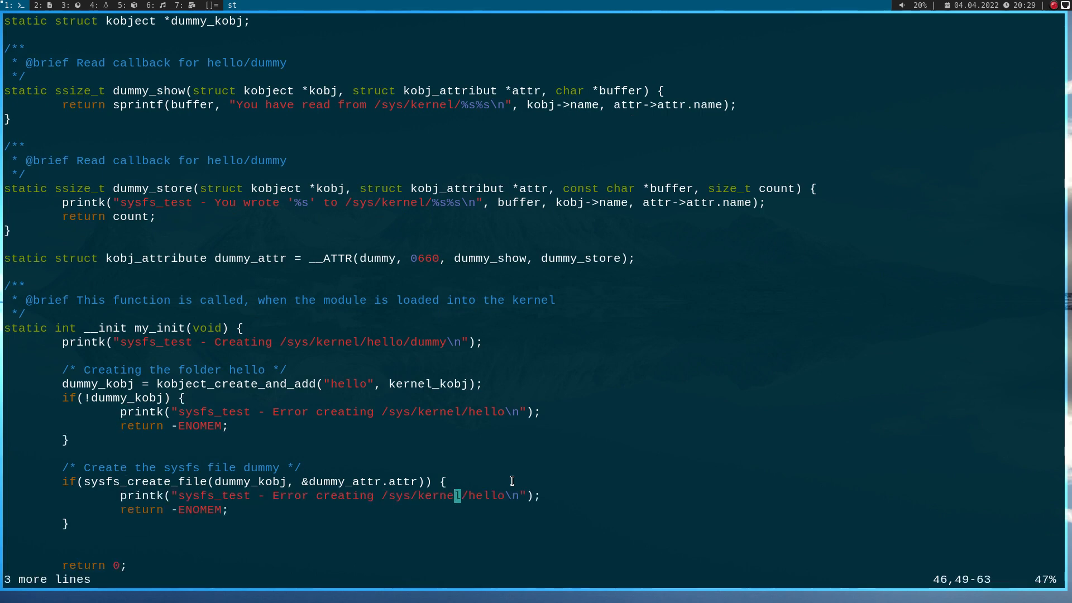
Step: Append /dummy to the error path and add kobject_put(dummy_kobj); before return -ENOMEM
{"action": "type", "text": "/dummy"}
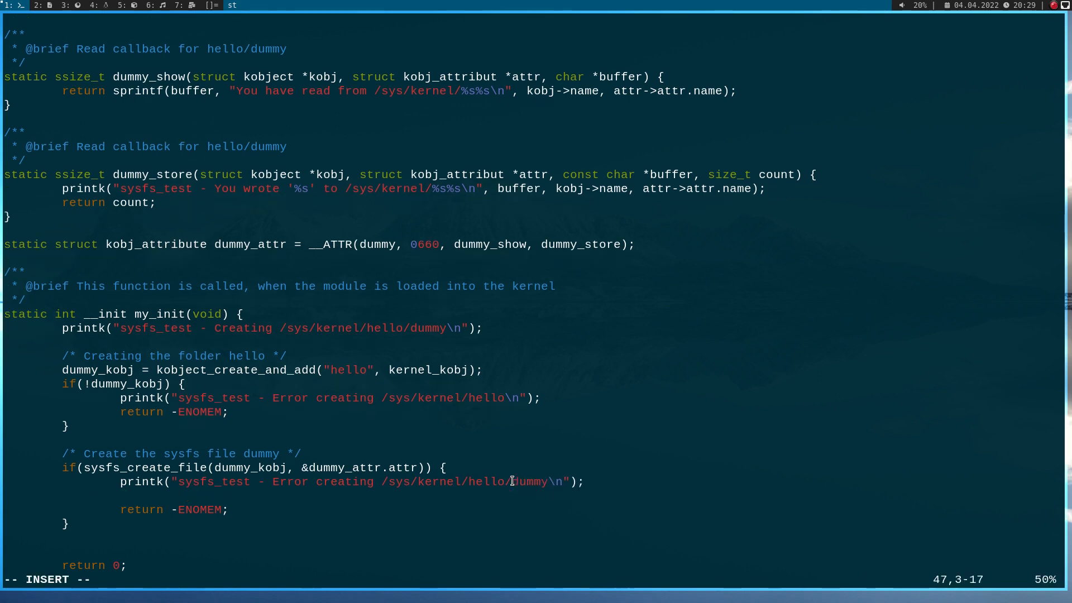
{"action": "type", "text": "kobject_"}
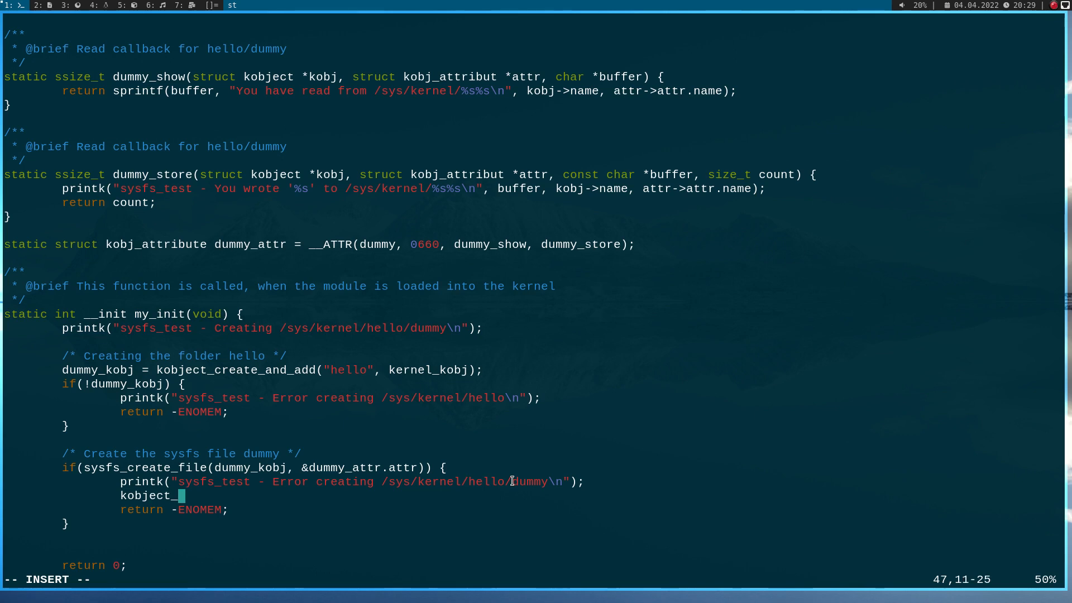
{"action": "type", "text": "put("}
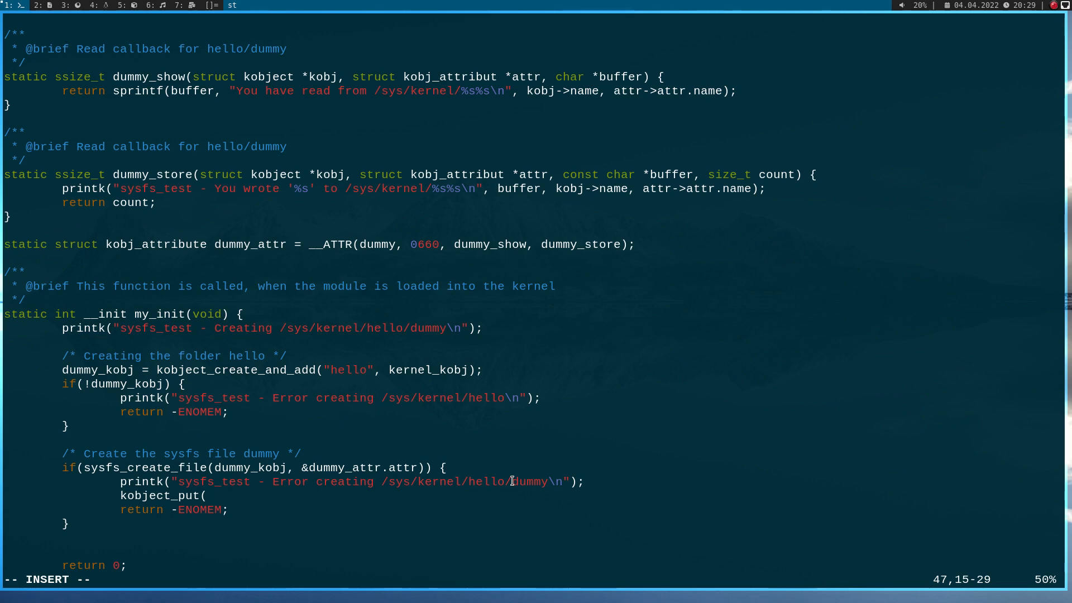
{"action": "type", "text": "dummy_ko"}
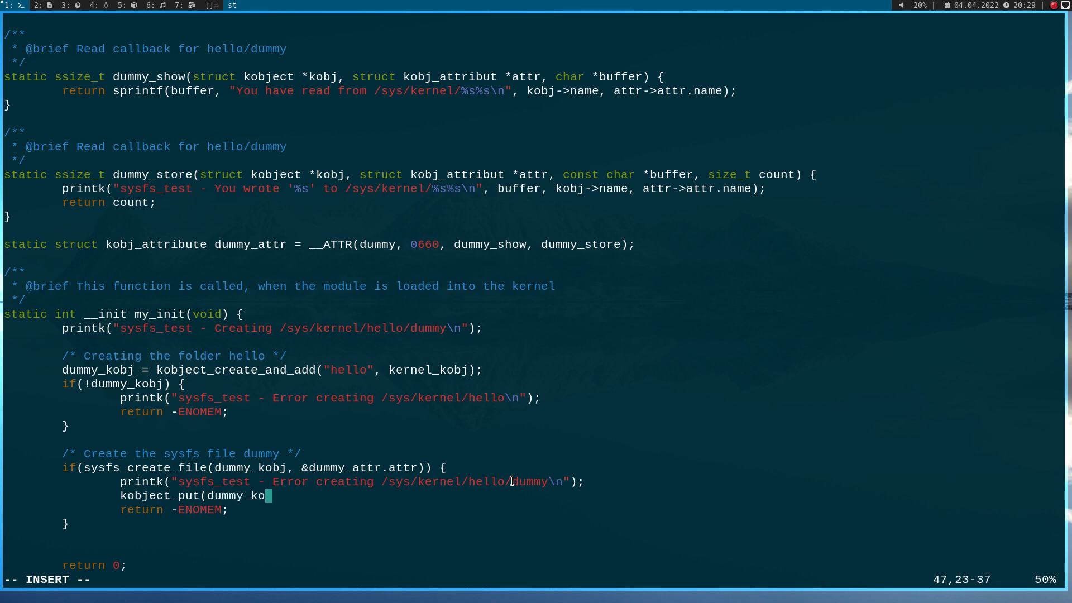
{"action": "type", "text": "bj);"}
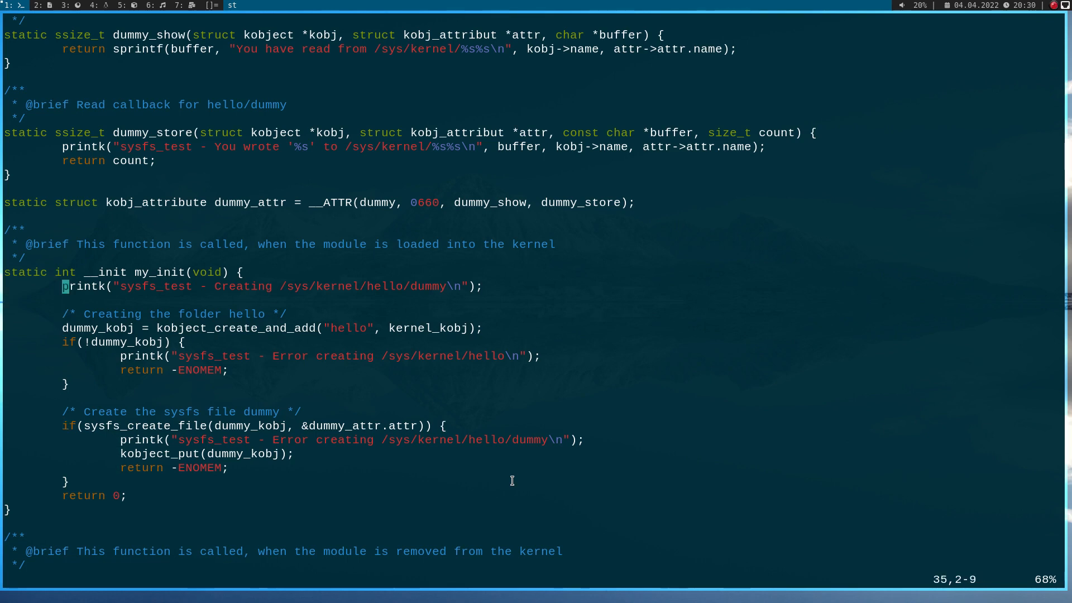
{"action": "scroll", "scroll_direction": "down", "scroll_amount": 3}
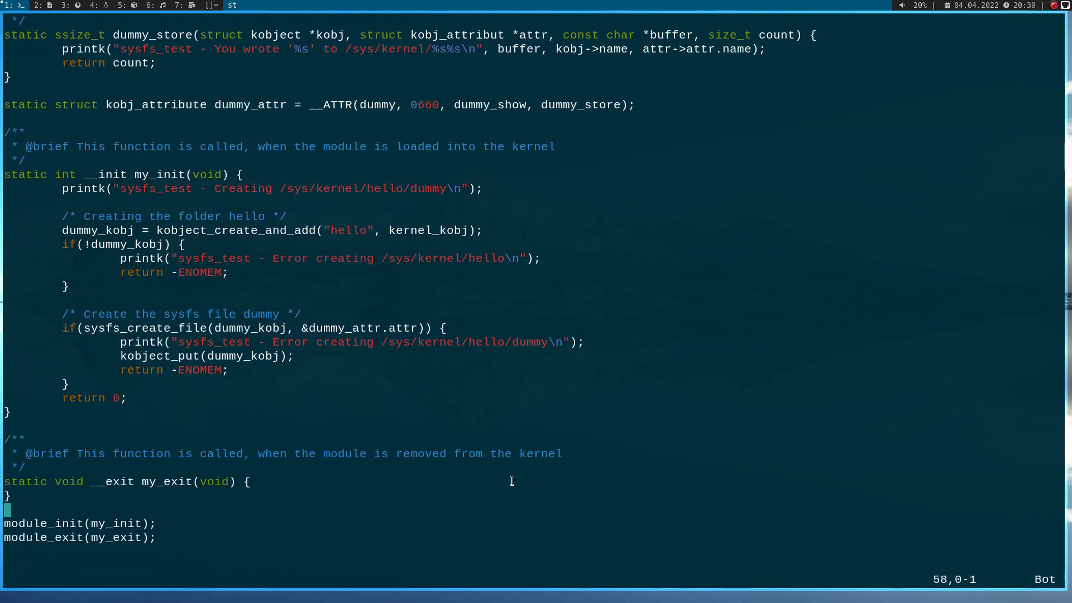
Step: In my_exit, add a 'Deleting /sys/kernel/hello/dummy' printk and kobject_put(dummy_kobj);
{"action": "type", "text": "printk(\"sysfs_test - Creating /sys/kernel/hello/dummy\\n\");"}
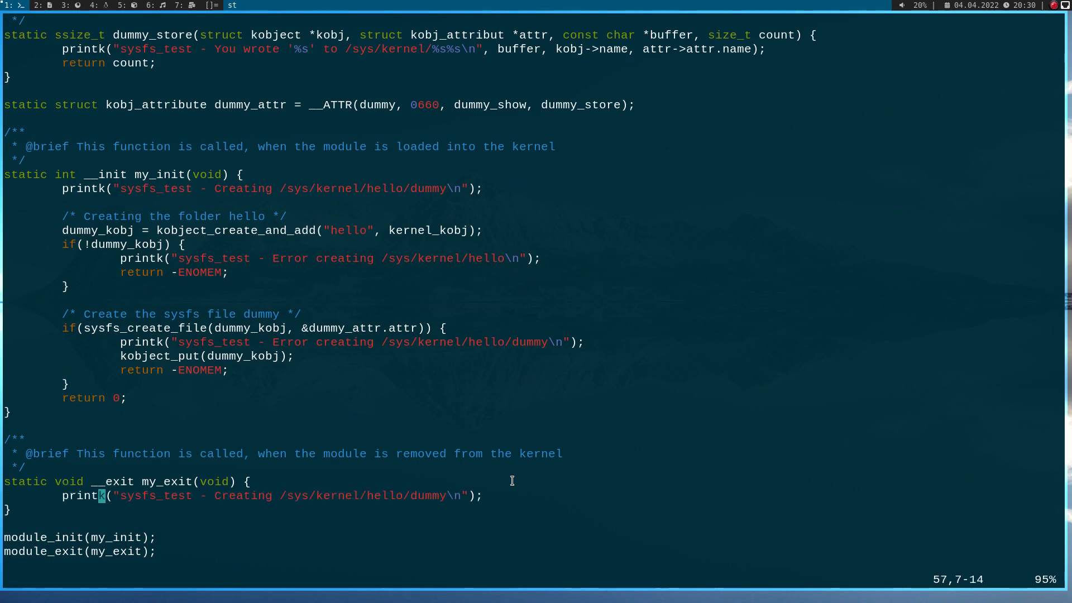
{"action": "type", "text": "Delet"}
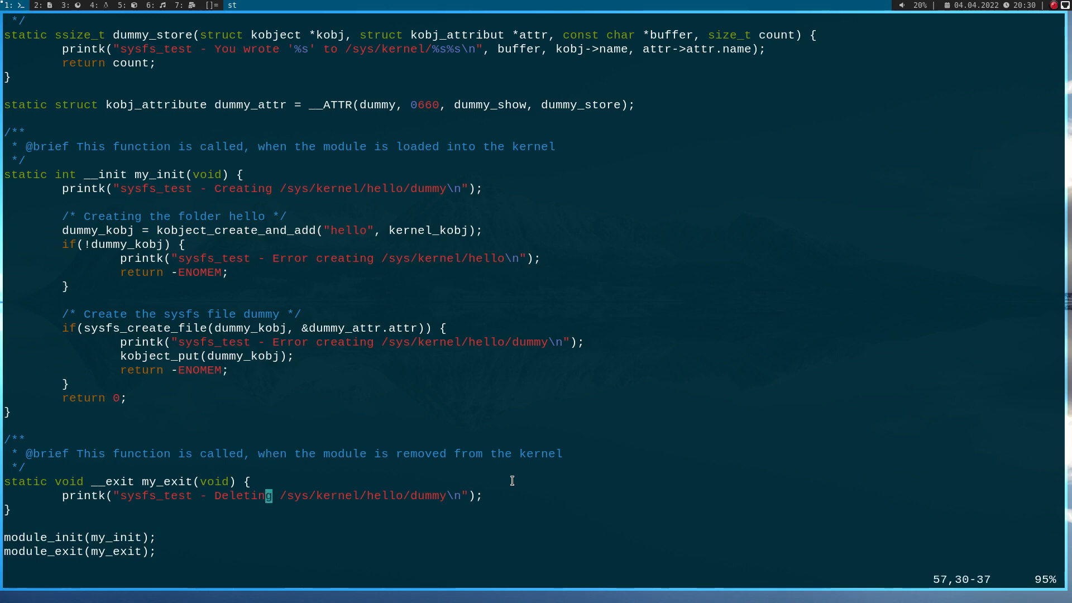
{"action": "type", "text": "kobject_put(dummy_kobj);"}
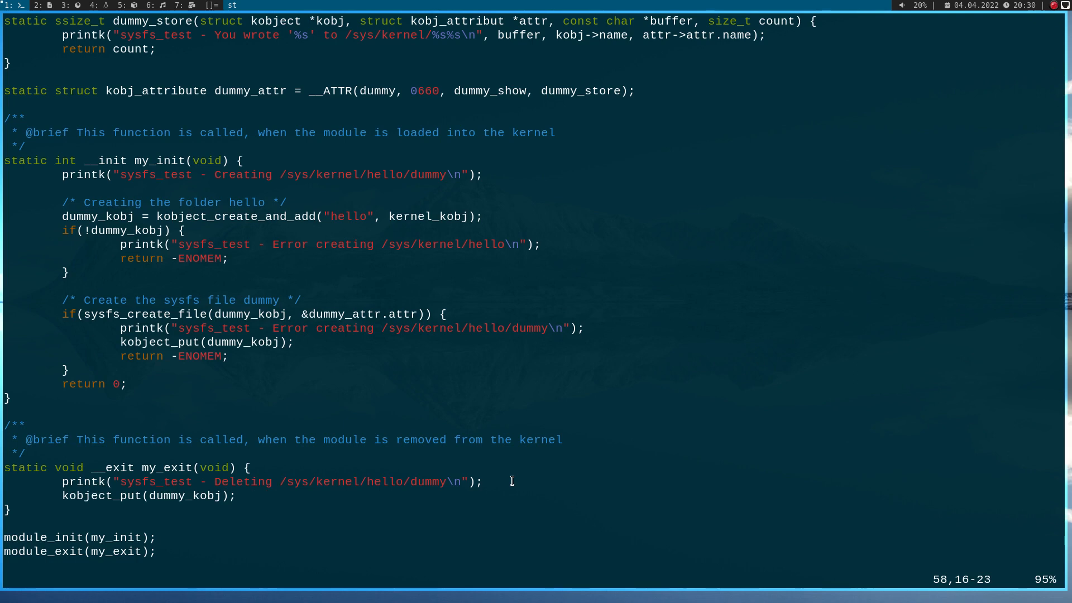
Step: Insert sysfs_remove_file(dummy_kobj, &dummy_attr.attr); above the kobject_put call
{"action": "key", "text": "o"}
{"action": "type", "text": "sys"}
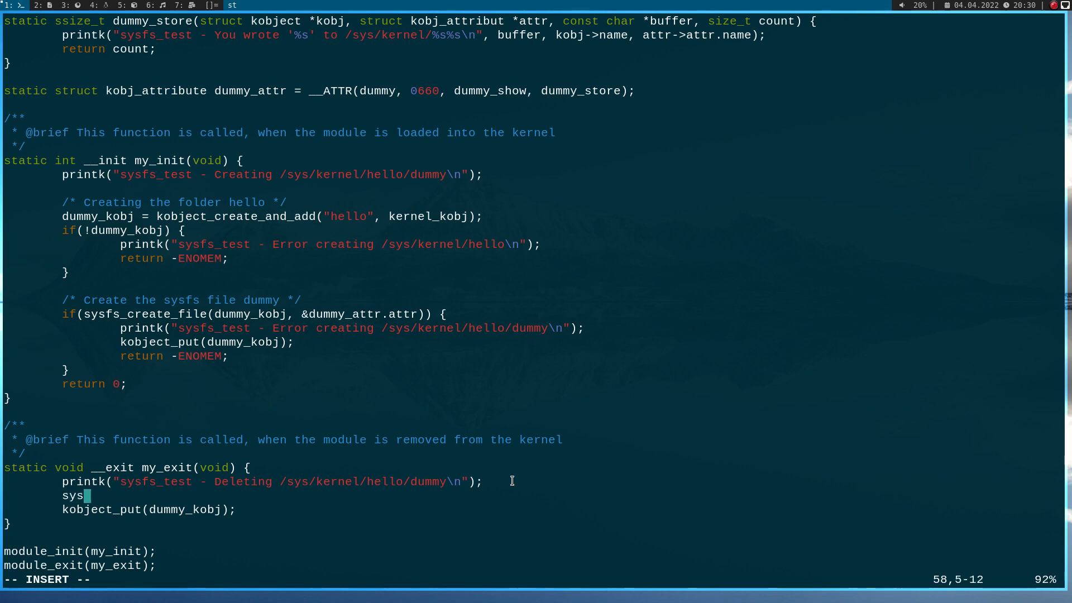
{"action": "type", "text": "fs_"}
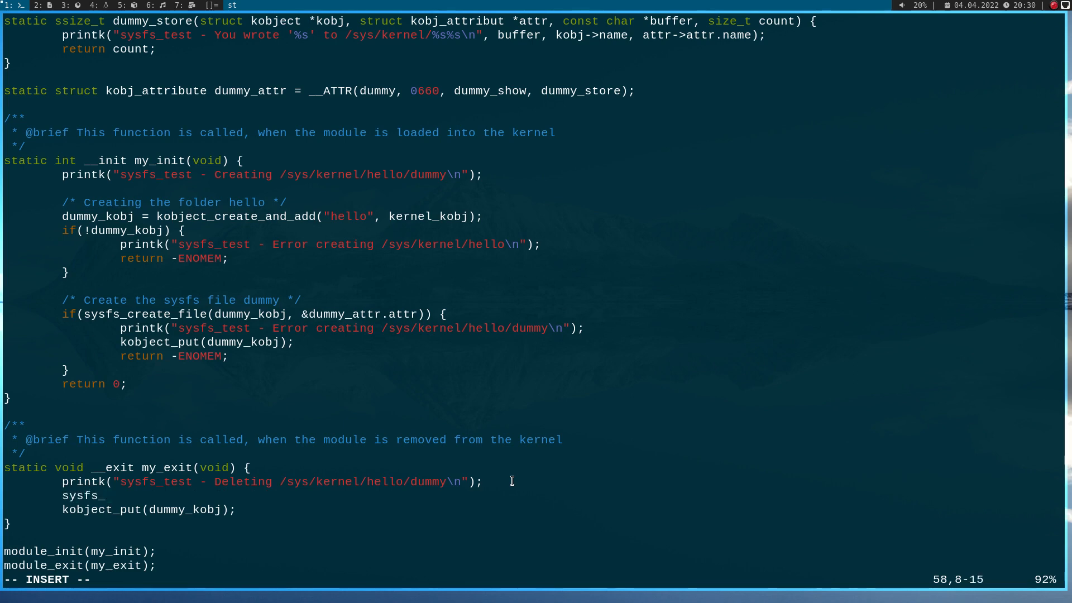
{"action": "type", "text": "remove"}
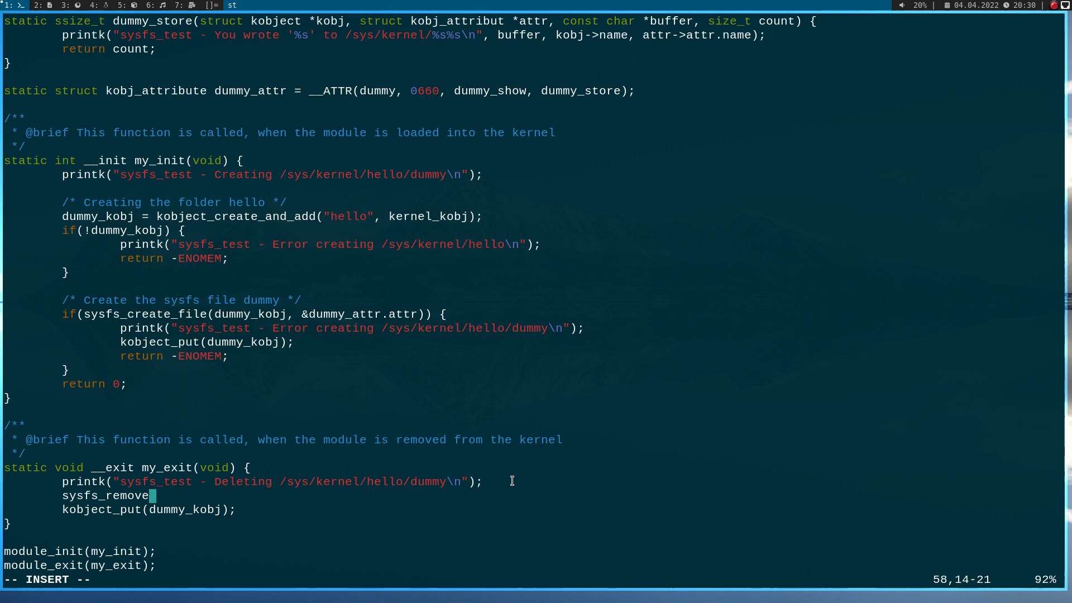
{"action": "type", "text": "_file"}
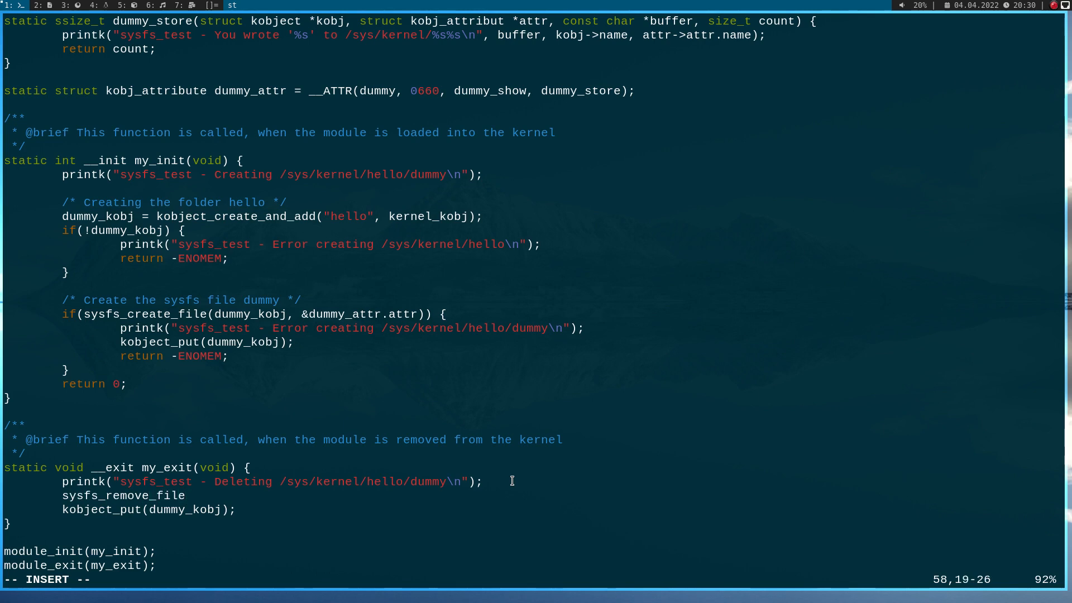
{"action": "type", "text": "(dummy"}
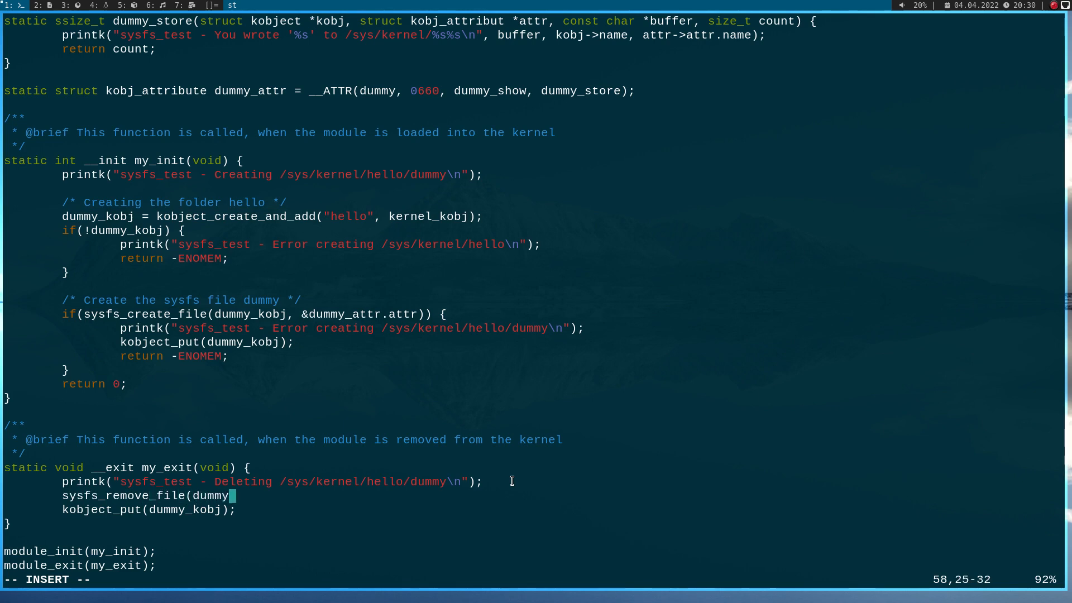
{"action": "type", "text": "_"}
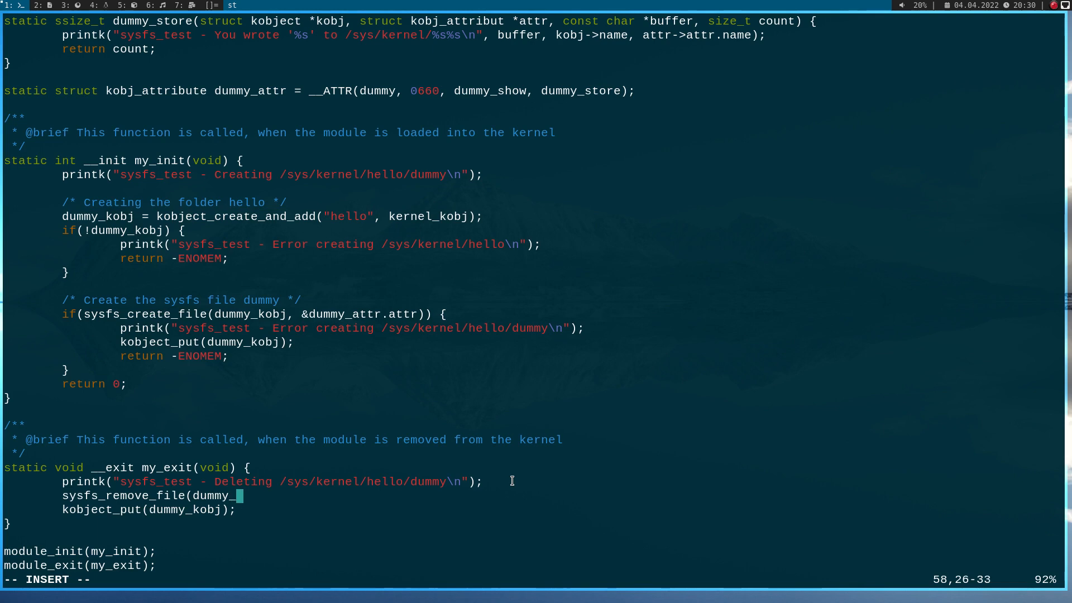
{"action": "type", "text": "kobj"}
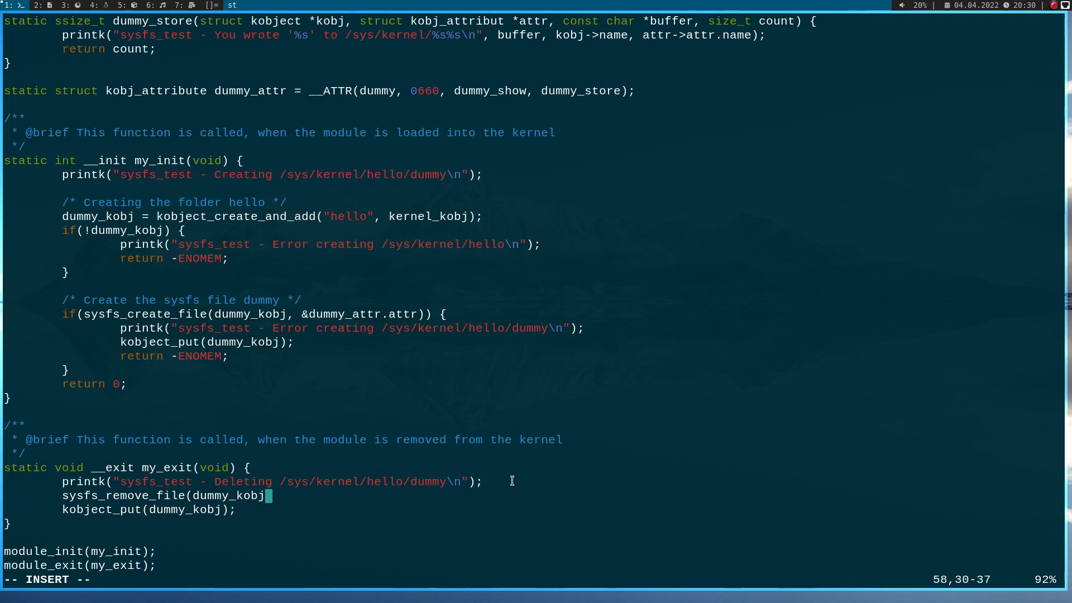
{"action": "type", "text": ","}
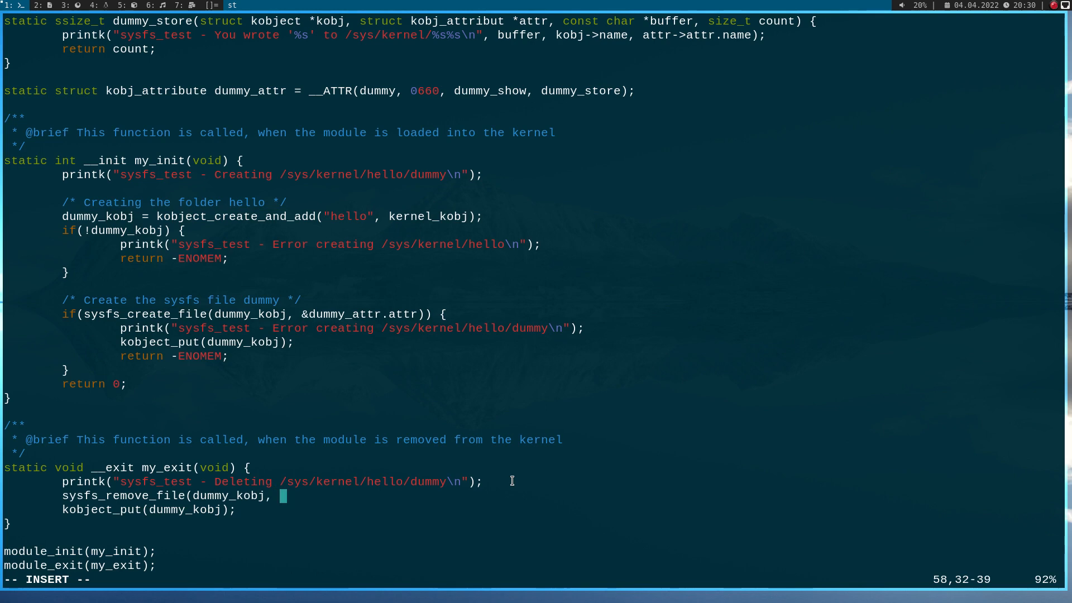
{"action": "type", "text": "&dummy_"}
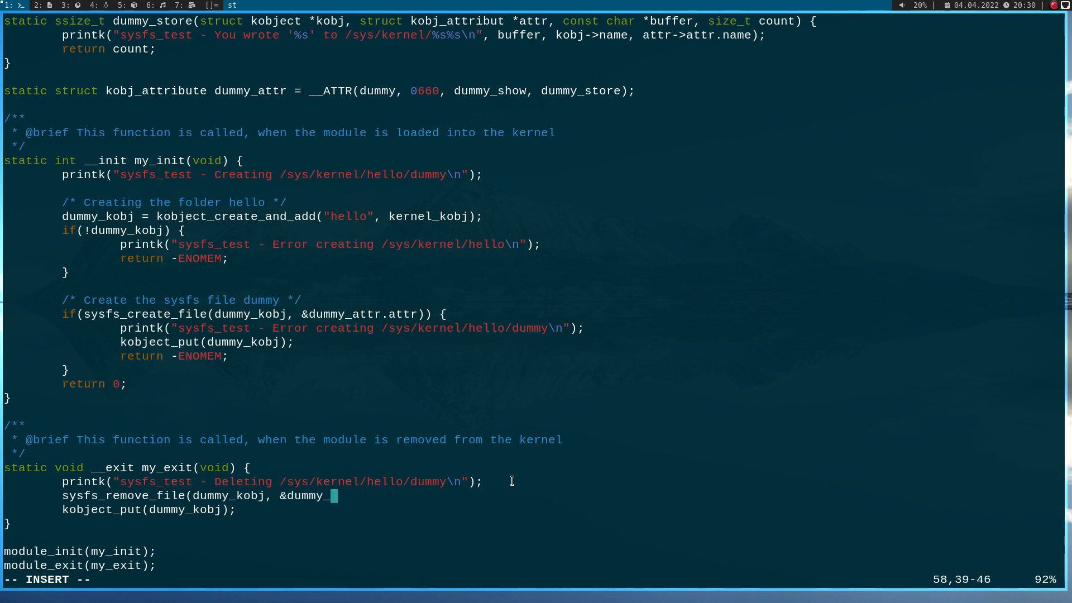
{"action": "type", "text": "attr.attr"}
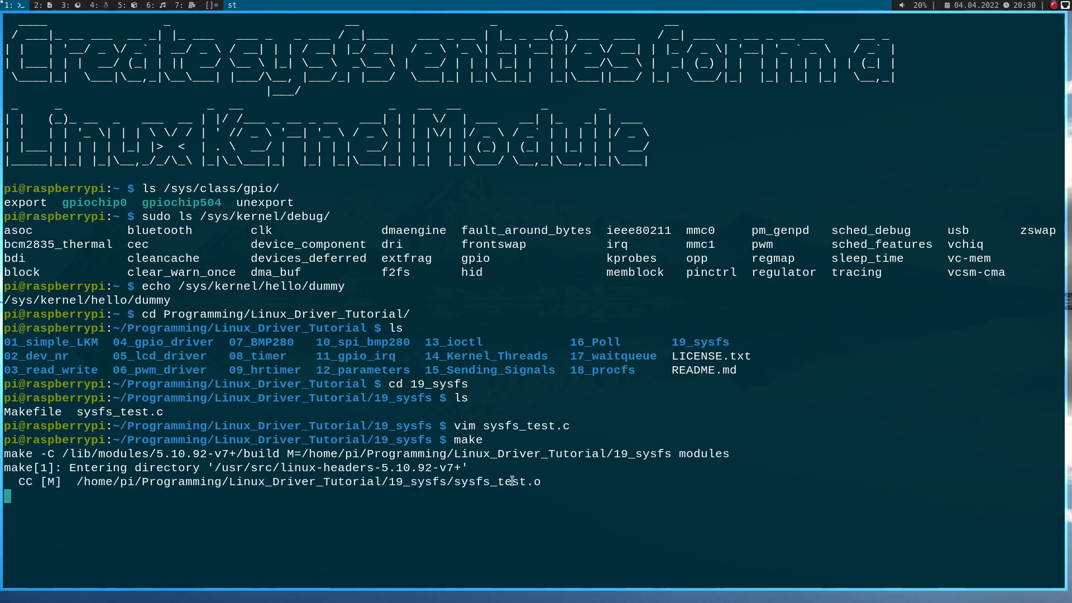
Step: Return to the bash prompt and scroll through the incompatible-pointer-type build errors
{"action": "key", "text": "Return"}
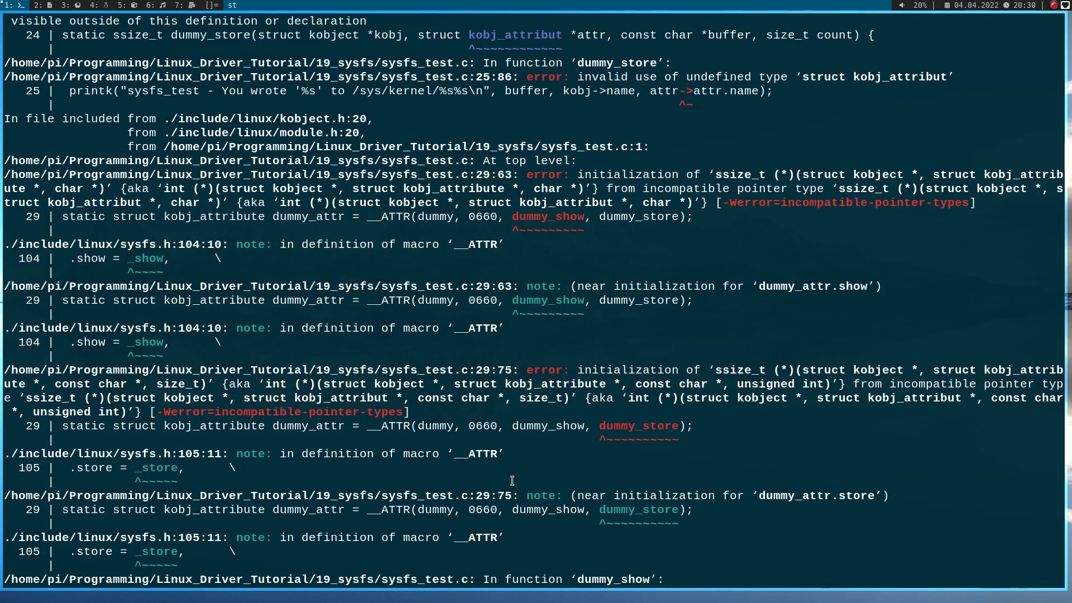
{"action": "scroll", "scroll_direction": "down", "scroll_amount": 3}
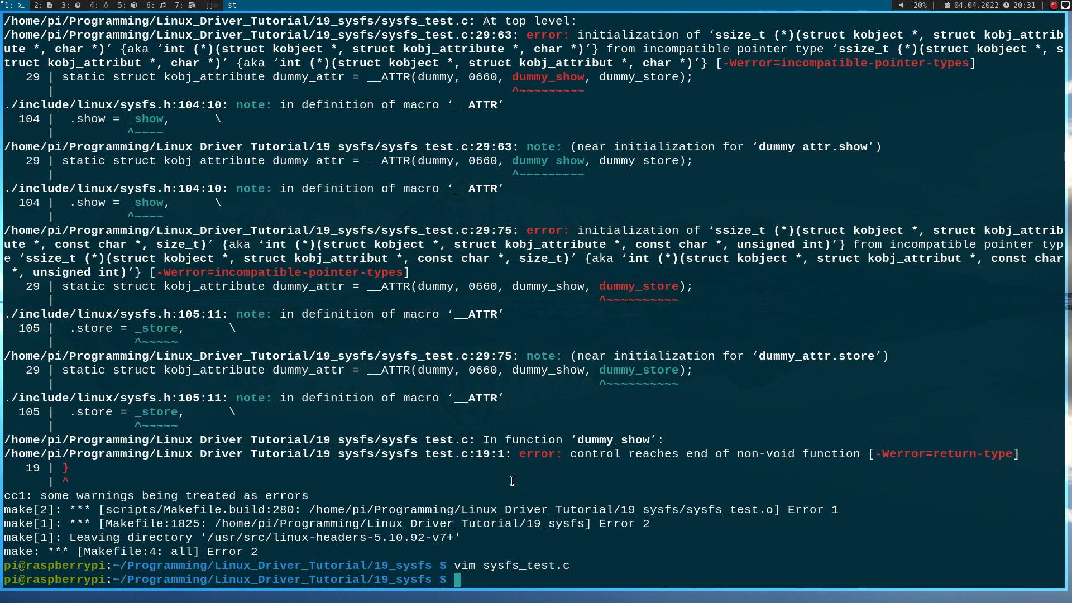
Step: Build with make, load sysfs_test.ko via sudo insmod, and check dmesg | tail
{"action": "type", "text": "make"}
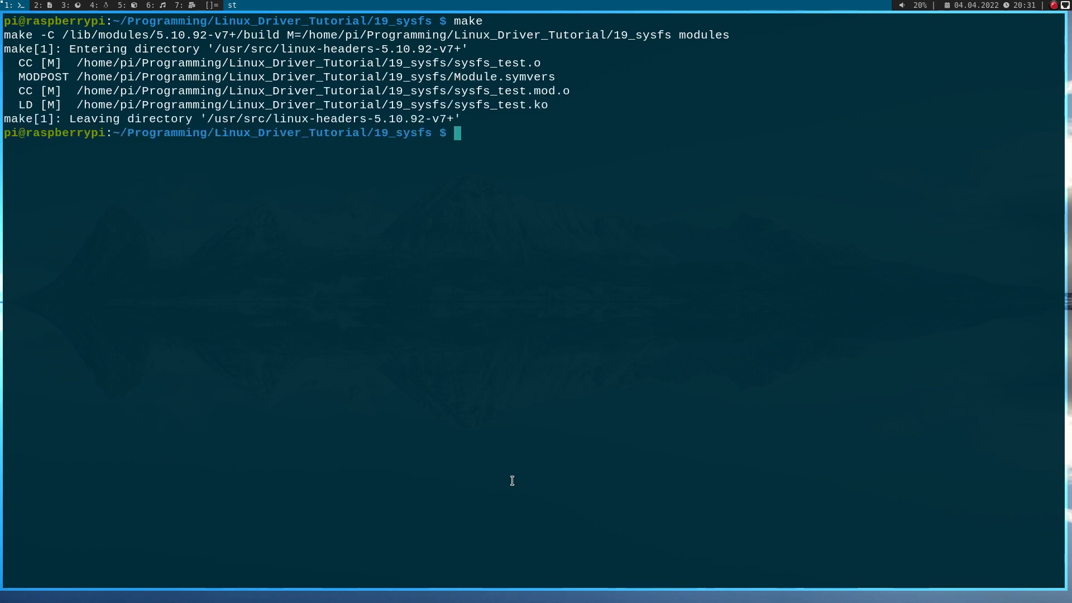
{"action": "type", "text": "sudo ins"}
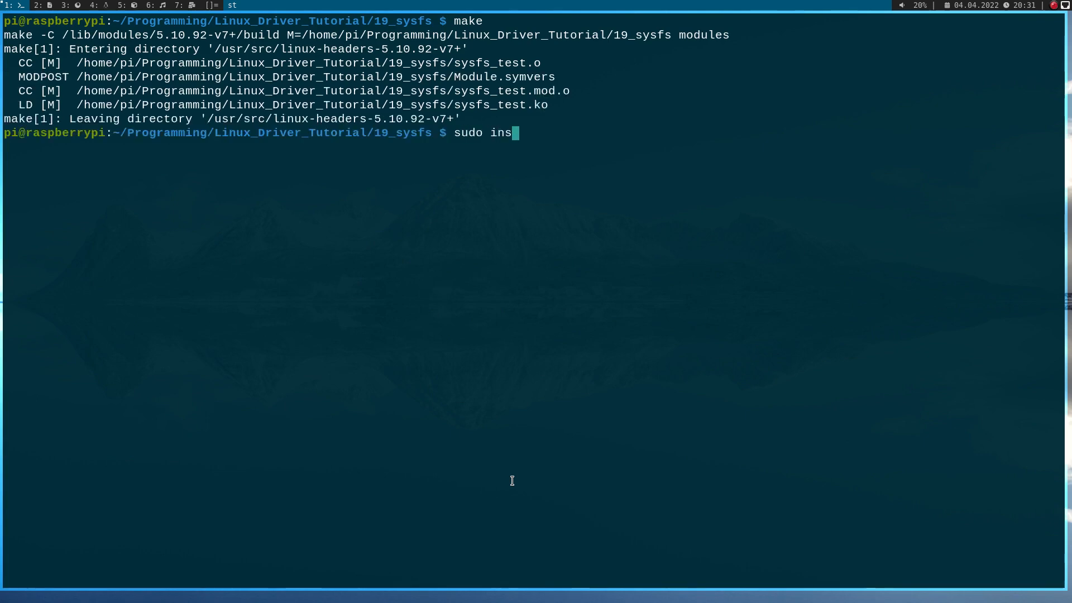
{"action": "type", "text": "mod sysfs_test.ko"}
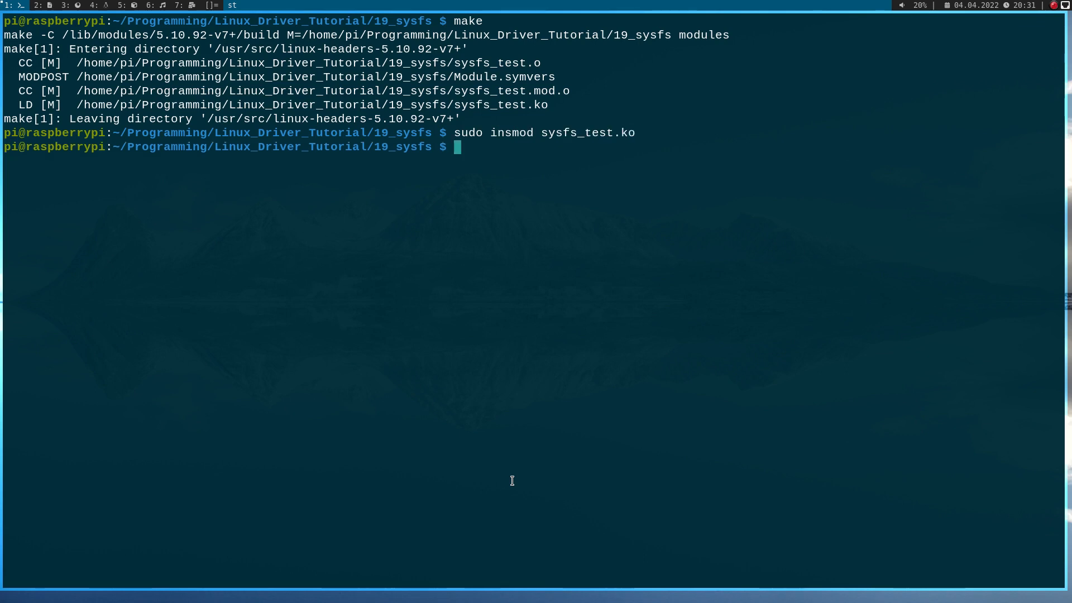
{"action": "type", "text": "dmesg | tail"}
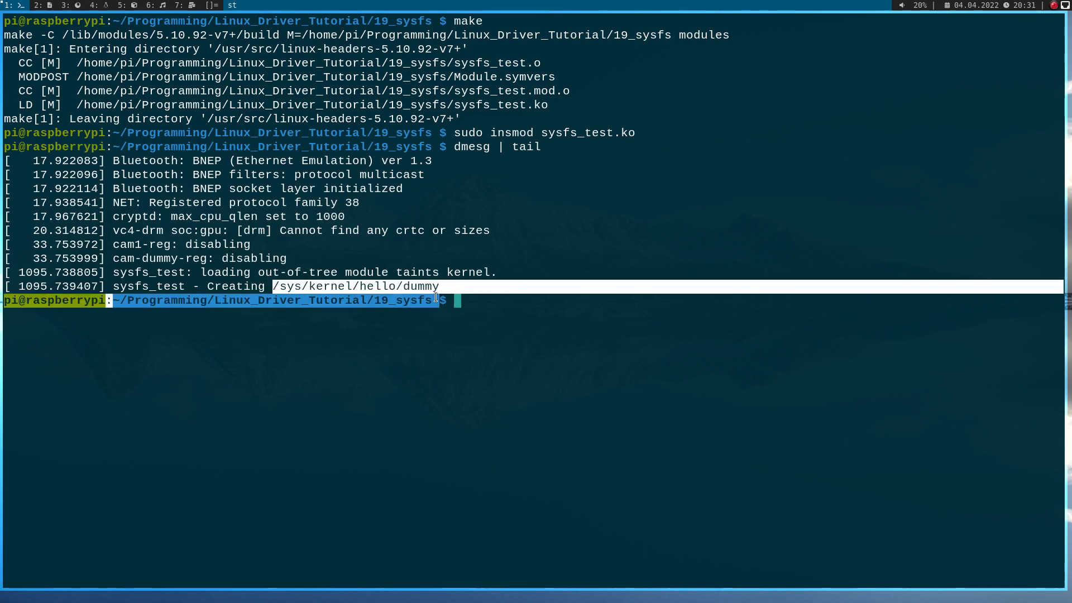
Step: List /sys/kernel/hello/dummy to confirm it exists, then start a root shell with sudo
{"action": "type", "text": "ls /sys/kernel/hello/dummy"}
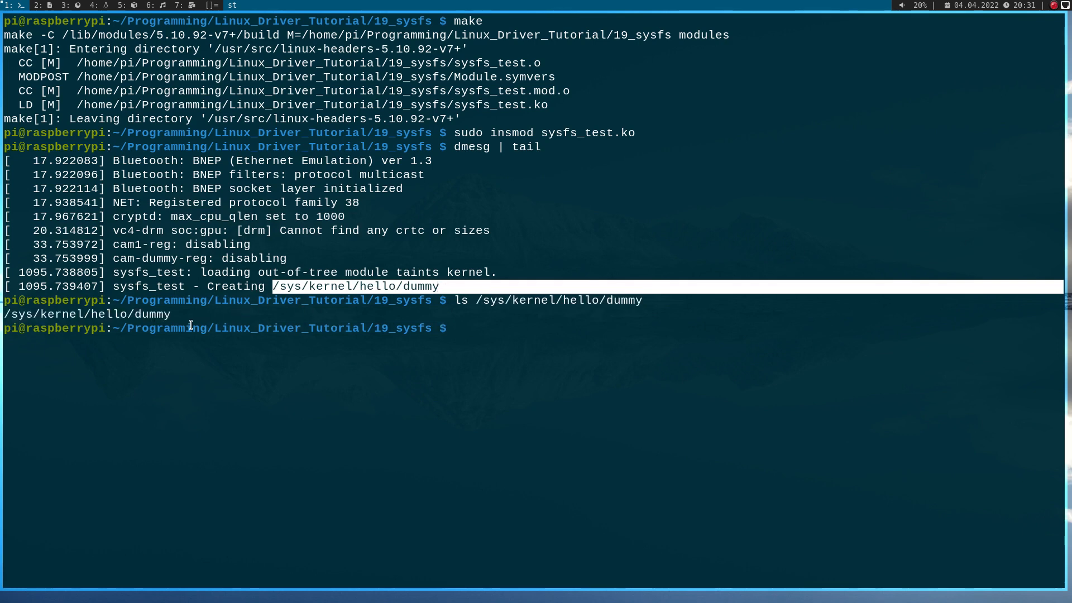
{"action": "type", "text": "ls /sys/kernel/hello/dummy -al"}
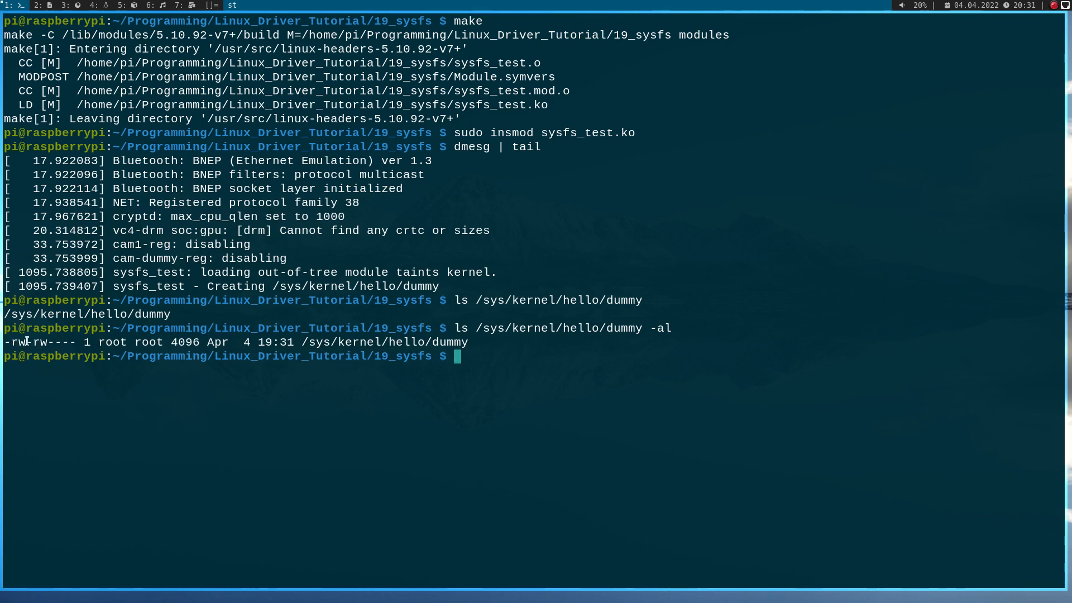
{"action": "type", "text": "sudo su"}
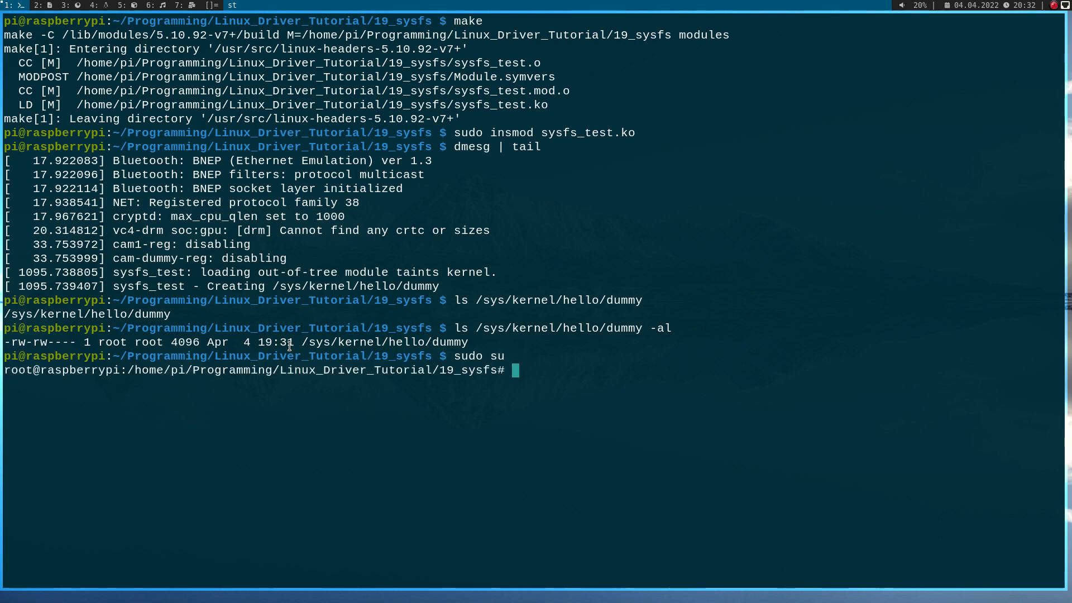
Step: Echo "This is a test for my kernel module" into /sys/kernel/hello/dummy and check dmesg | tail
{"action": "type", "text": "echo \""}
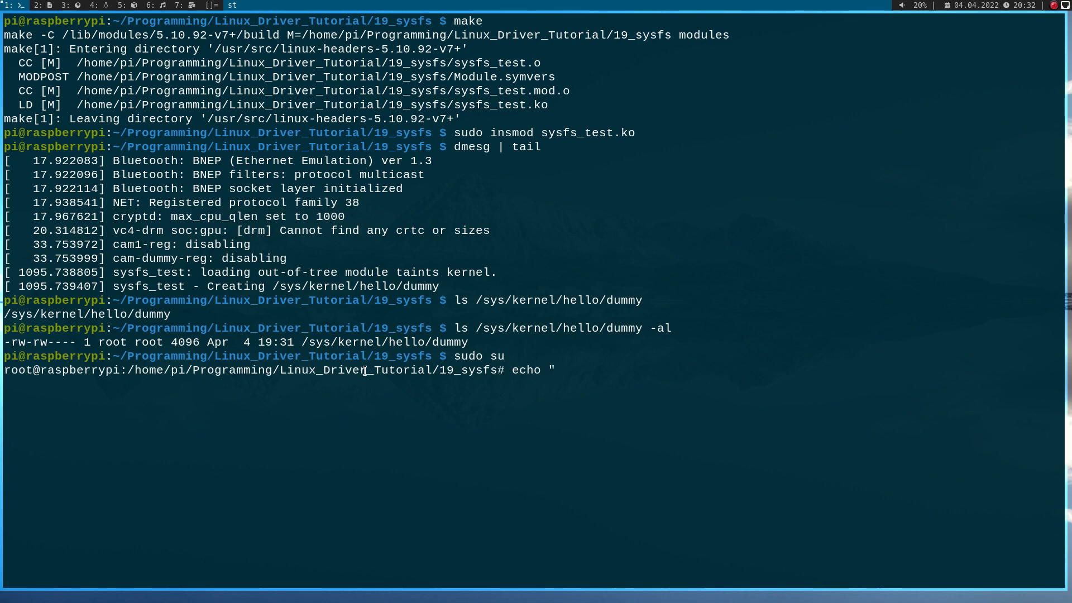
{"action": "type", "text": "This i"}
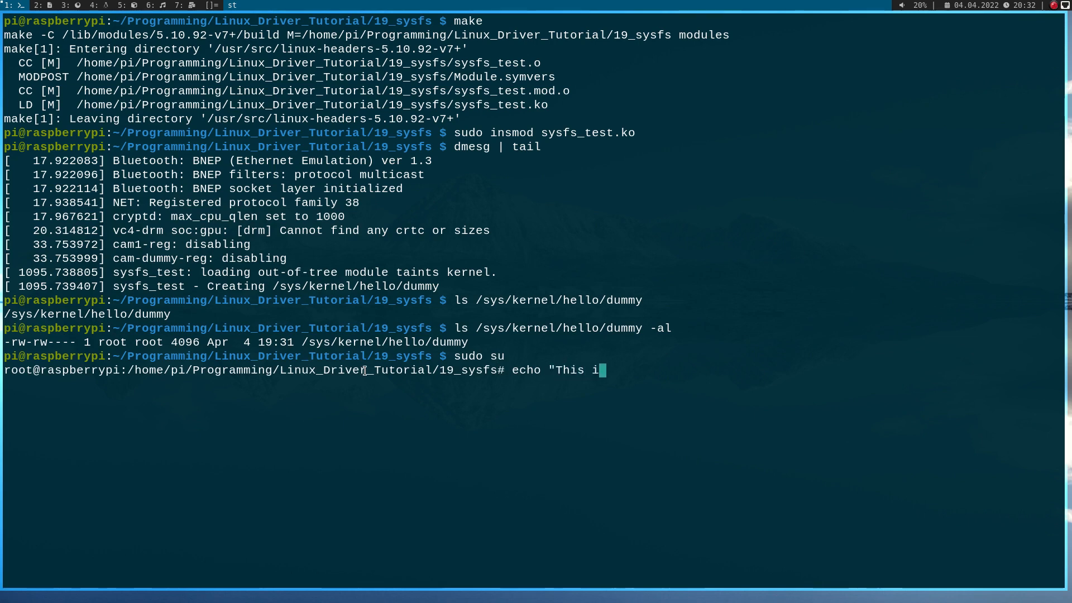
{"action": "type", "text": "s a test for my"}
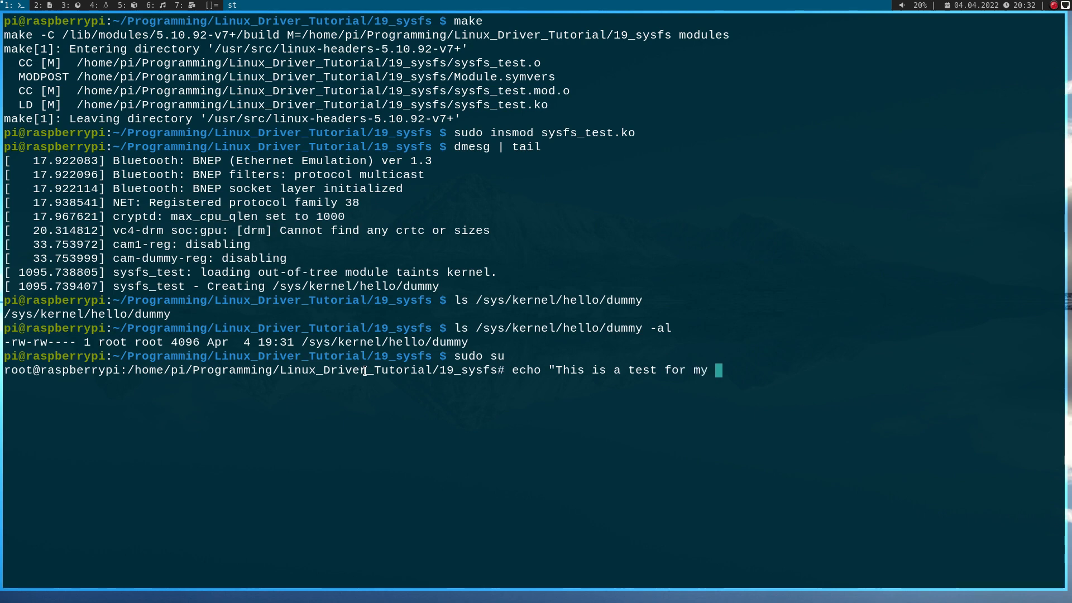
{"action": "type", "text": "kernel module\""}
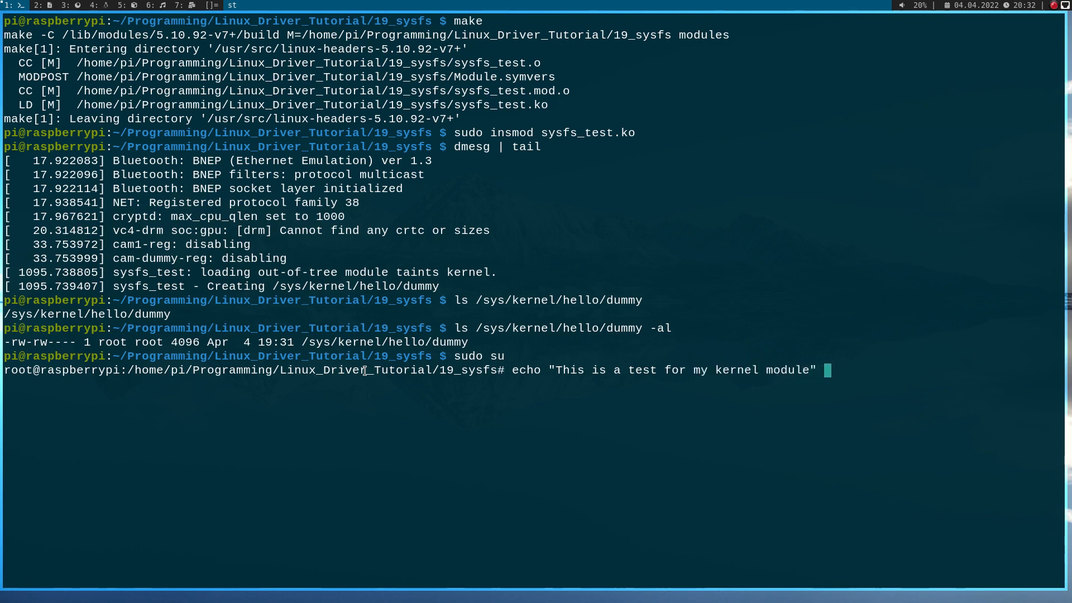
{"action": "type", "text": "> /sys/"}
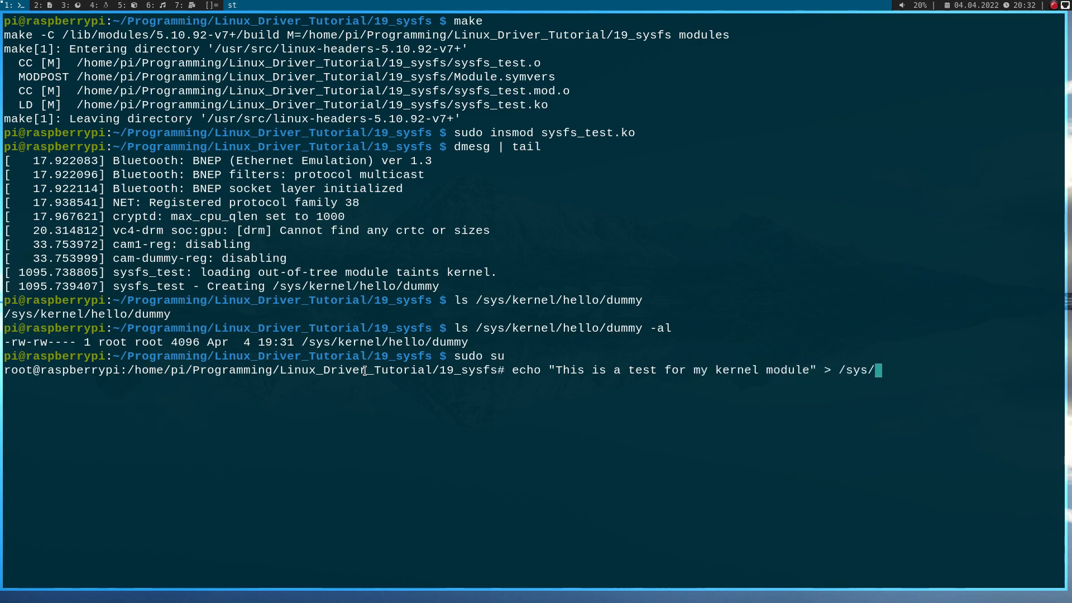
{"action": "type", "text": "kernel/hello/dummy"}
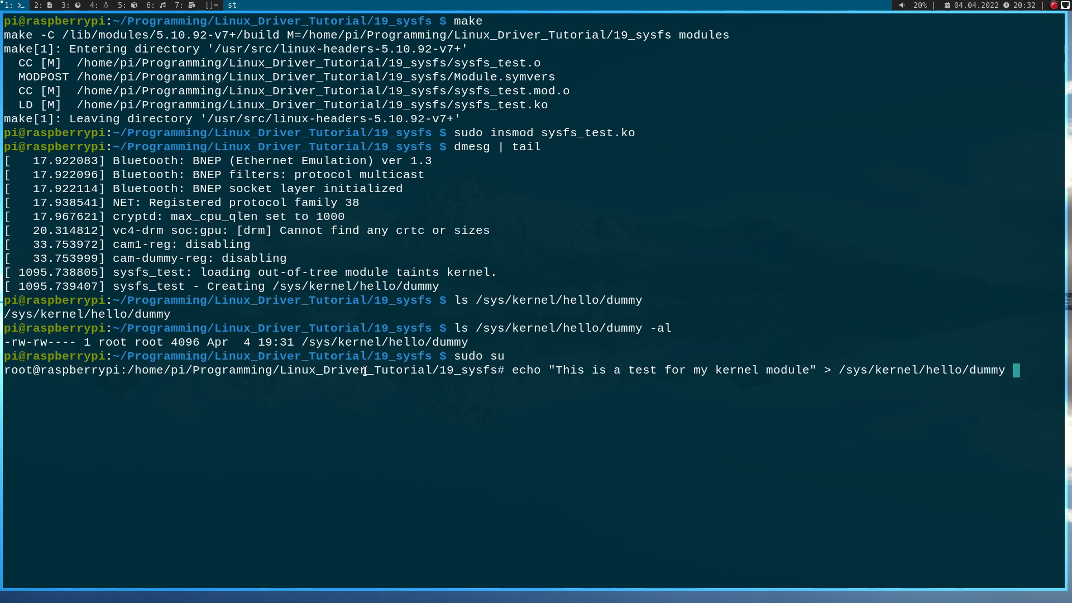
{"action": "type", "text": "dmesg |"}
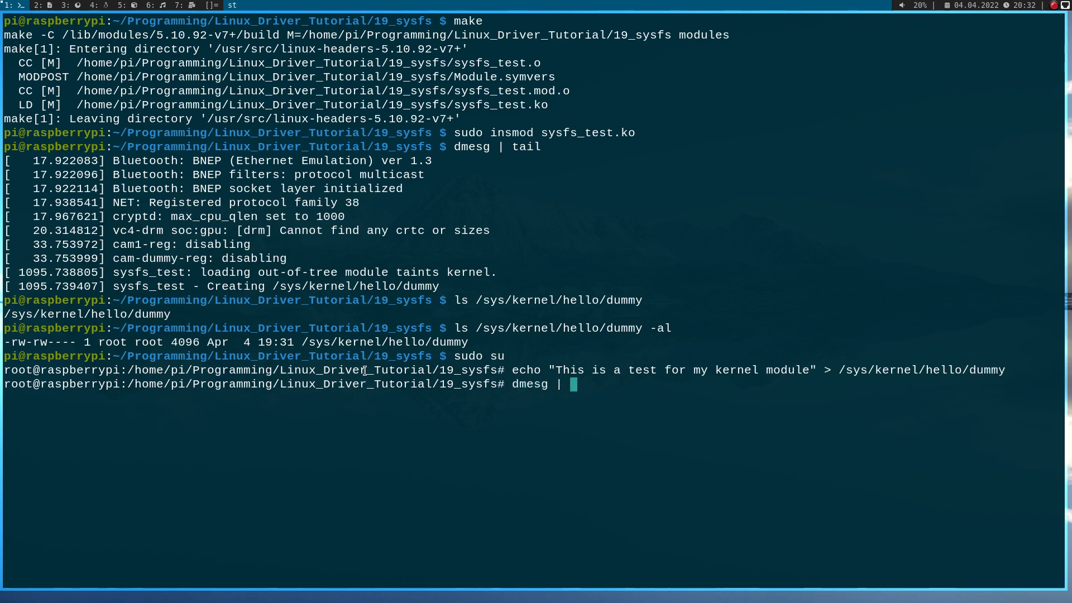
{"action": "type", "text": "tail"}
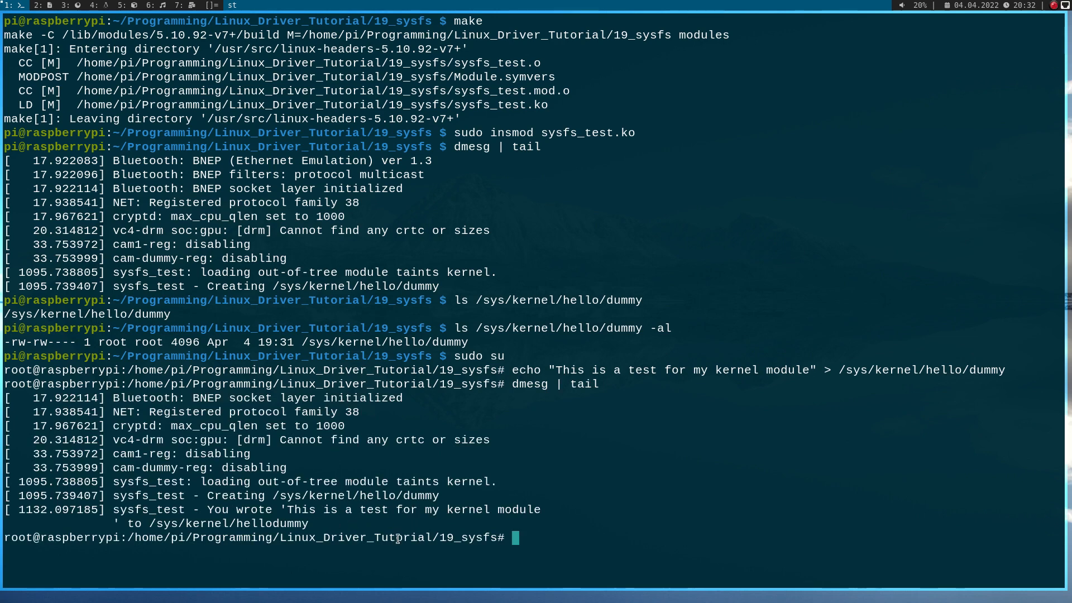
Step: Read the first line of /sys/kernel/hello/dummy using cat piped into head -n 1
{"action": "type", "text": "cat /"}
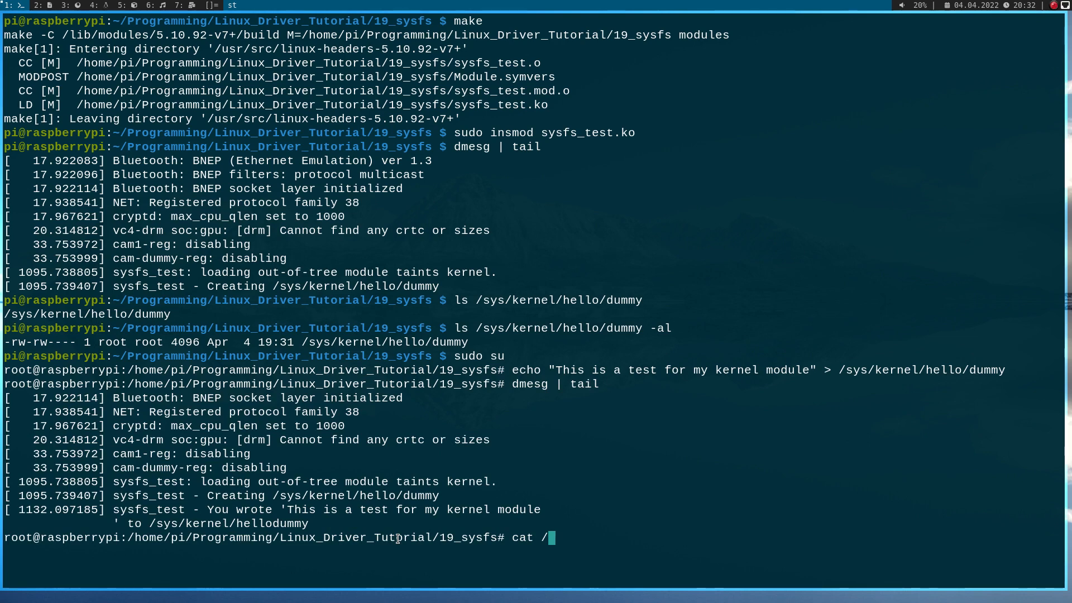
{"action": "type", "text": "sys/kernel/hello/"}
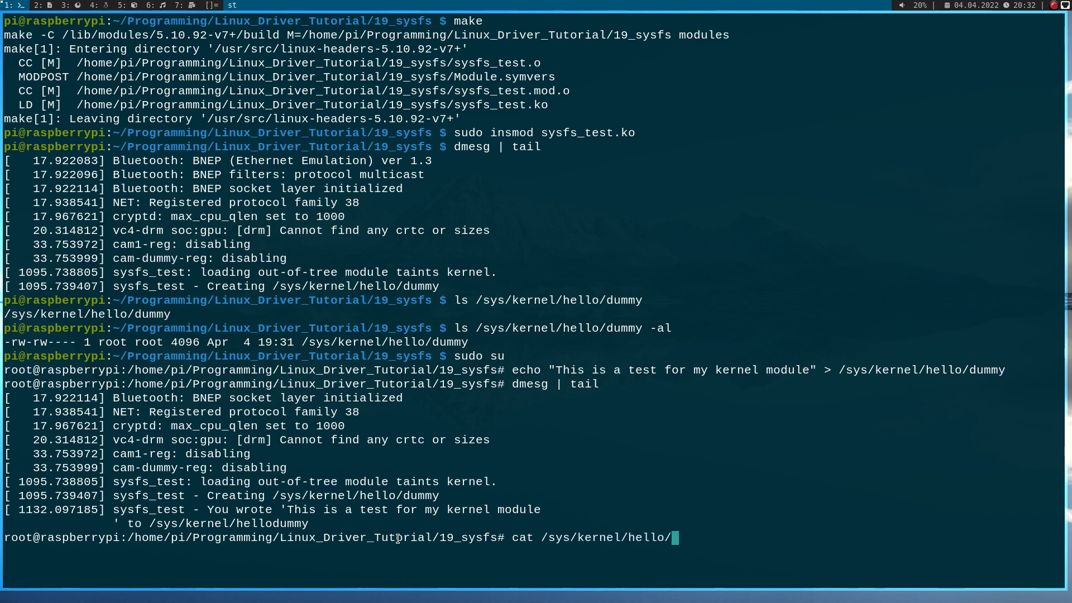
{"action": "type", "text": "dummy |"}
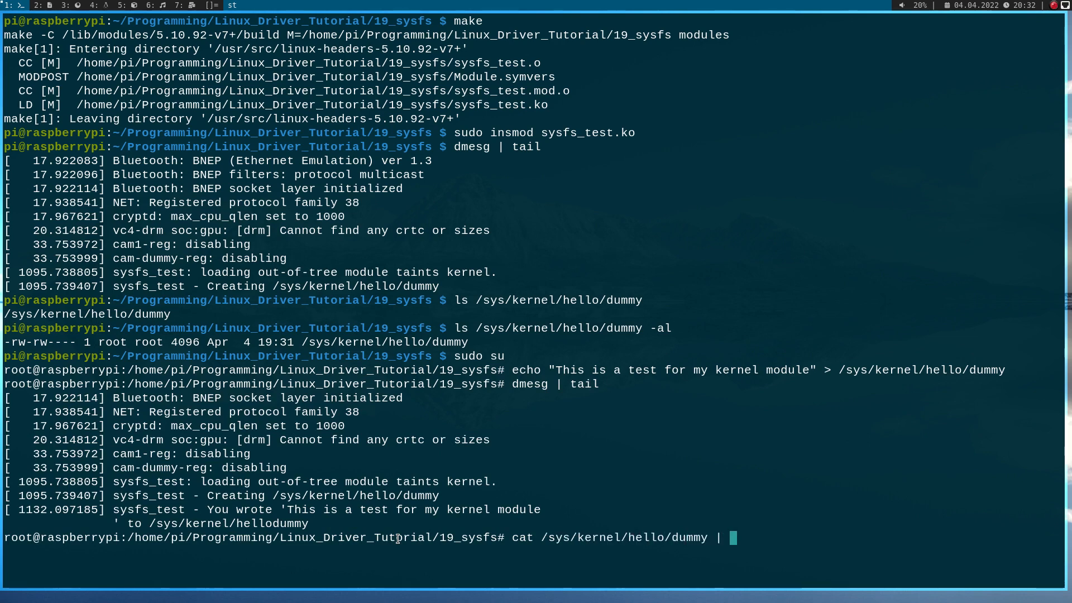
{"action": "type", "text": "head -n 1"}
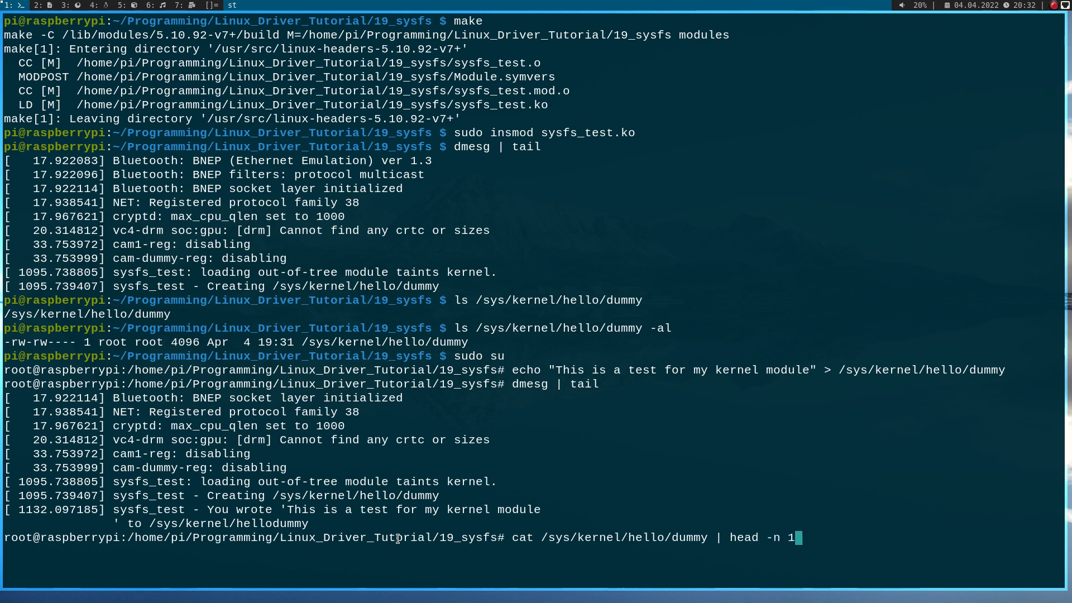
{"action": "key", "text": "Return"}
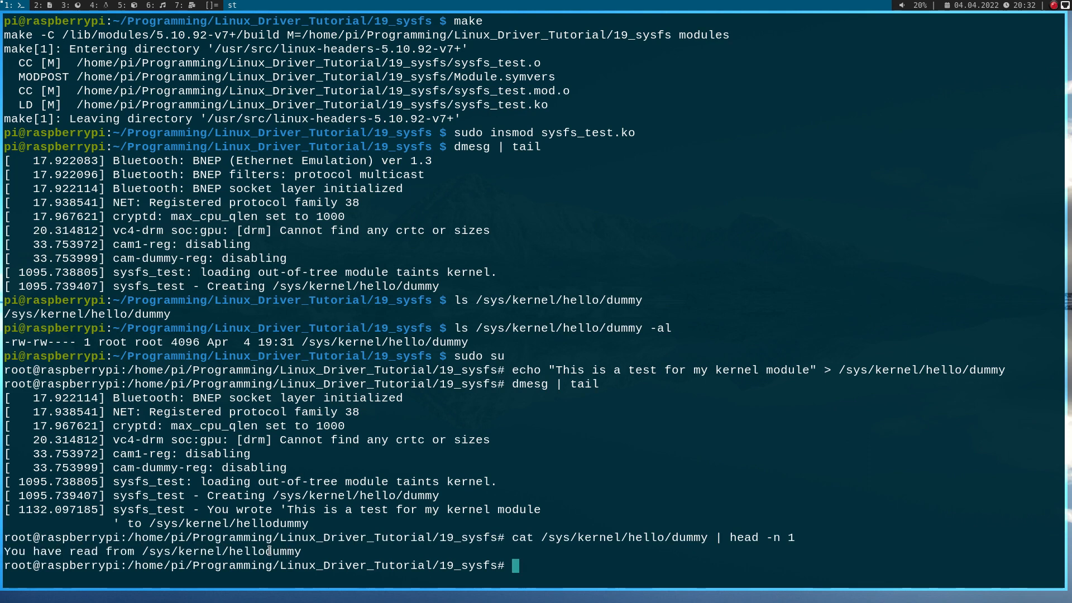
{"action": "mouse_move", "coordinate": [383, 539]}
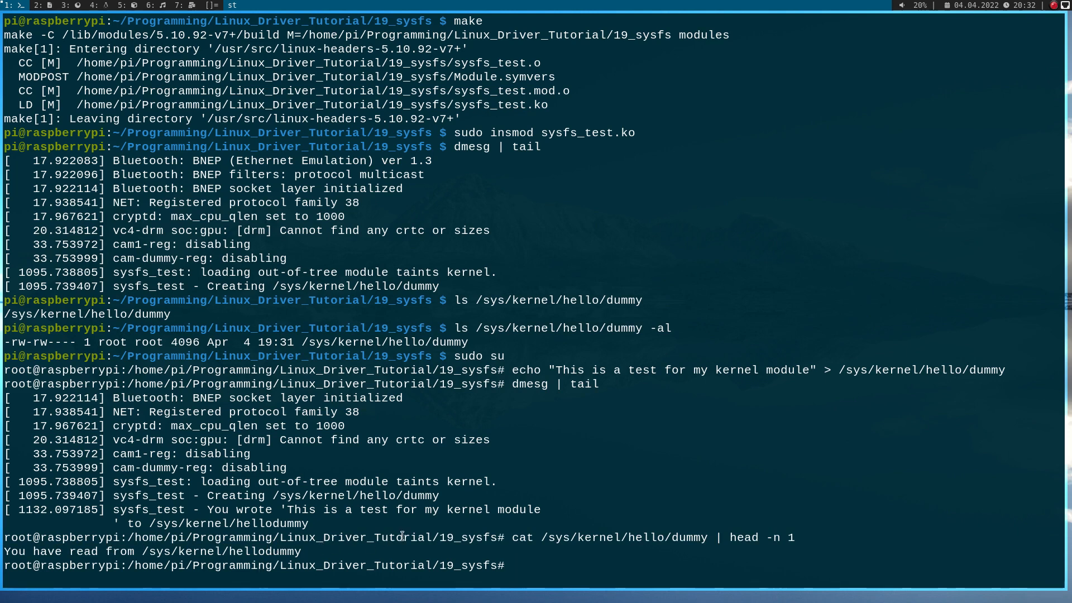
{"action": "mouse_move", "coordinate": [648, 499]}
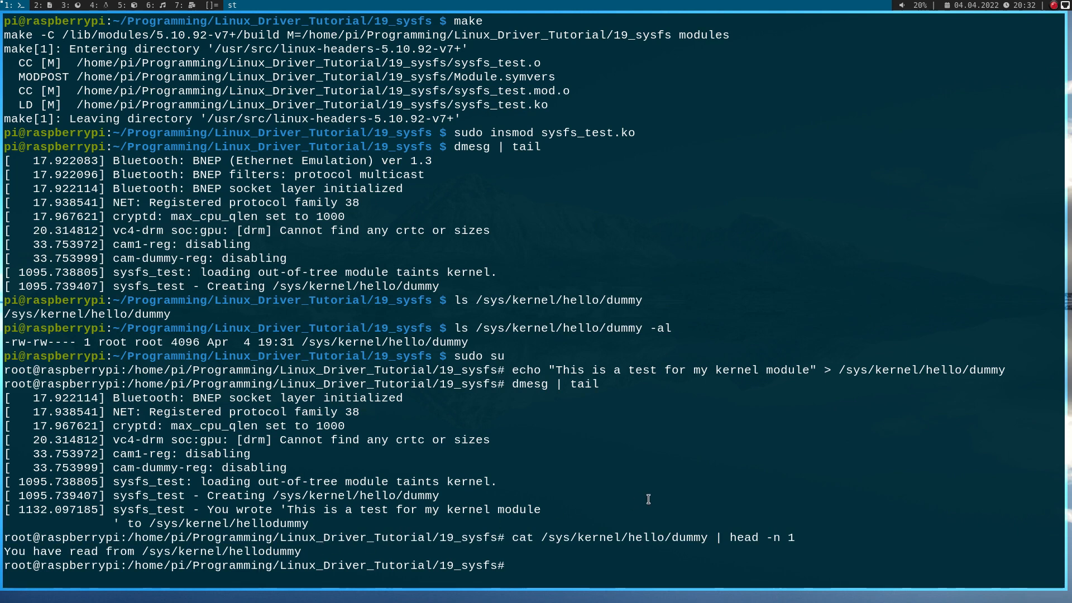
Step: Remove the sysfs_test module with rmmod, check dmesg | tail, and exit the root shell
{"action": "type", "text": "rmmod"}
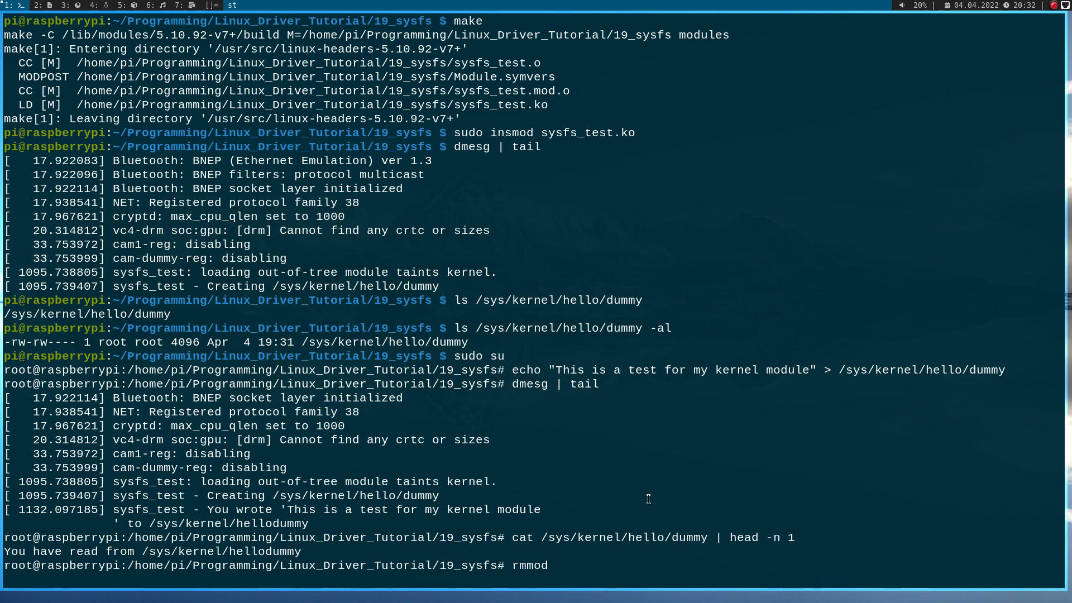
{"action": "type", "text": "sysfs_test"}
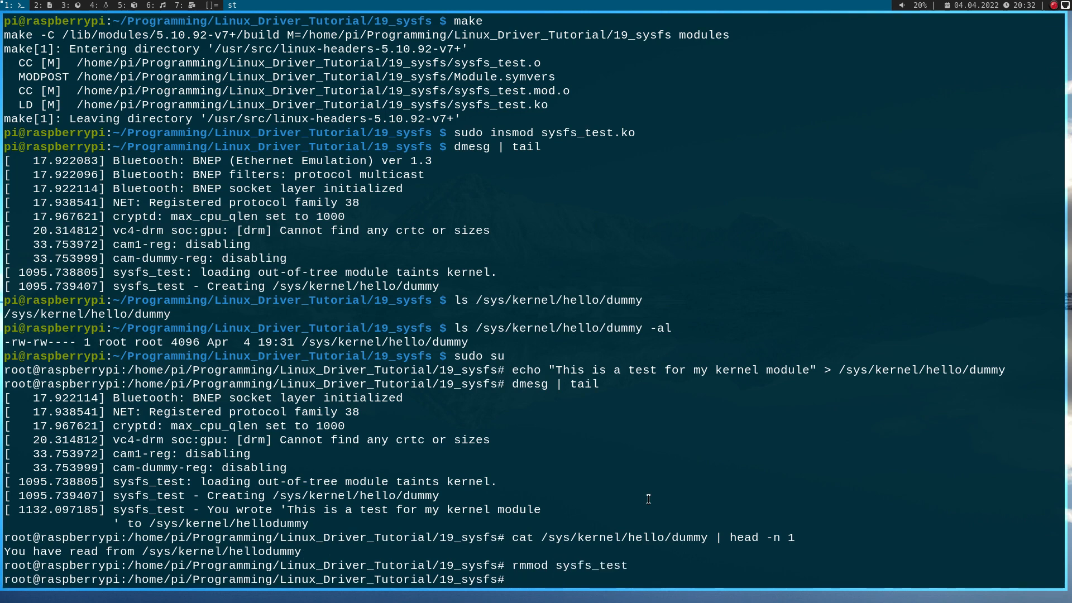
{"action": "type", "text": "dmesg | tail"}
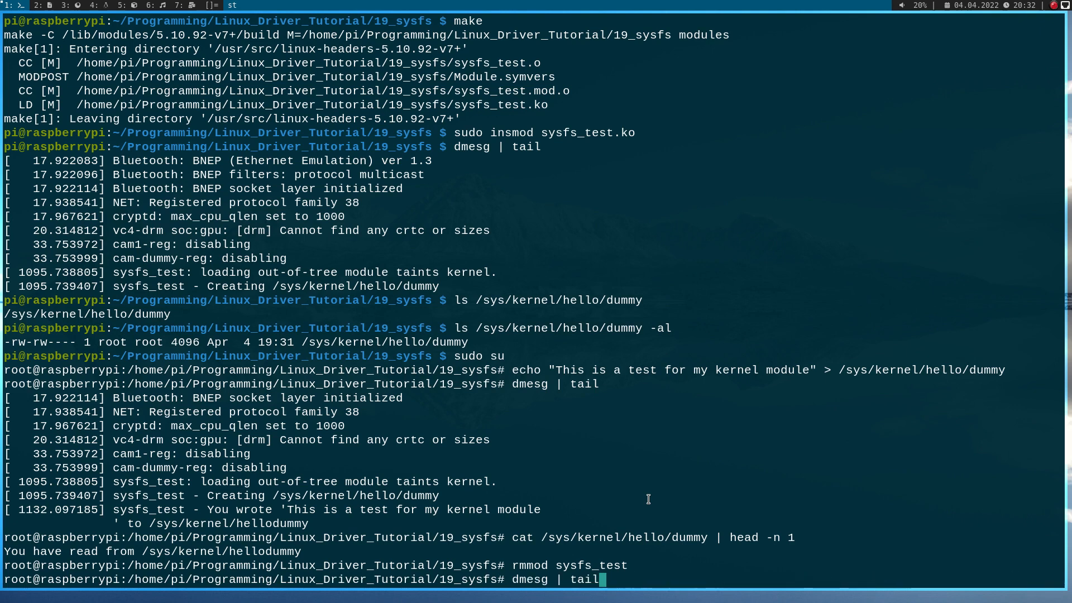
{"action": "type", "text": "exit"}
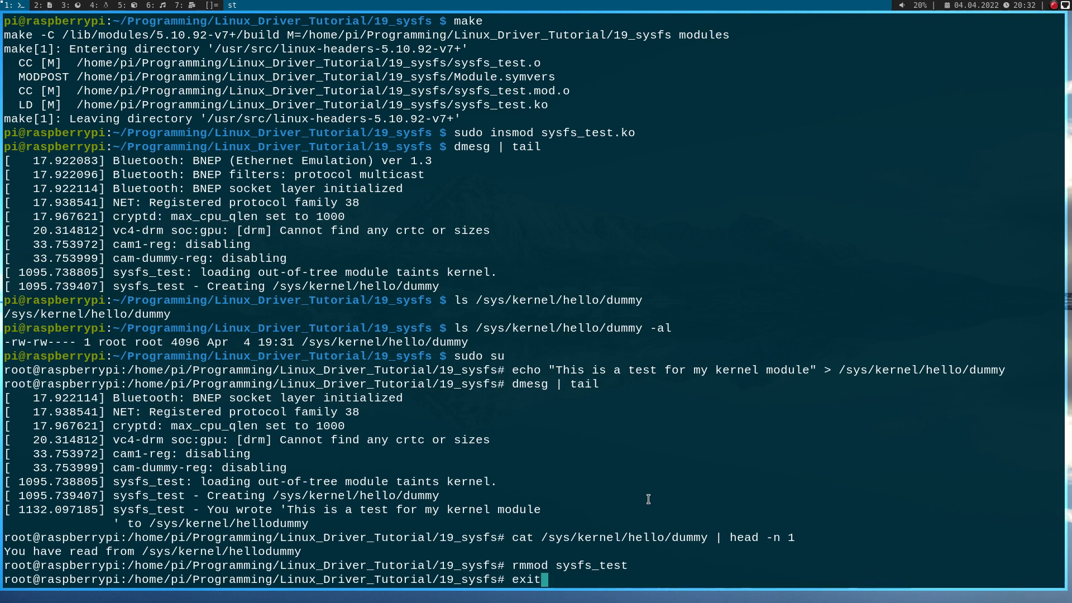